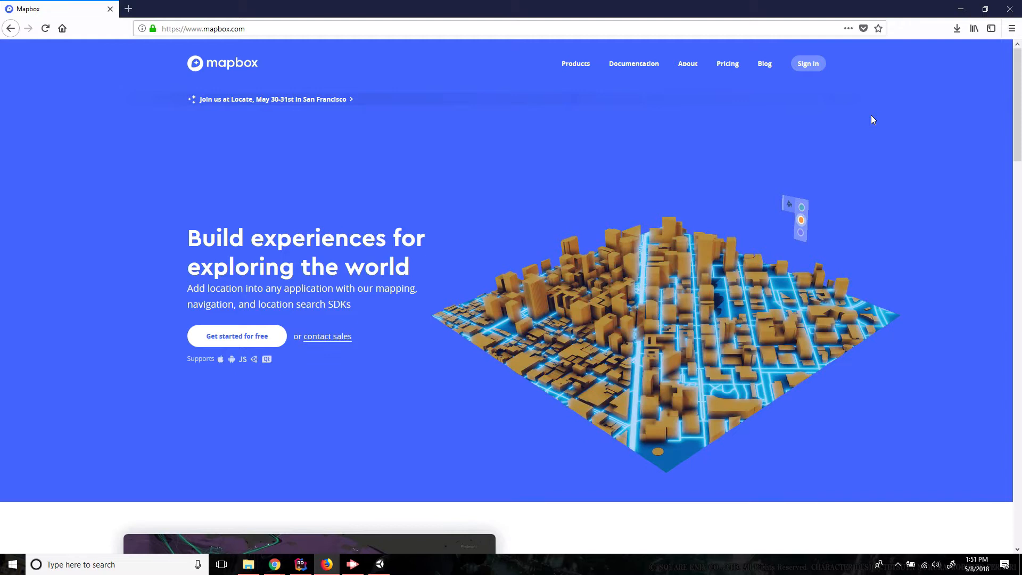
{"action": "mouse_move", "coordinate": [784, 171]}
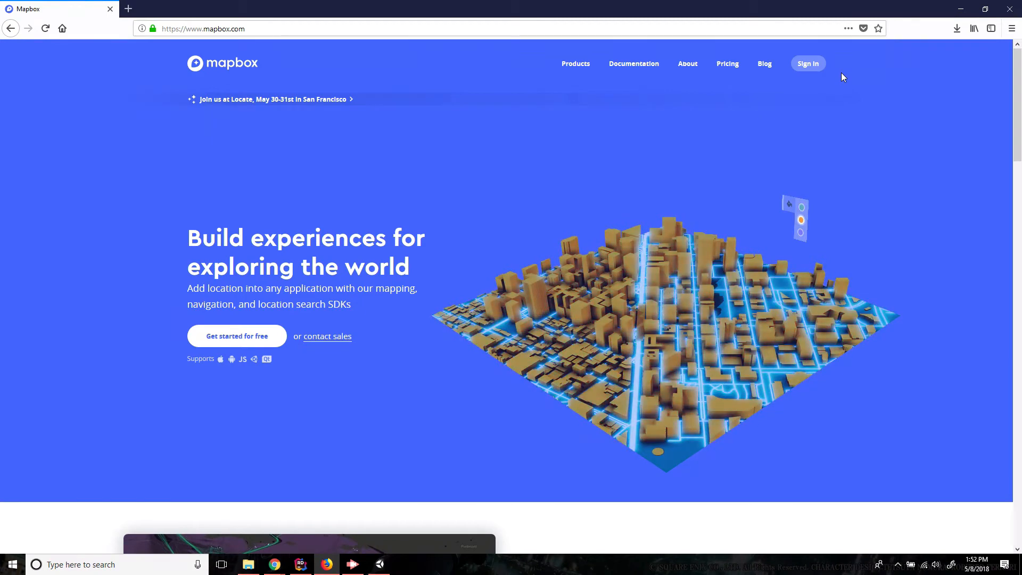
{"action": "mouse_move", "coordinate": [493, 219]}
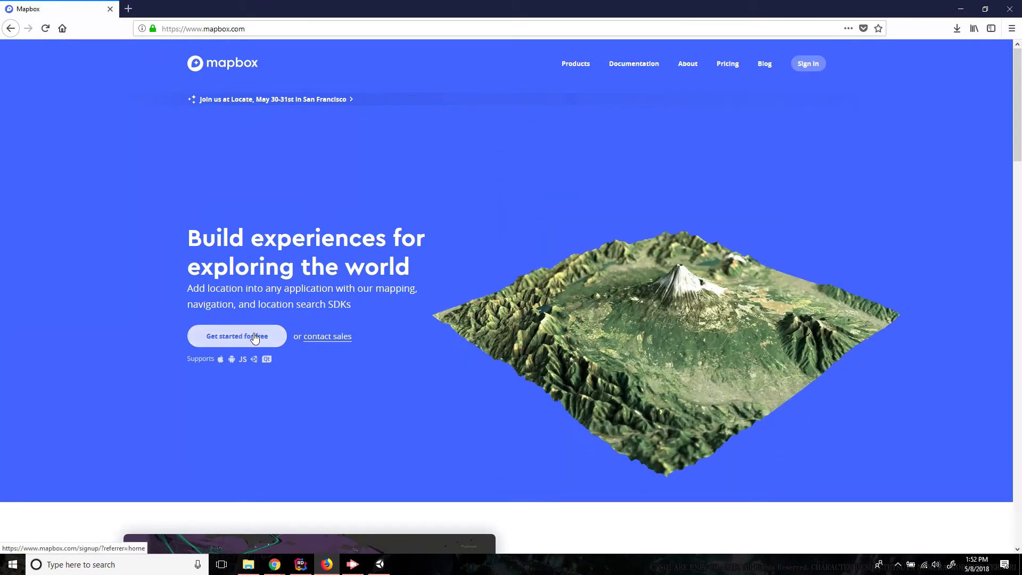
- Open the Mapbox sign-up page through 'Get started for free'
{"action": "left_click", "coordinate": [236, 336]}
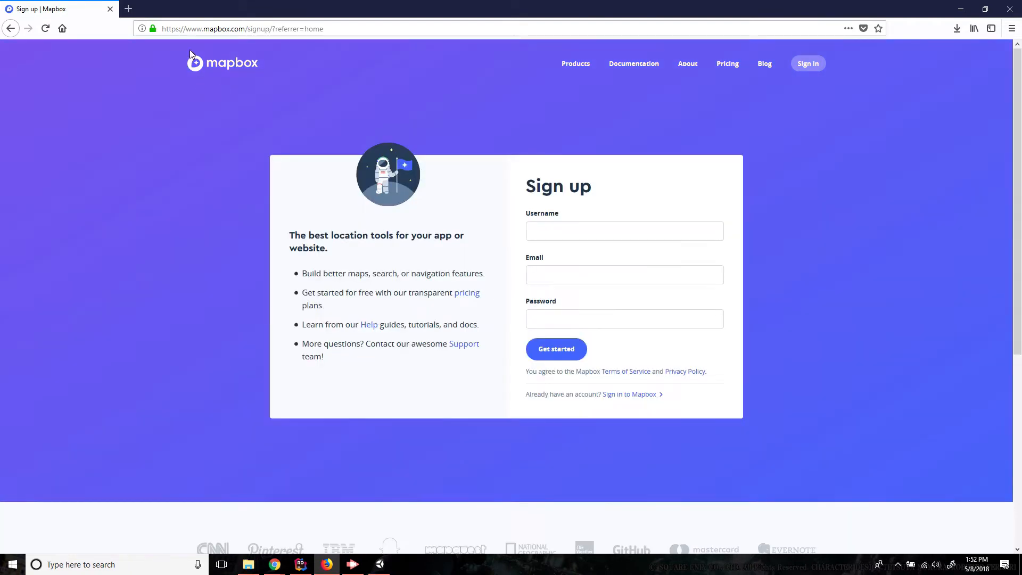
{"action": "mouse_move", "coordinate": [429, 190]}
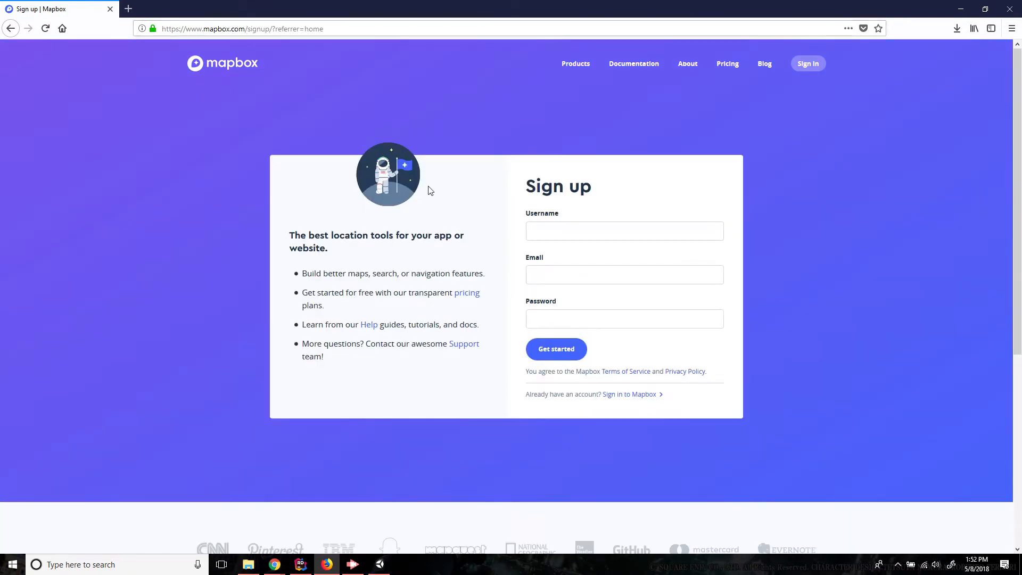
{"action": "mouse_move", "coordinate": [650, 400]}
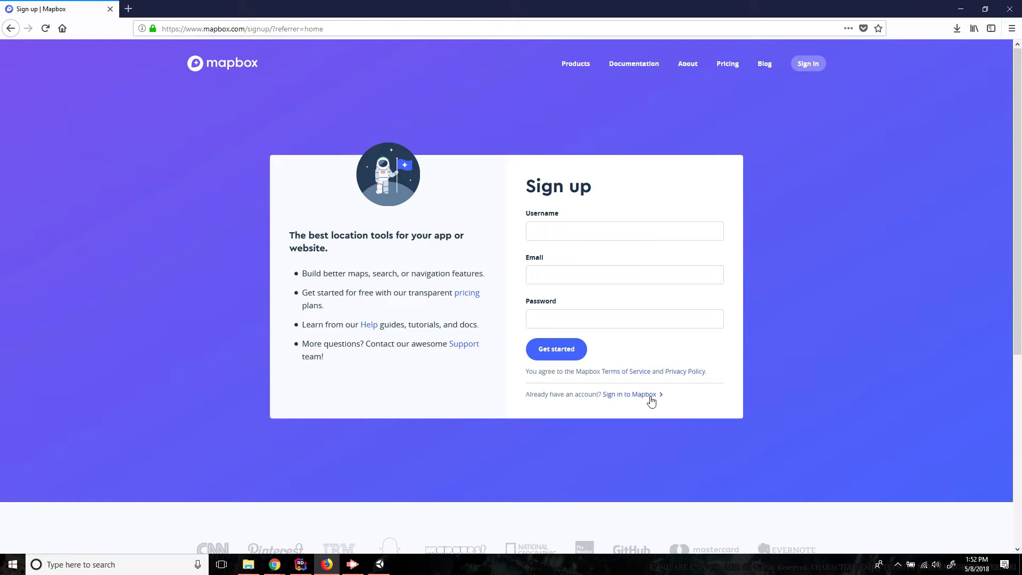
- Sign in to the existing Mapbox account with username 'benreusto'
{"action": "left_click", "coordinate": [627, 394]}
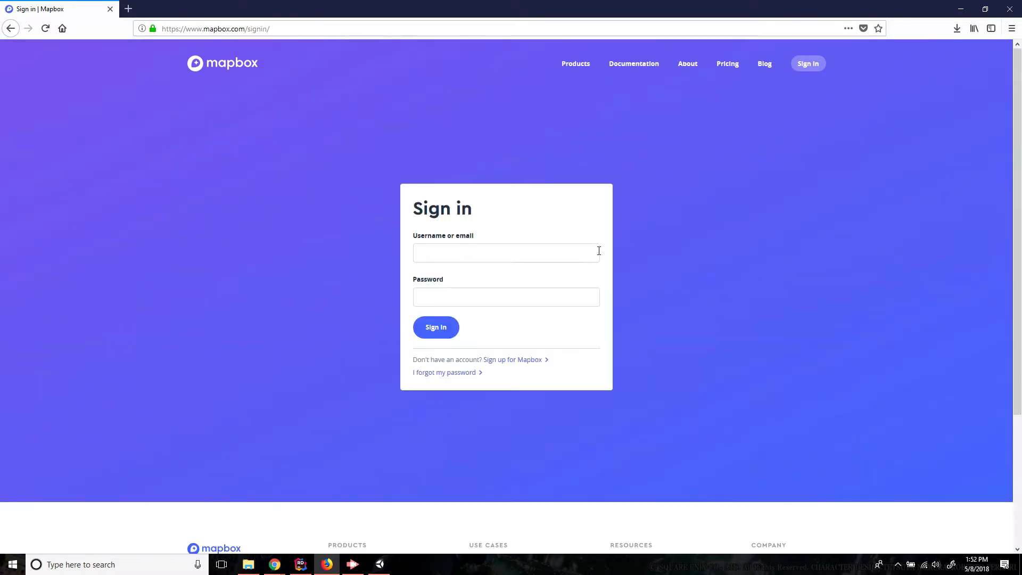
{"action": "type", "text": "b"}
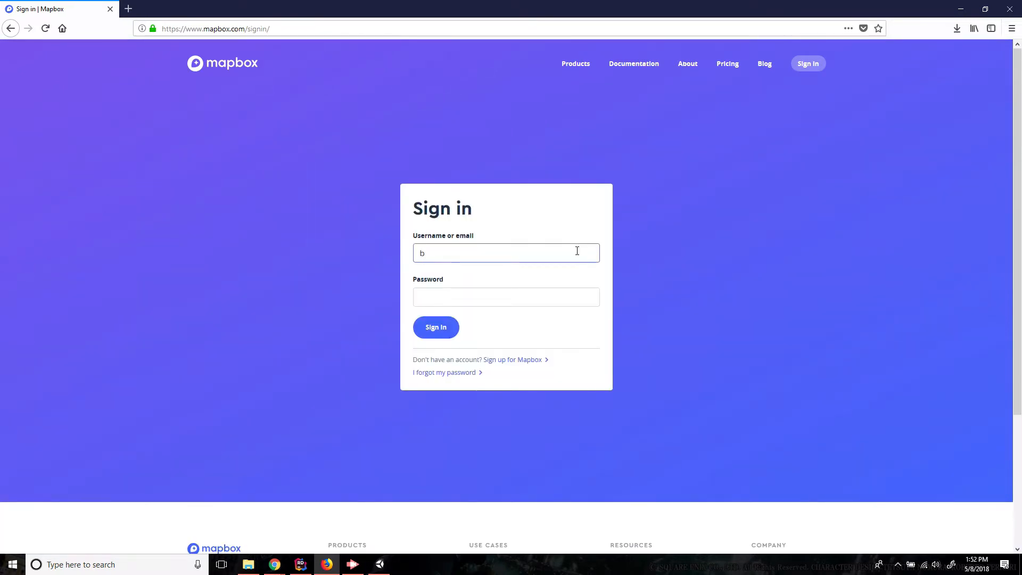
{"action": "type", "text": "enreusto"}
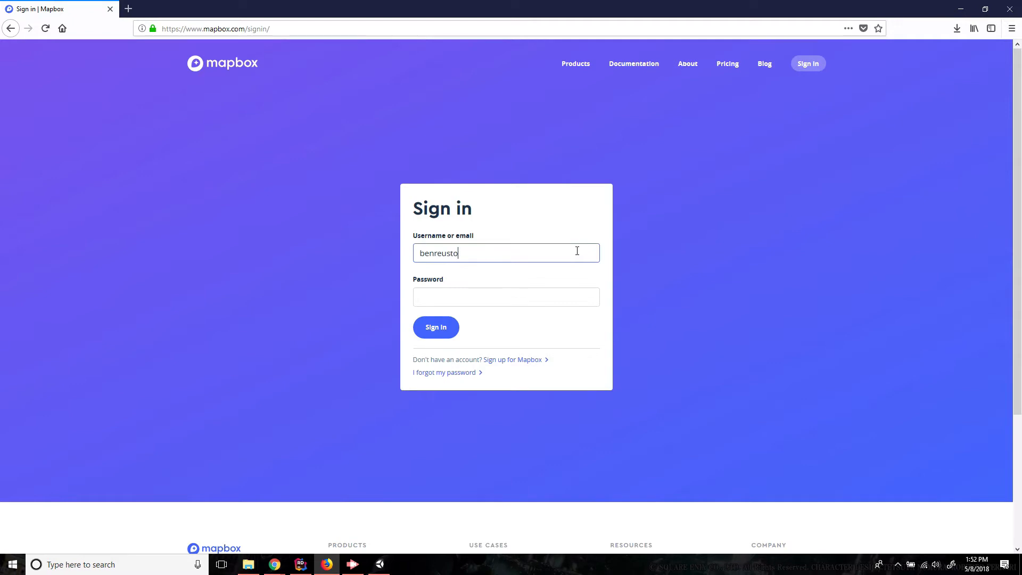
{"action": "left_click", "coordinate": [435, 326]}
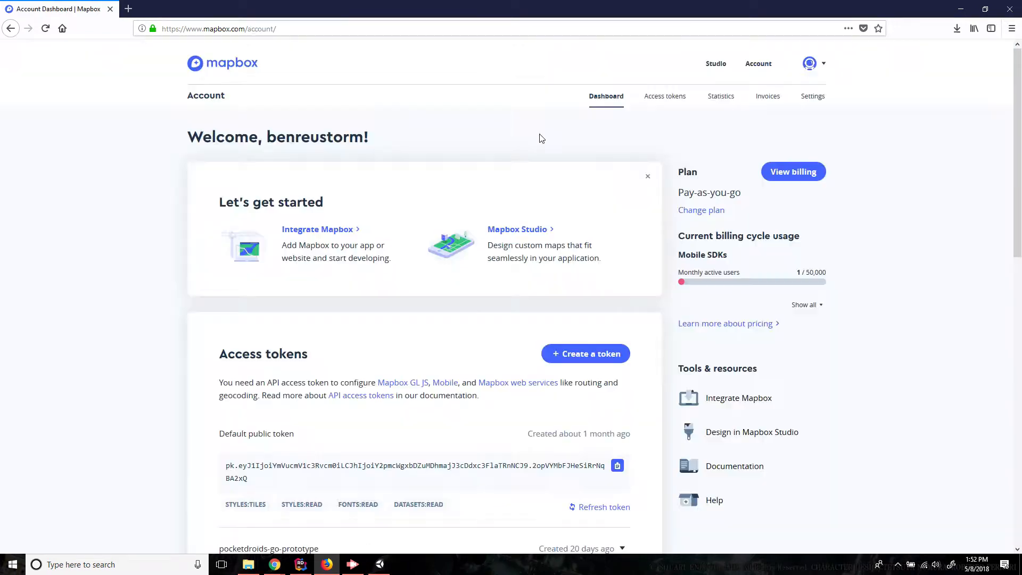
{"action": "mouse_move", "coordinate": [569, 163]}
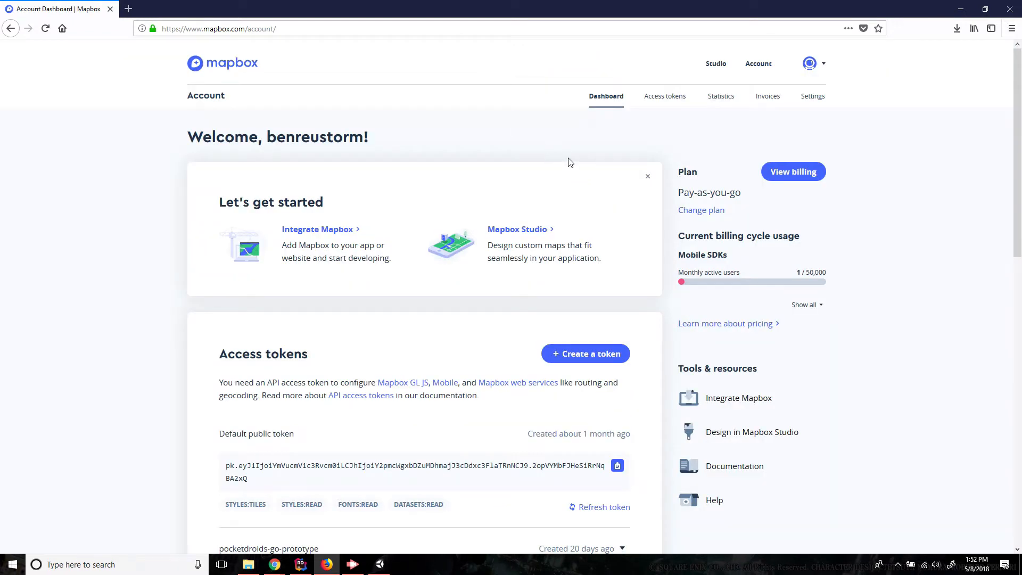
{"action": "mouse_move", "coordinate": [317, 229]}
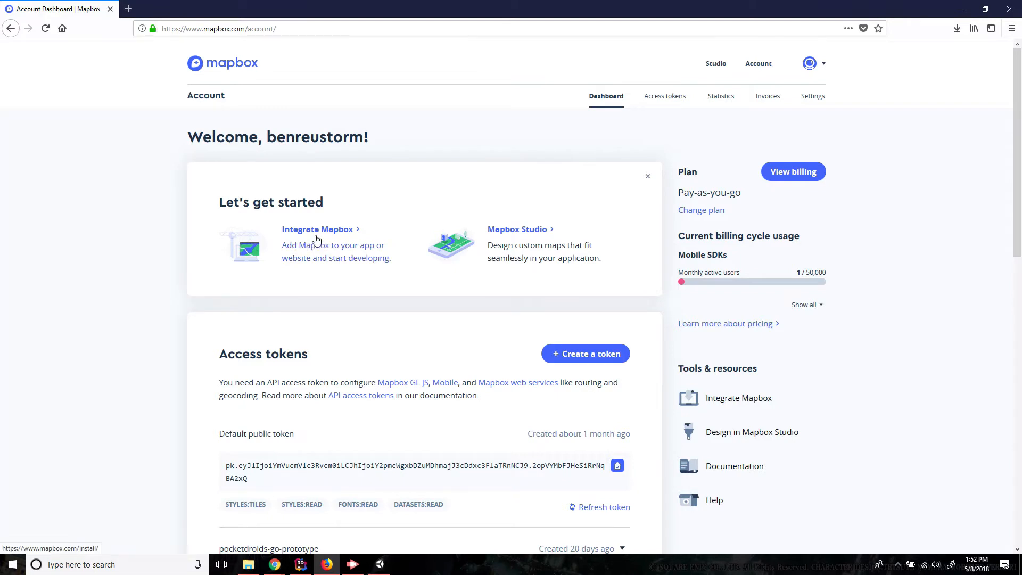
- Download mapbox-unity-sdk_v1.4.1.unitypackage from the Integrate Mapbox Unity install page
{"action": "left_click", "coordinate": [319, 229]}
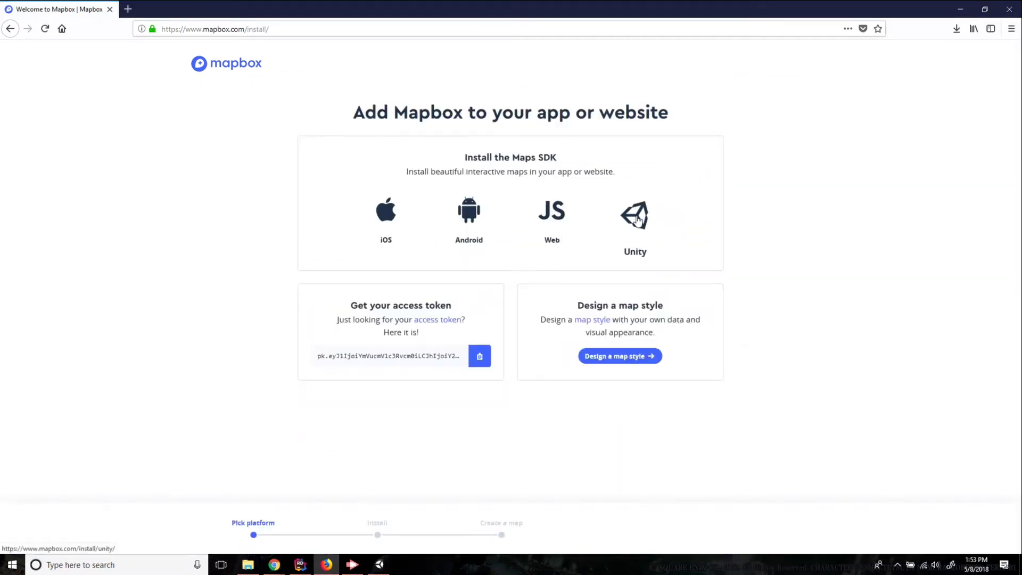
{"action": "left_click", "coordinate": [635, 218]}
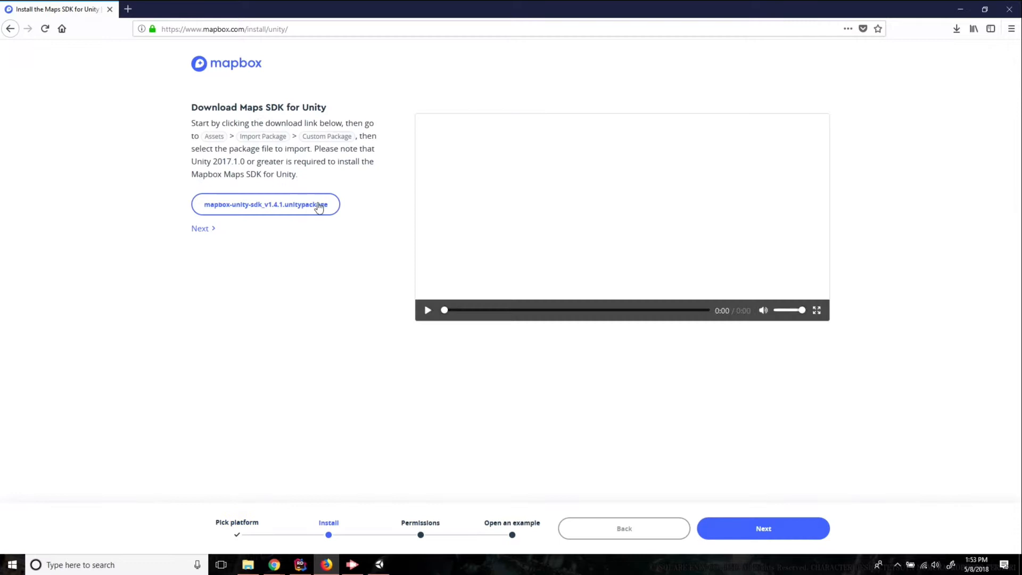
{"action": "left_click", "coordinate": [264, 204]}
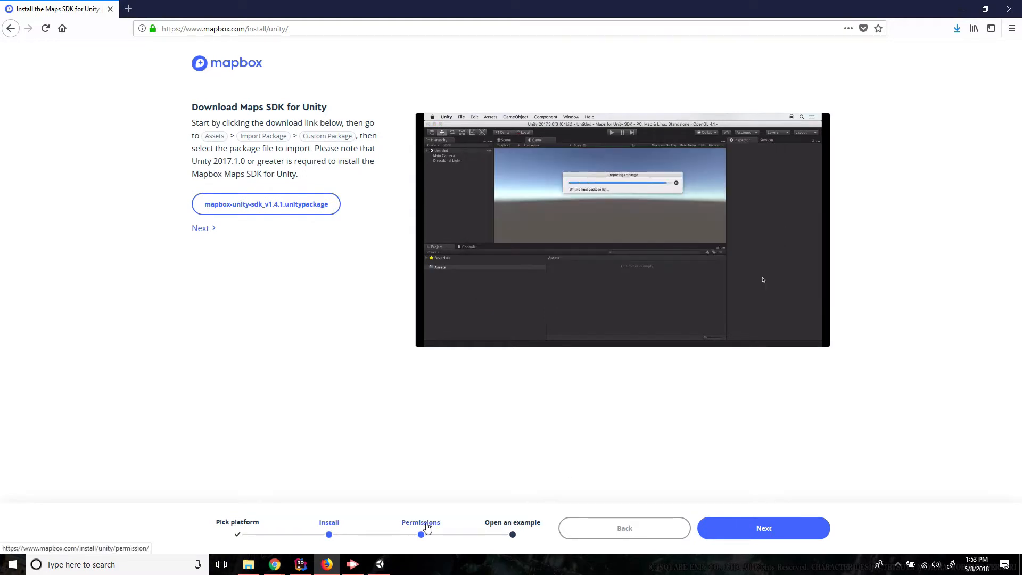
{"action": "left_click", "coordinate": [513, 534]}
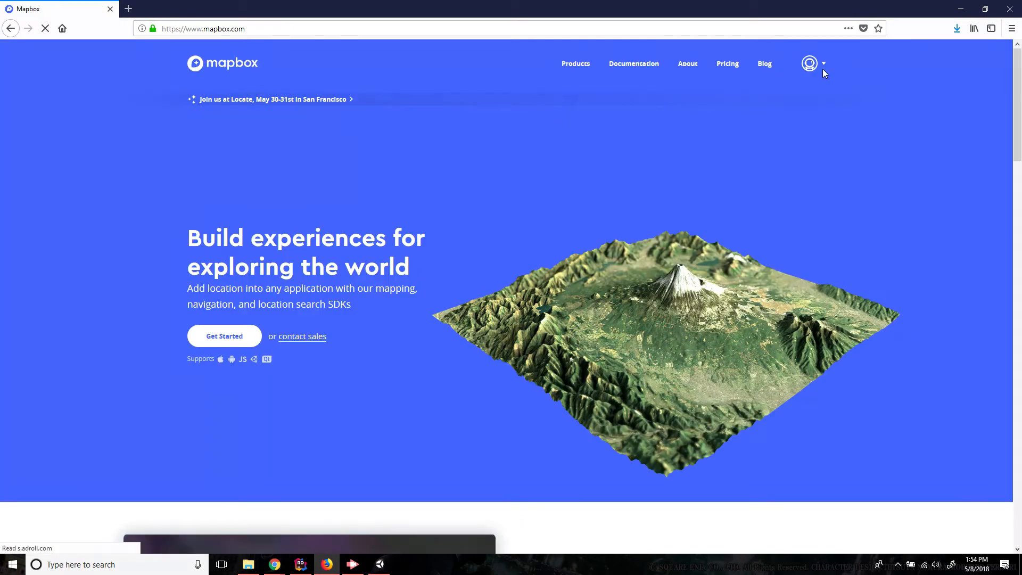
- Go to the Account page and scroll down to the Access tokens list
{"action": "left_click", "coordinate": [810, 63]}
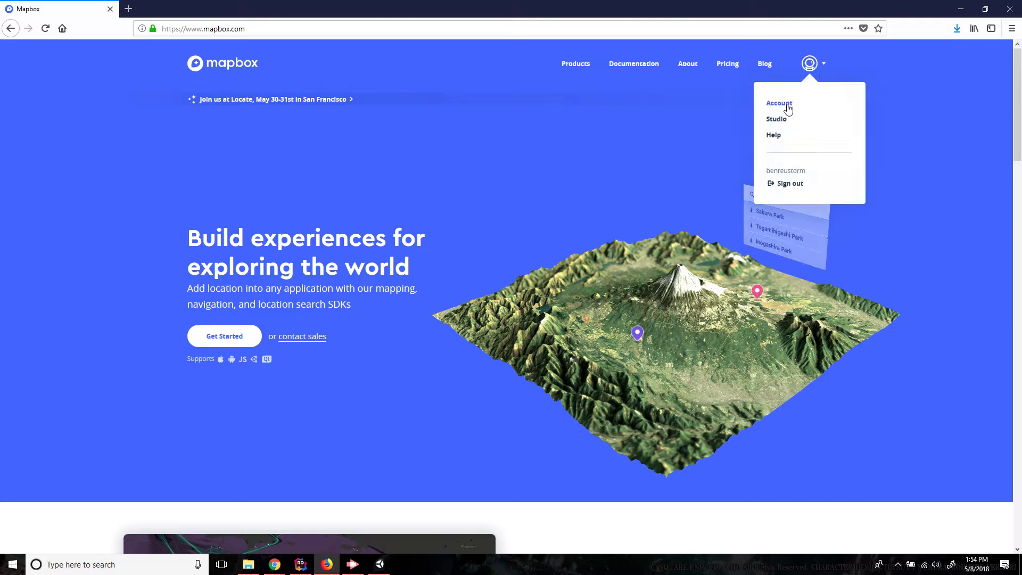
{"action": "left_click", "coordinate": [779, 102]}
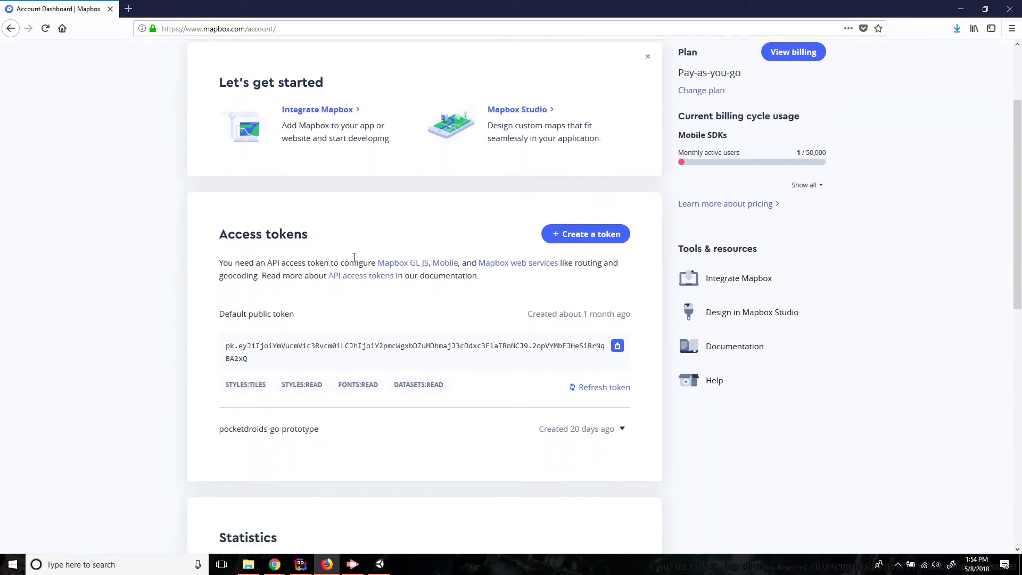
{"action": "scroll", "scroll_direction": "down", "scroll_amount": 3}
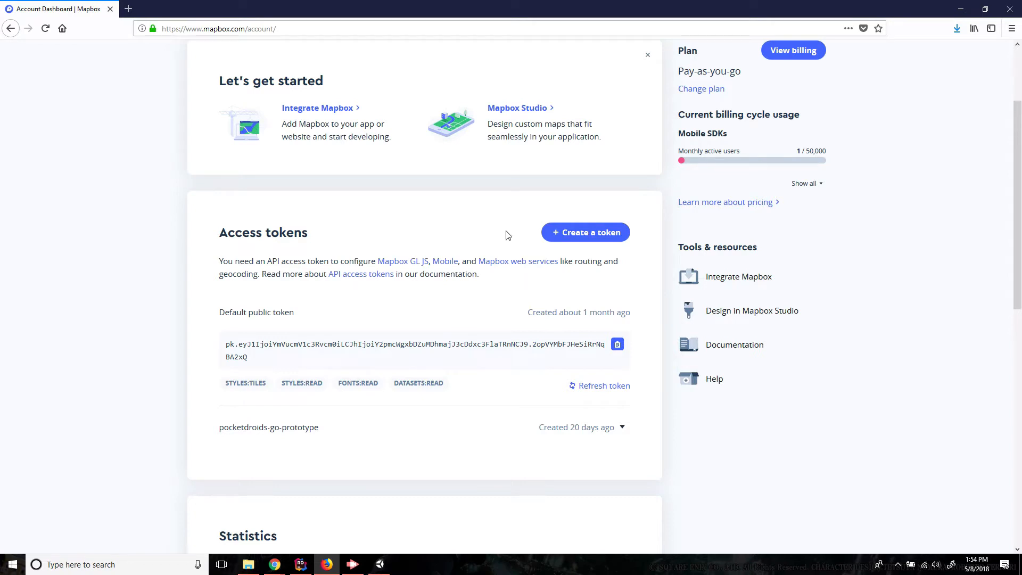
{"action": "mouse_move", "coordinate": [481, 233]}
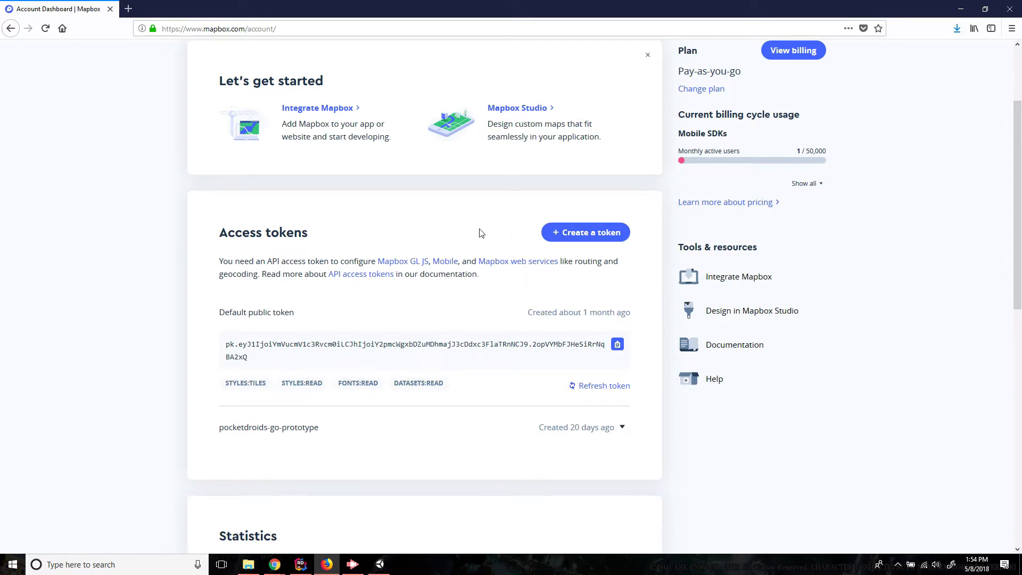
{"action": "mouse_move", "coordinate": [468, 233]}
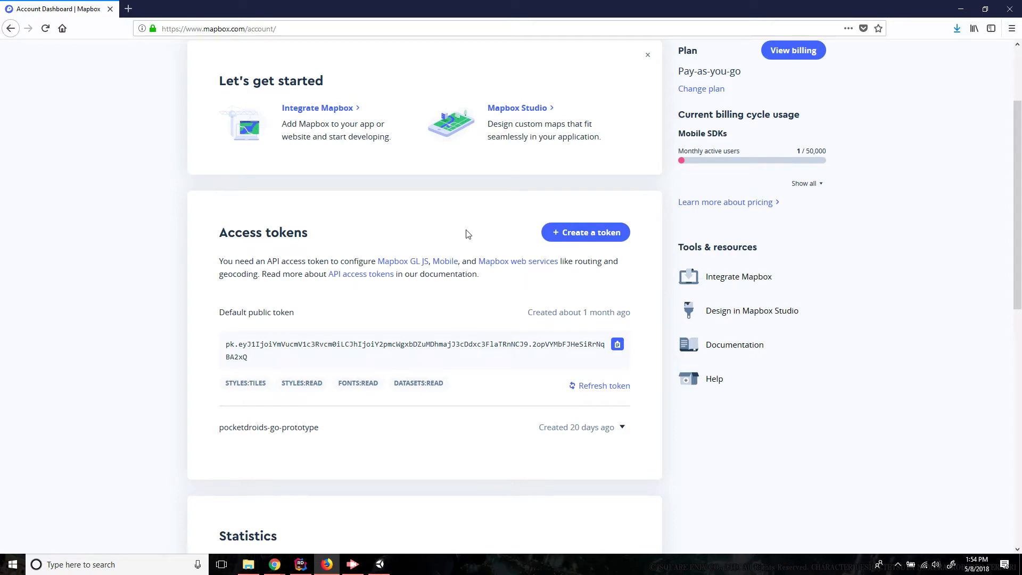
{"action": "scroll", "scroll_direction": "down", "scroll_amount": 3}
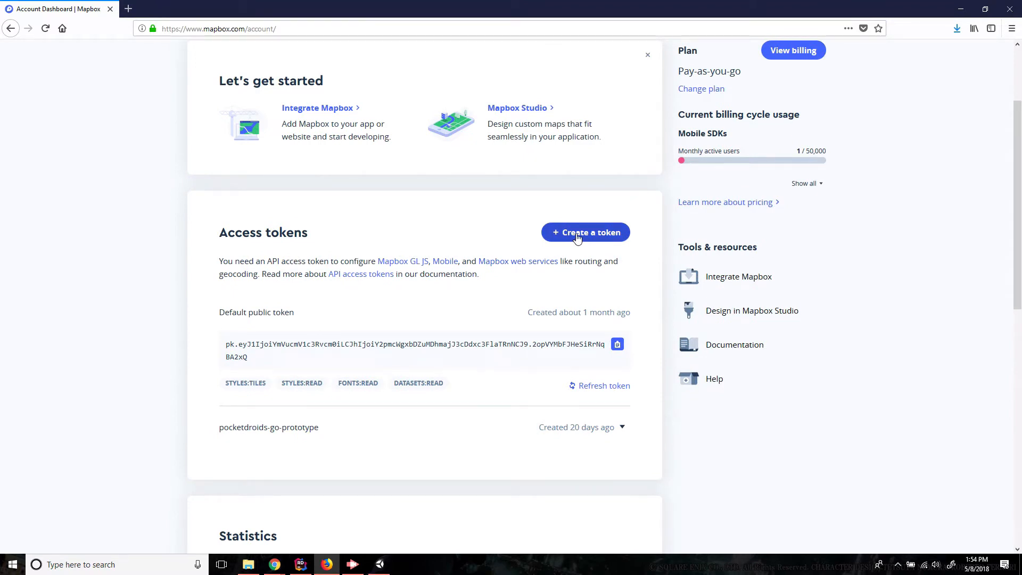
{"action": "mouse_move", "coordinate": [631, 219]}
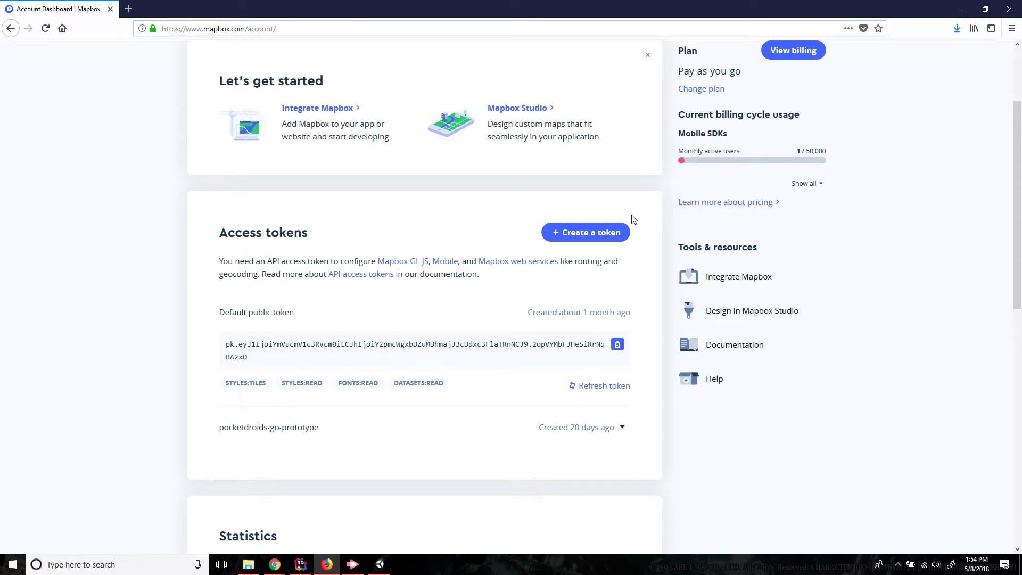
{"action": "mouse_move", "coordinate": [585, 232]}
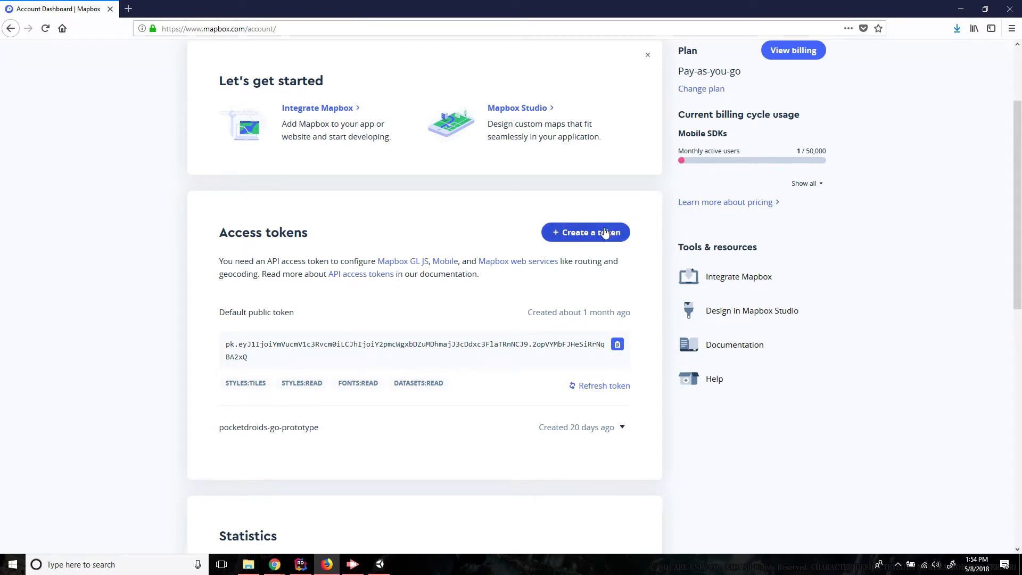
- Create an access token named 'Drenches of War' and check it in the tokens list
{"action": "left_click", "coordinate": [584, 232]}
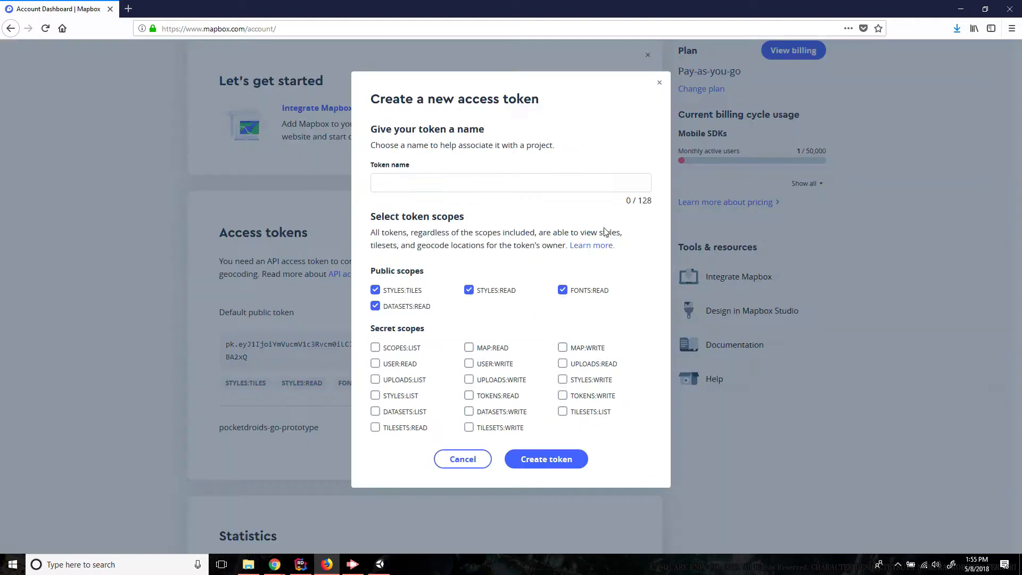
{"action": "type", "text": "Drenches of W"}
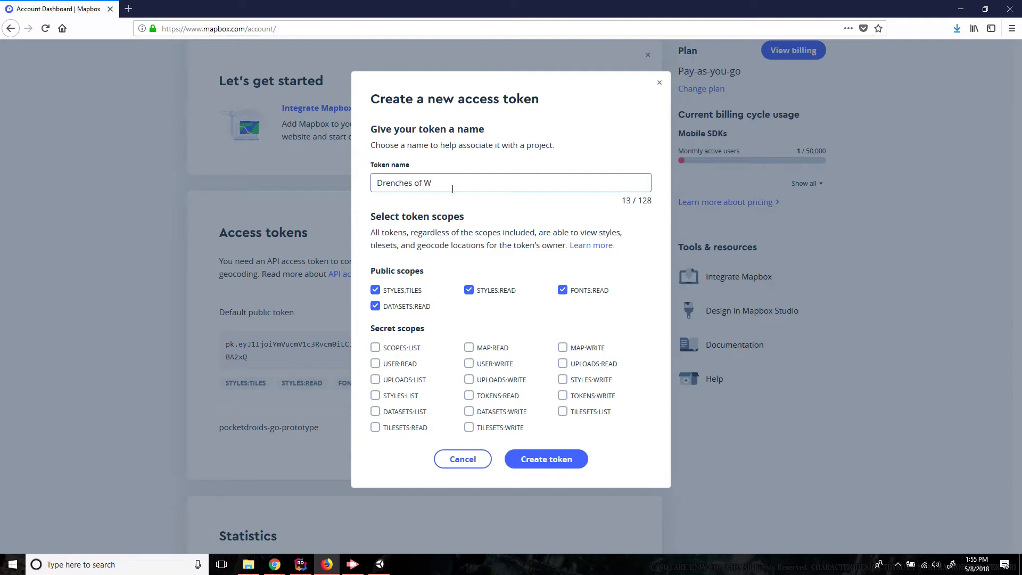
{"action": "type", "text": "ar"}
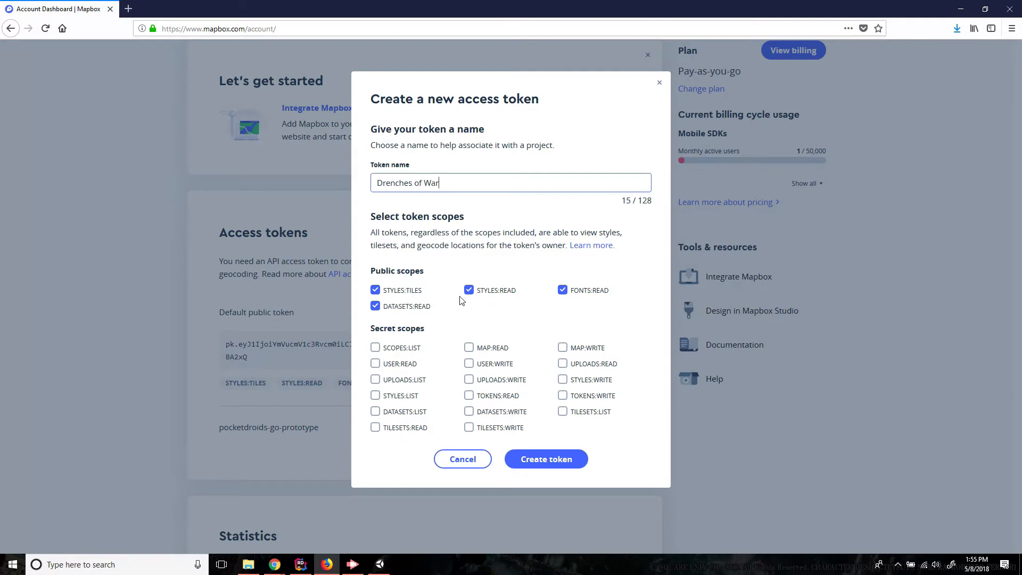
{"action": "left_click", "coordinate": [545, 459]}
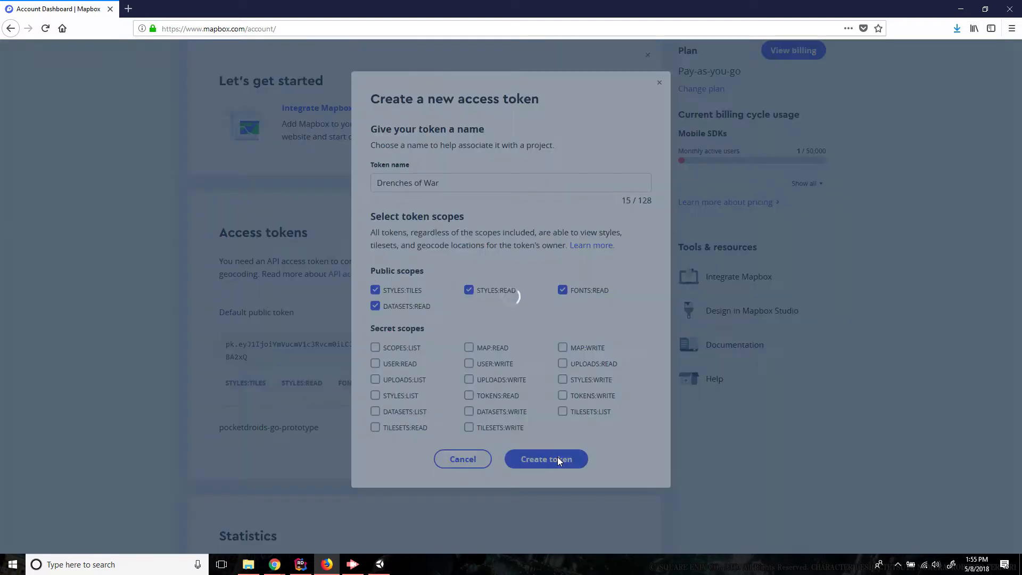
{"action": "left_click", "coordinate": [545, 459]}
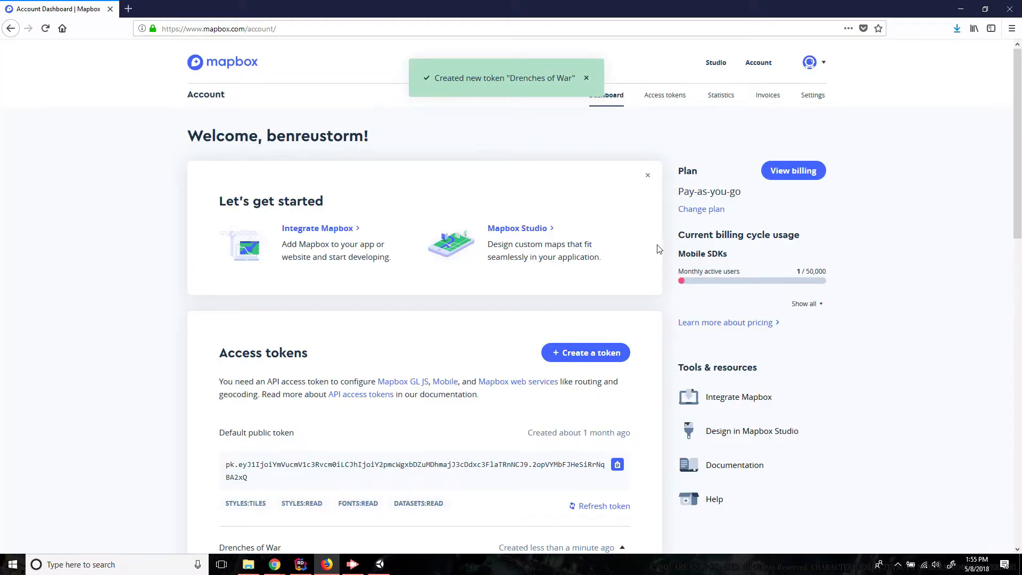
{"action": "scroll", "scroll_direction": "down", "scroll_amount": 3}
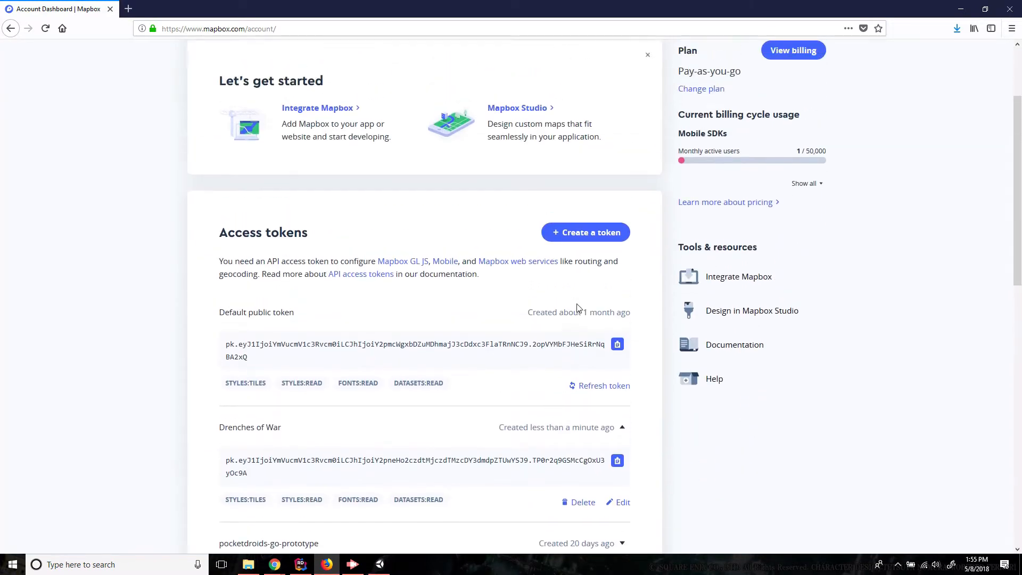
{"action": "scroll", "scroll_direction": "down", "scroll_amount": 3}
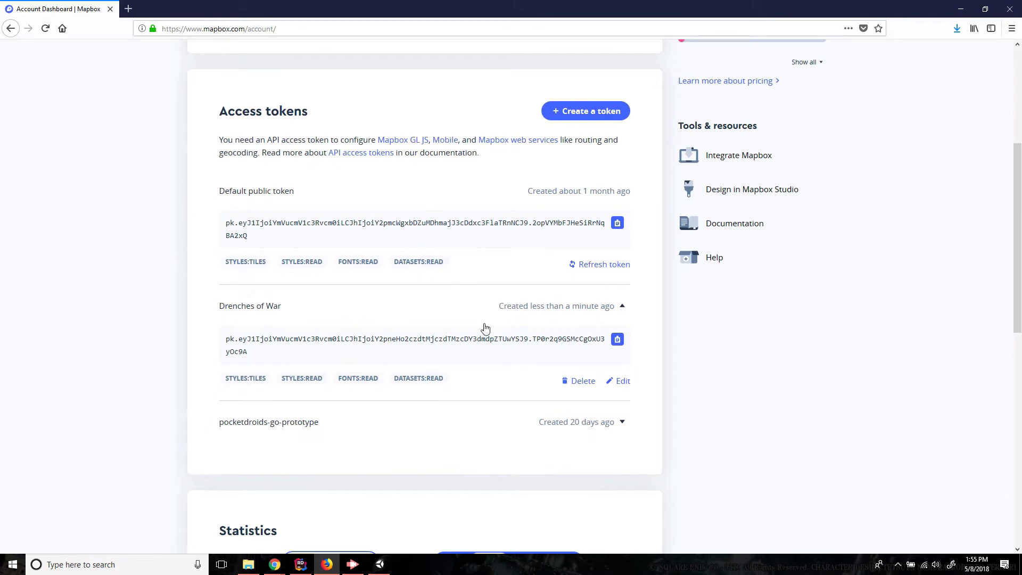
{"action": "left_click", "coordinate": [957, 28]}
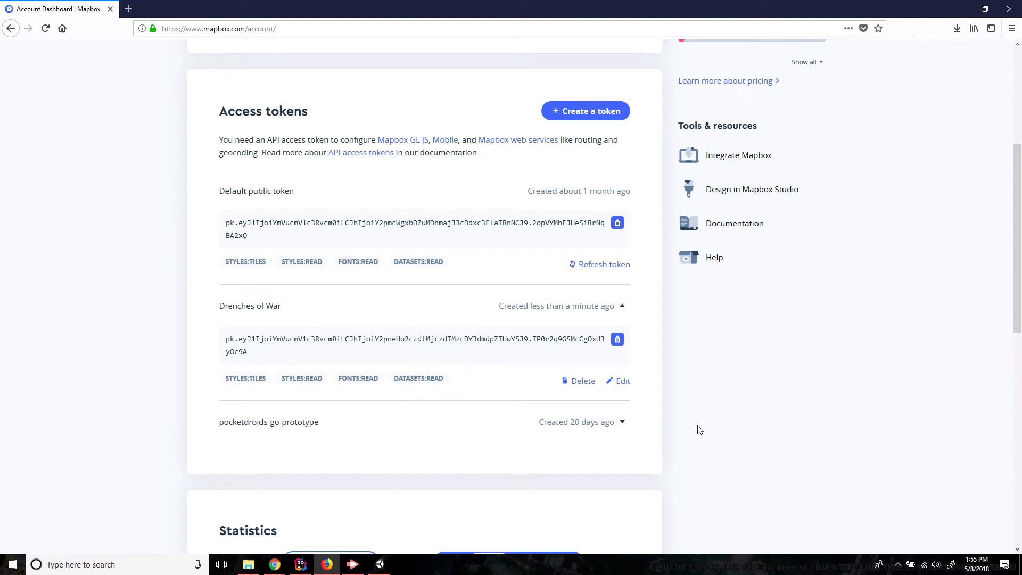
- Create a new 3D project called 'Drenches of War' from Unity Hub
{"action": "left_click", "coordinate": [378, 564]}
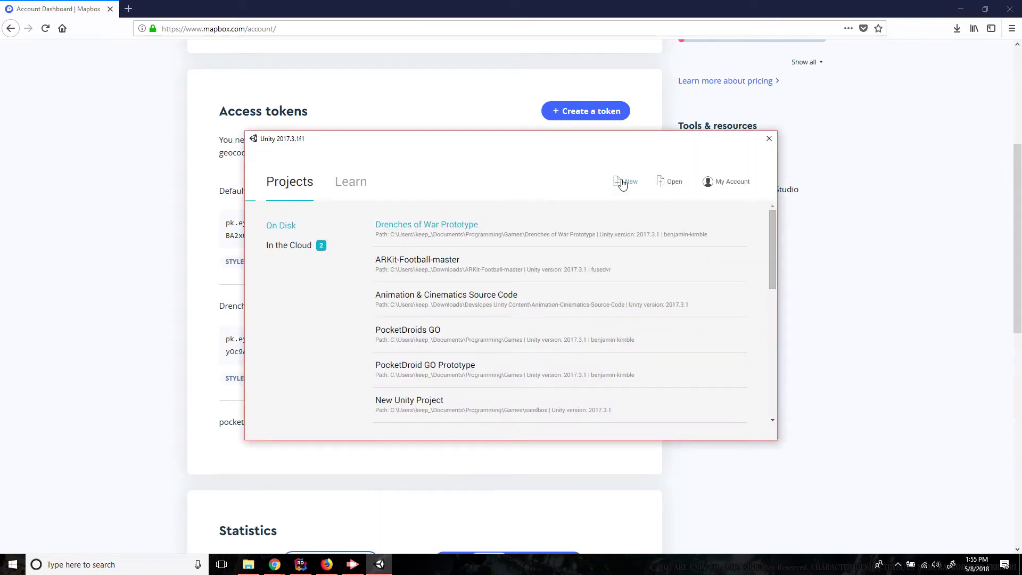
{"action": "left_click", "coordinate": [624, 181]}
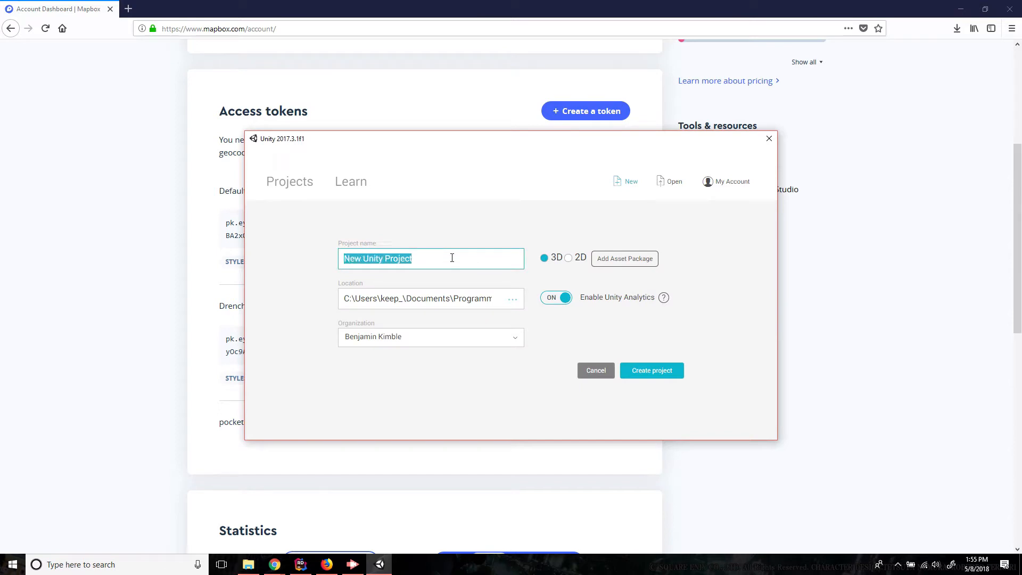
{"action": "type", "text": "Drenches of War"}
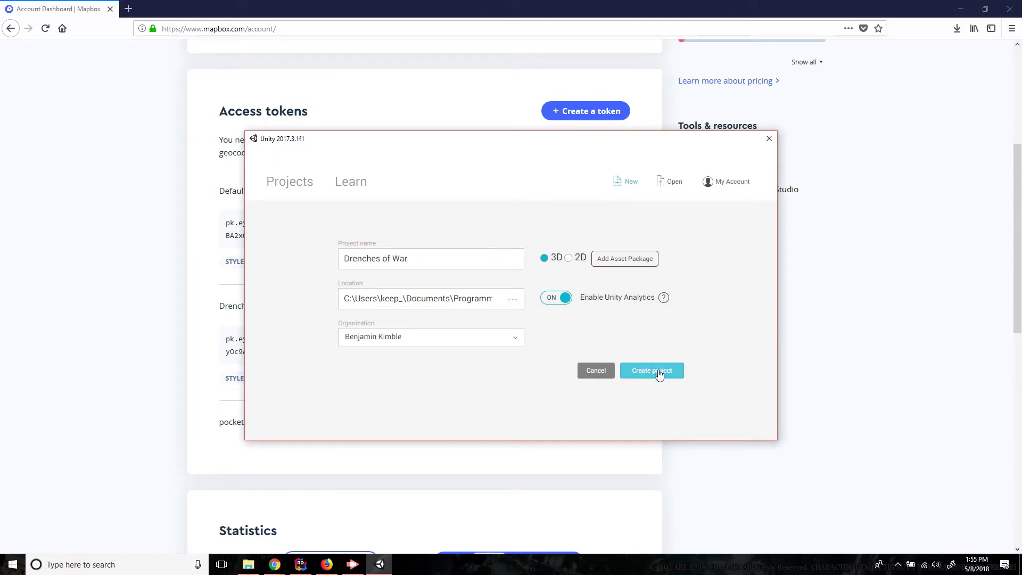
{"action": "left_click", "coordinate": [651, 371]}
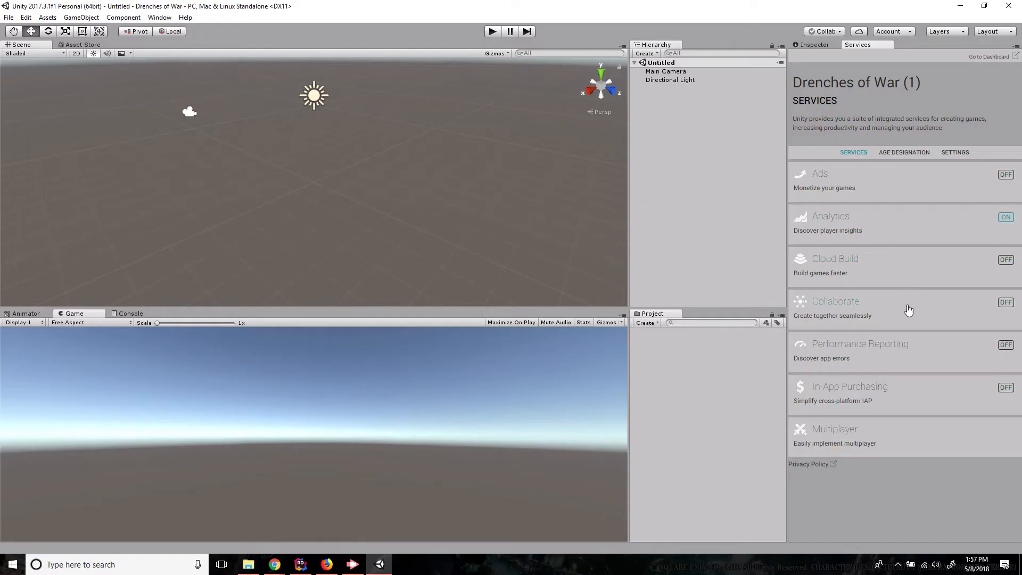
{"action": "mouse_move", "coordinate": [877, 308]}
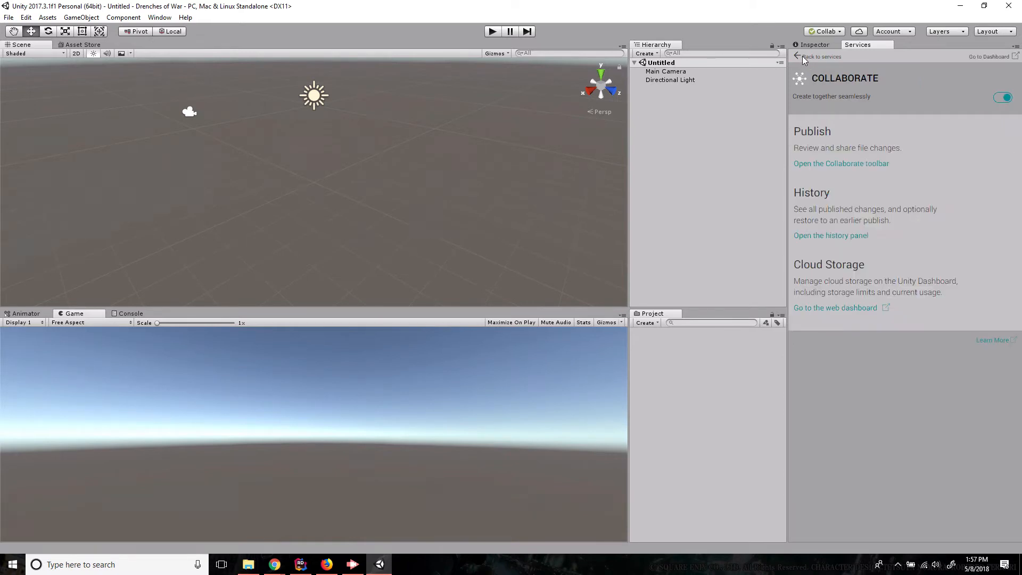
- Go back to the full Services list with Collaborate enabled
{"action": "left_click", "coordinate": [820, 57]}
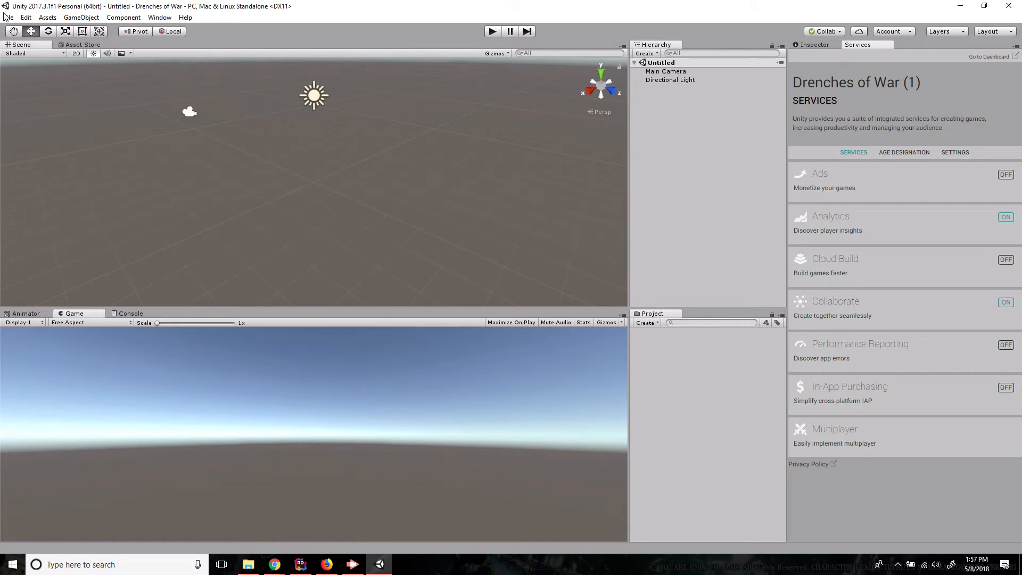
- Switch the build platform to iOS in File > Build Settings
{"action": "left_click", "coordinate": [8, 17]}
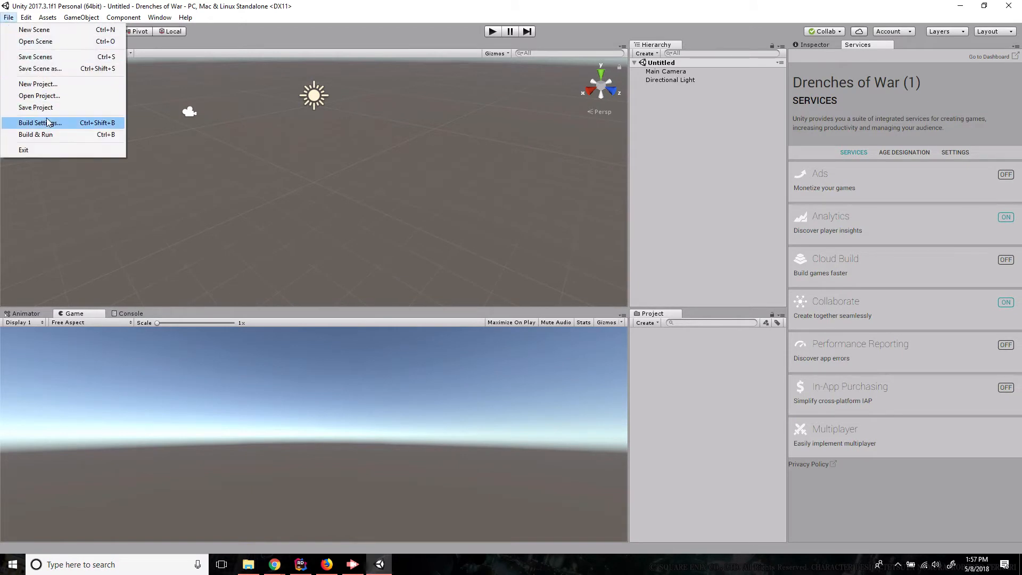
{"action": "left_click", "coordinate": [39, 123]}
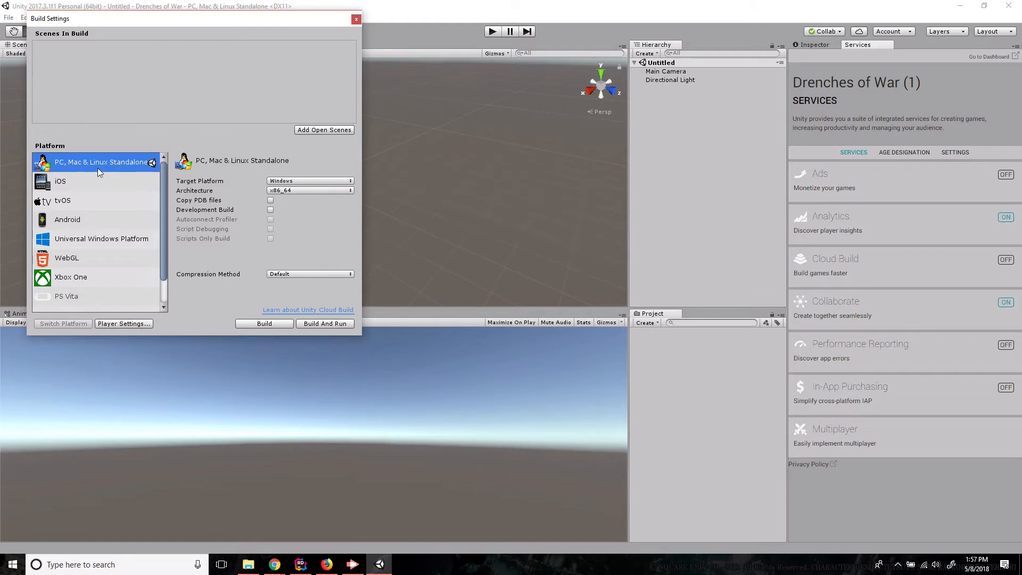
{"action": "left_click", "coordinate": [60, 181]}
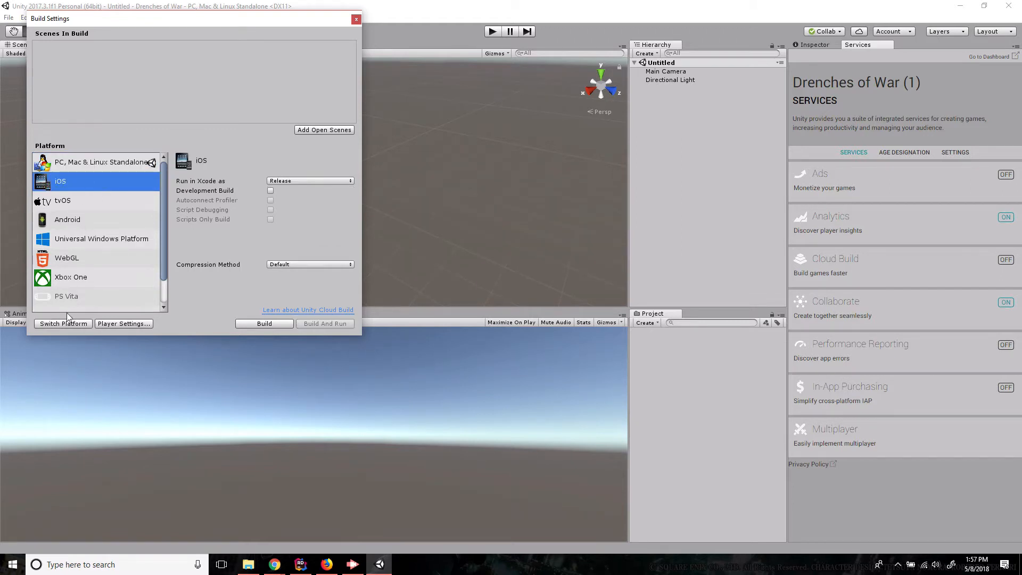
{"action": "left_click", "coordinate": [62, 323]}
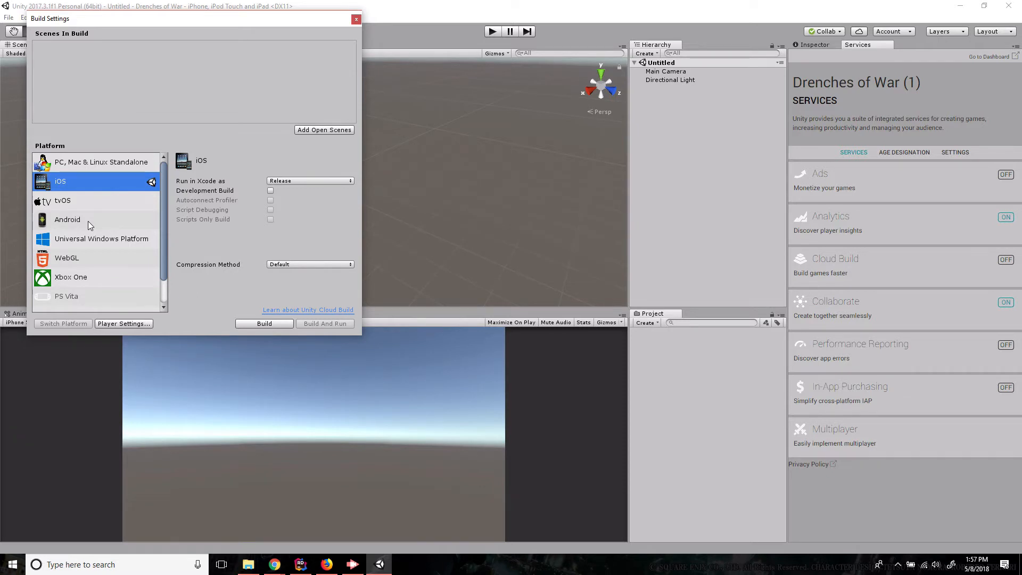
{"action": "mouse_move", "coordinate": [78, 219]}
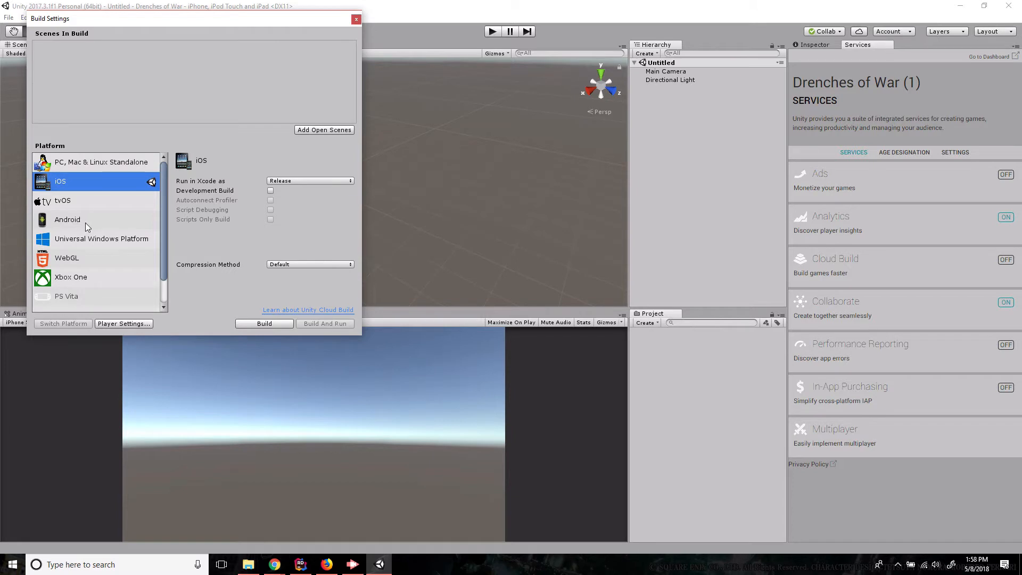
{"action": "mouse_move", "coordinate": [86, 224]}
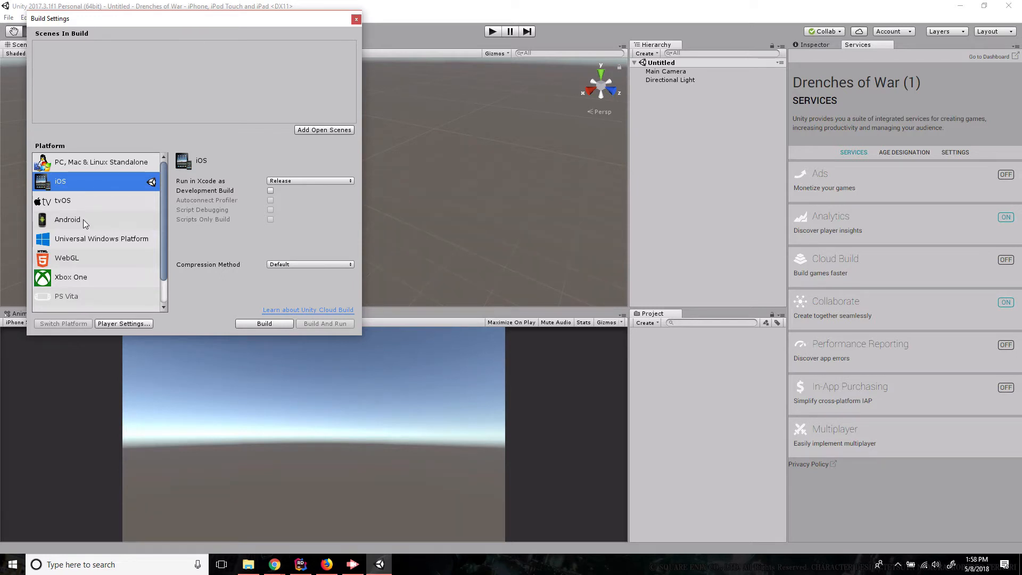
{"action": "mouse_move", "coordinate": [78, 220]}
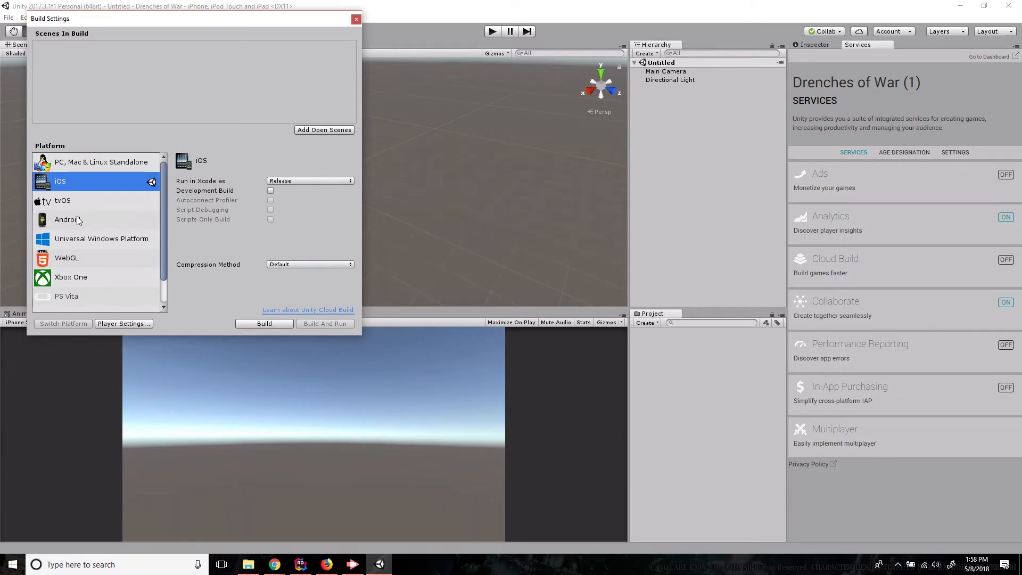
{"action": "mouse_move", "coordinate": [160, 238]}
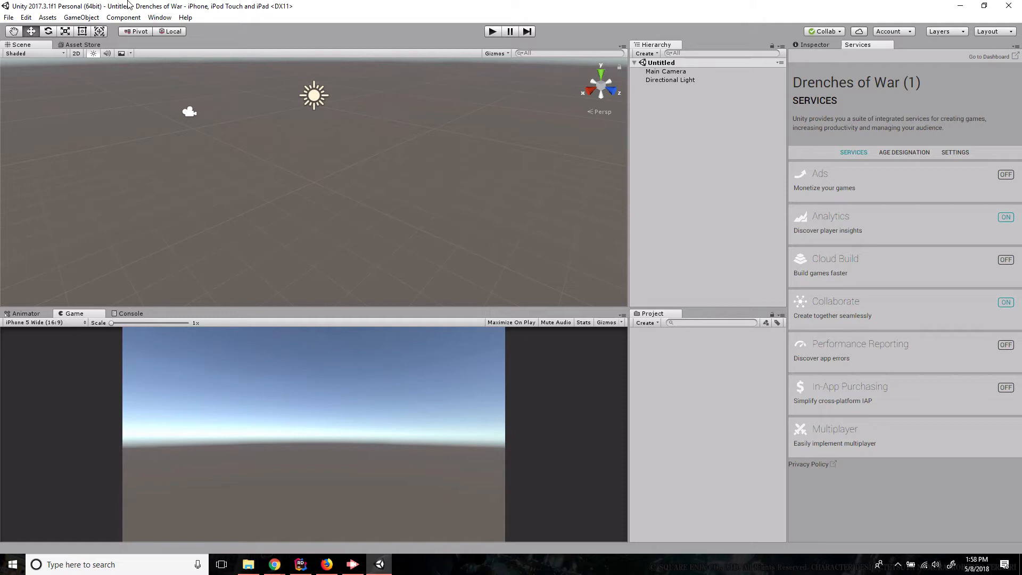
- Import the custom package mapbox-unity-sdk_v1.4.1 from Downloads with all its contents
{"action": "left_click", "coordinate": [46, 17]}
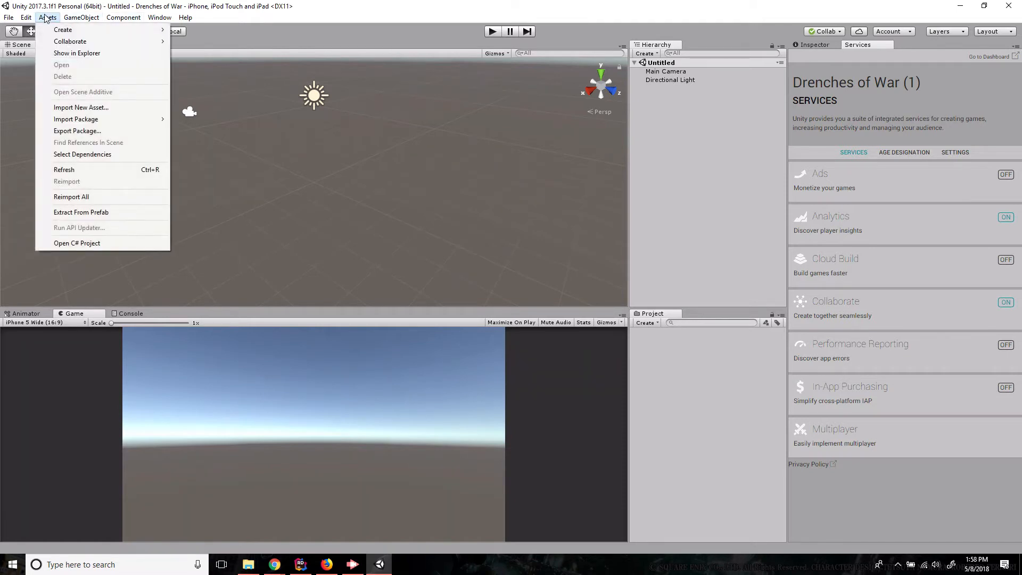
{"action": "left_click", "coordinate": [75, 119]}
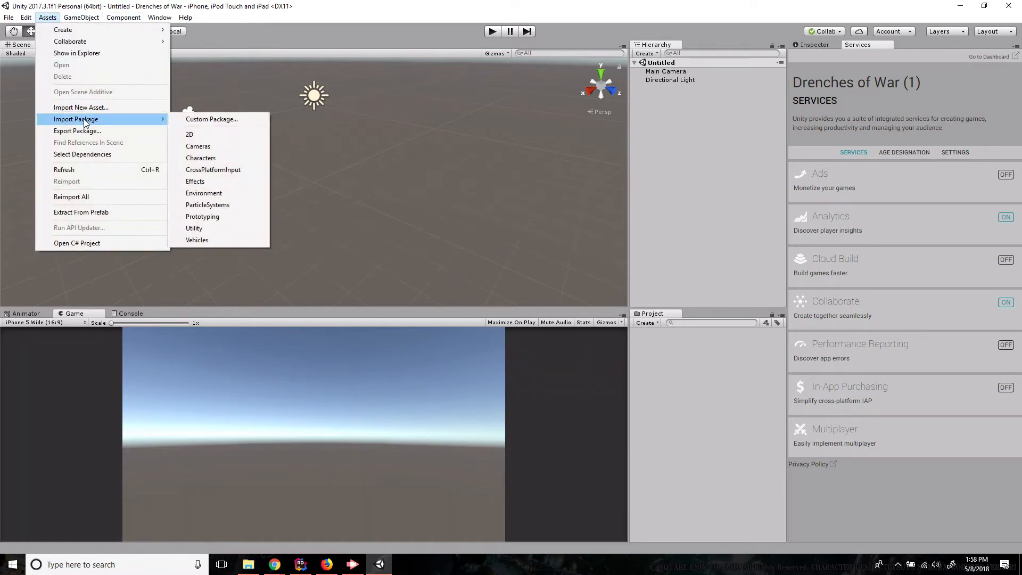
{"action": "left_click", "coordinate": [212, 118]}
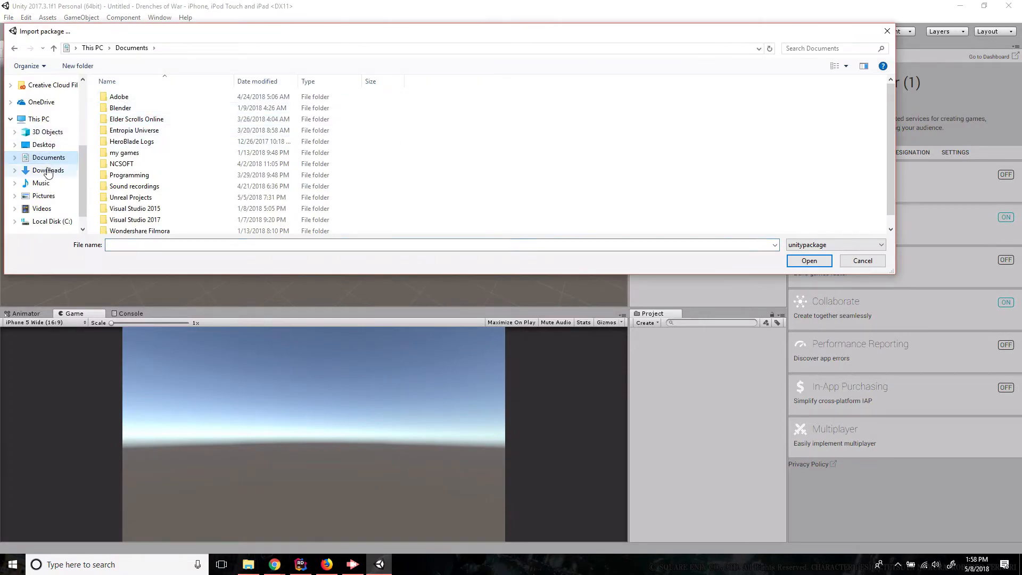
{"action": "left_click", "coordinate": [48, 170]}
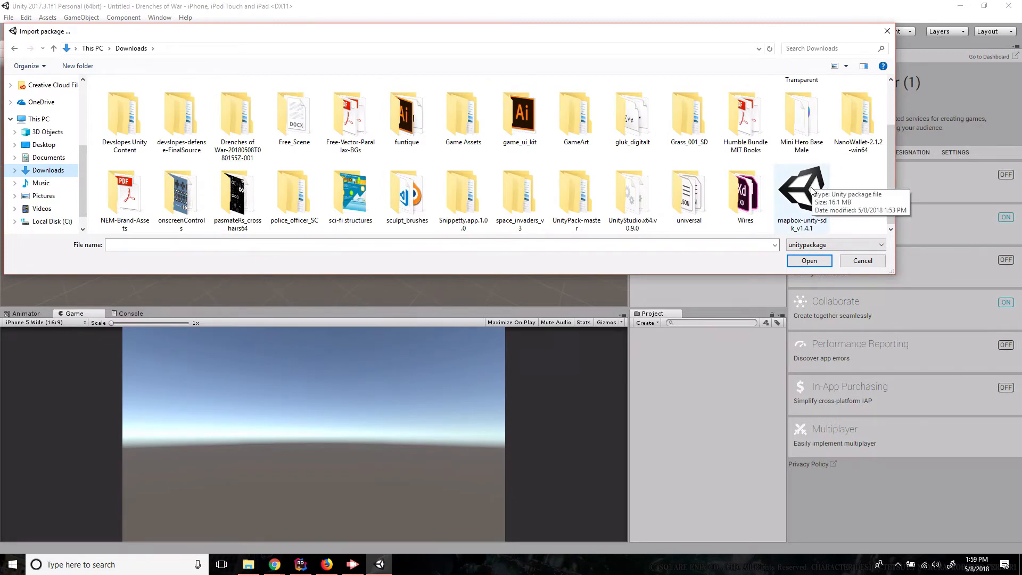
{"action": "left_click", "coordinate": [802, 189]}
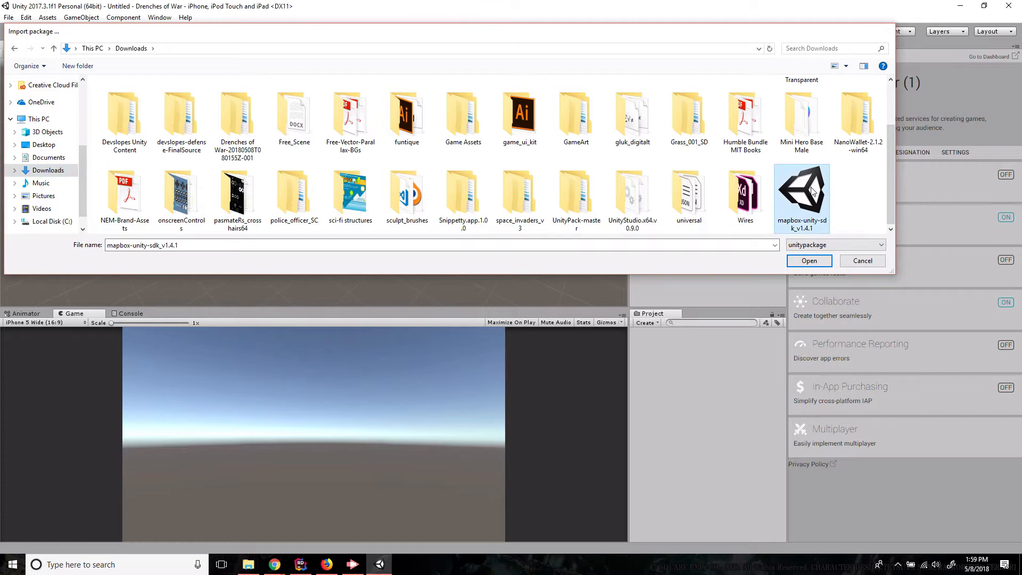
{"action": "left_click", "coordinate": [808, 261]}
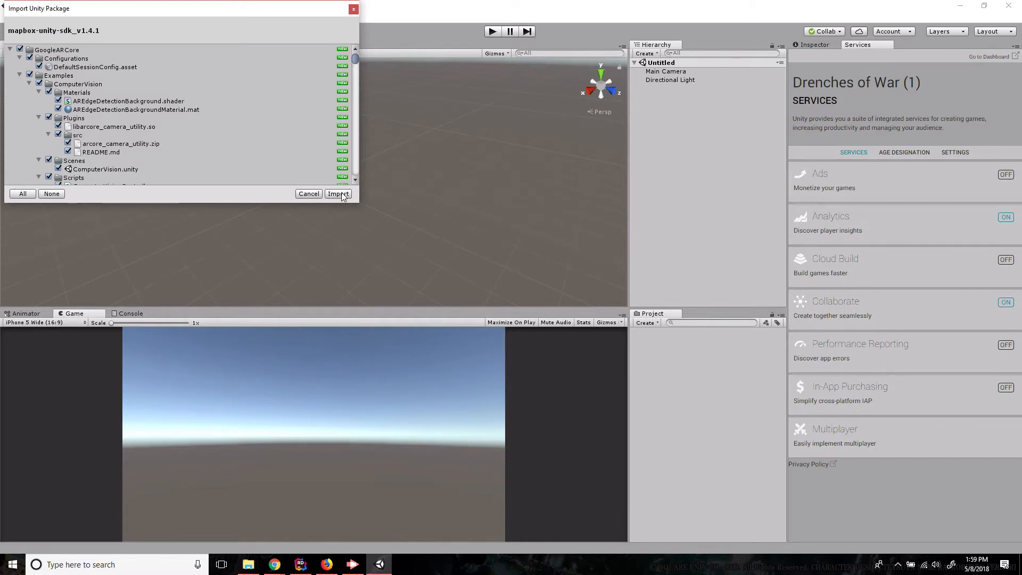
{"action": "left_click", "coordinate": [338, 193]}
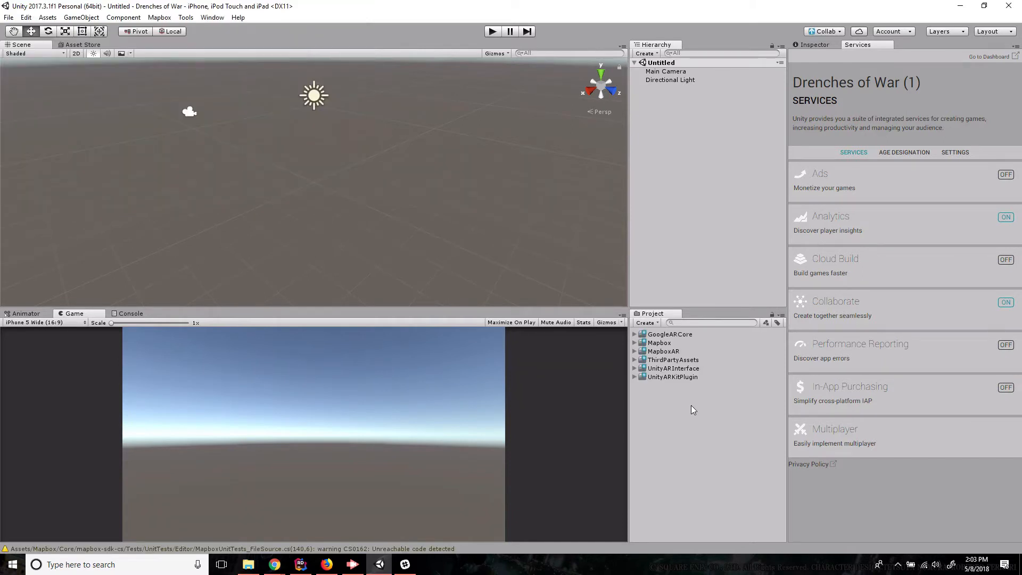
- Create a new folder named 'Mapbox SDK' in the project assets
{"action": "right_click", "coordinate": [694, 410]}
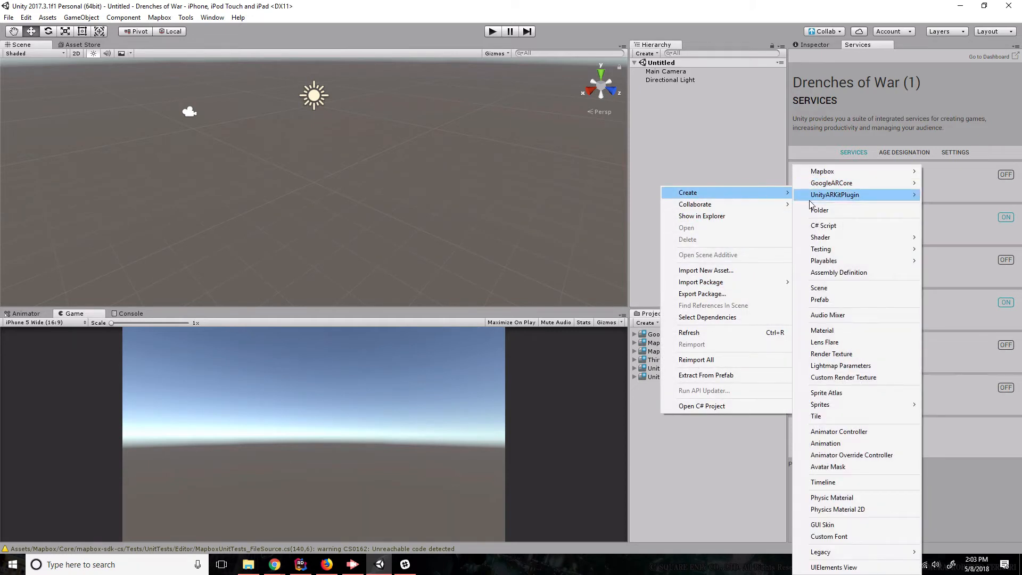
{"action": "mouse_move", "coordinate": [834, 194]}
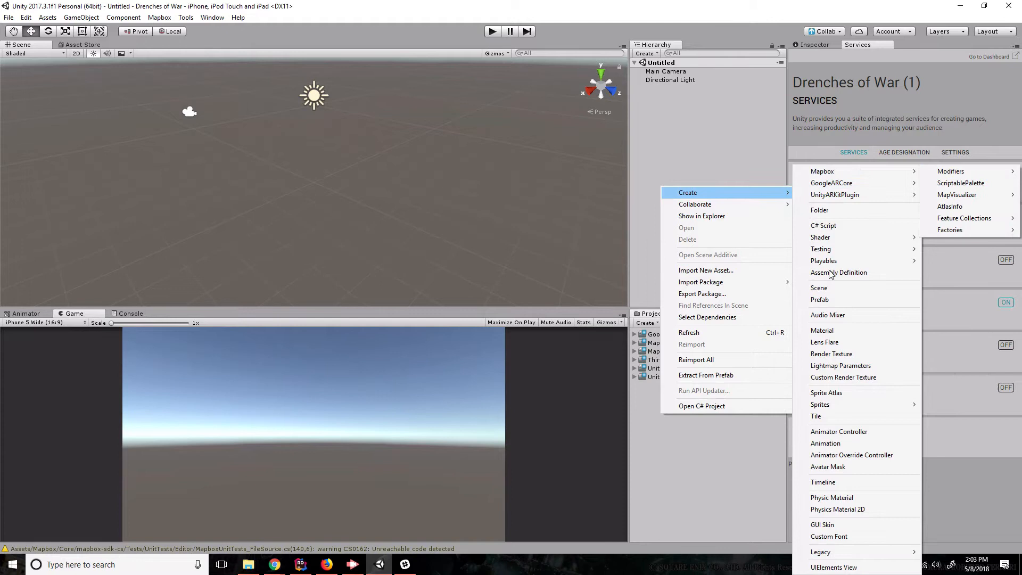
{"action": "left_click", "coordinate": [820, 210]}
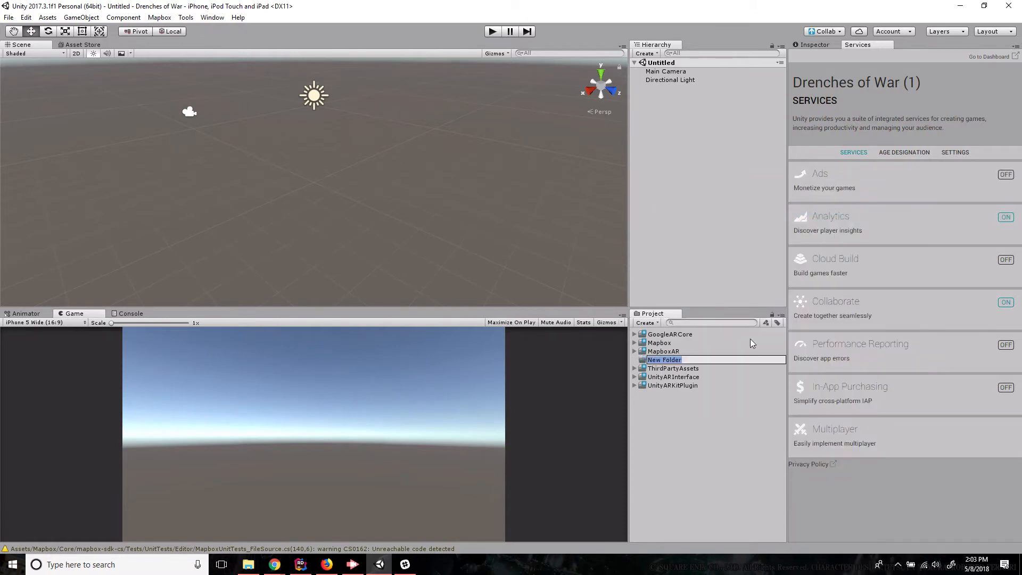
{"action": "type", "text": "Mapbox SDK"}
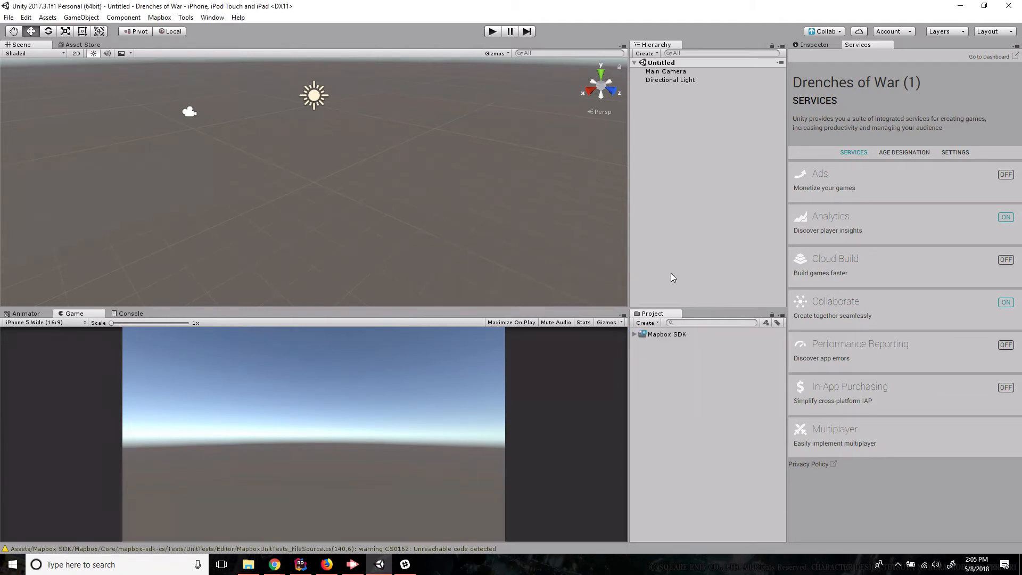
{"action": "mouse_move", "coordinate": [712, 238]}
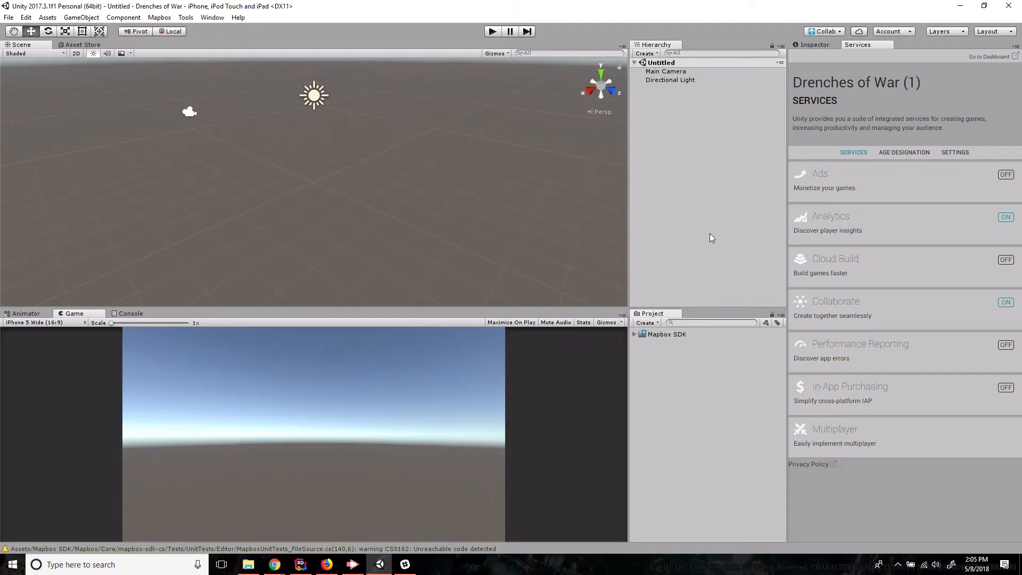
{"action": "mouse_move", "coordinate": [681, 209]}
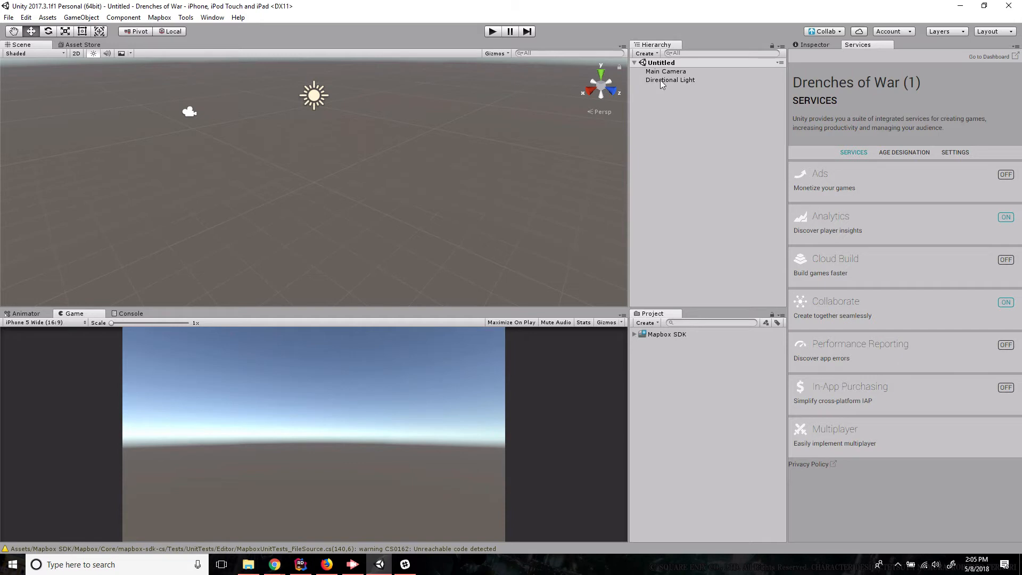
{"action": "mouse_move", "coordinate": [685, 176]}
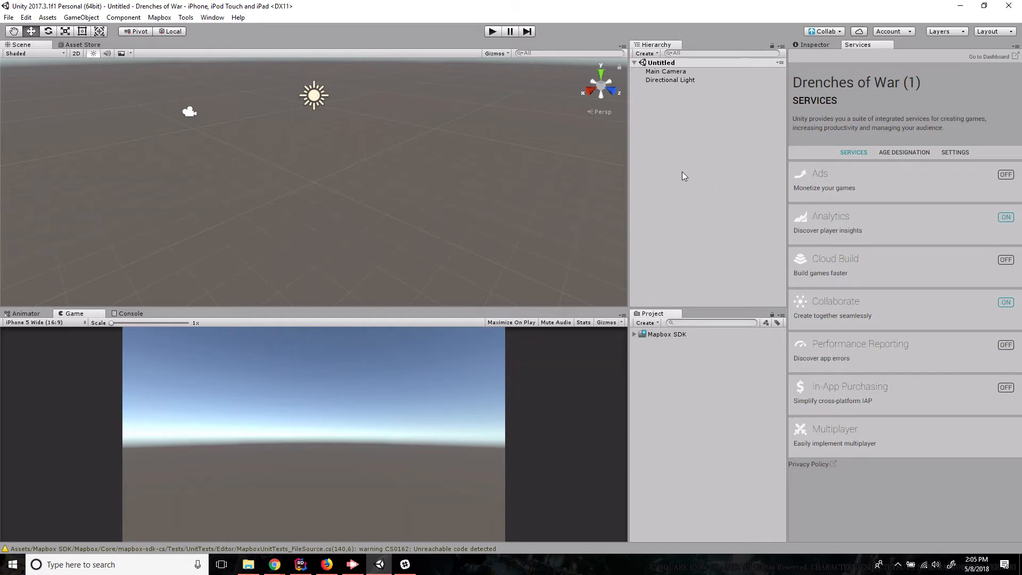
{"action": "mouse_move", "coordinate": [694, 194]}
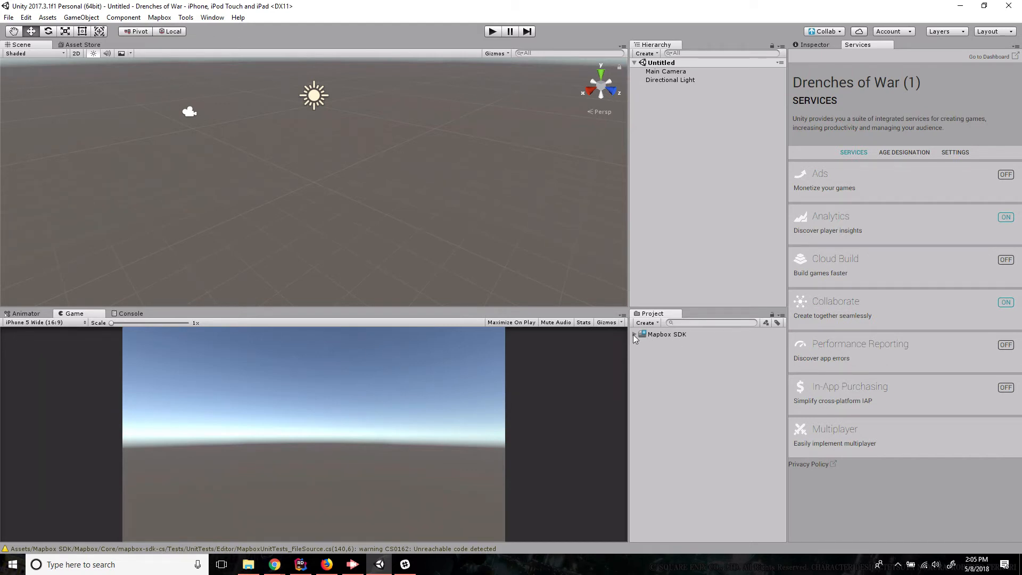
- Add the ARTabletopKit prefab from Mapbox SDK > MapboxAR > Prefabs to the scene, replacing Main Camera
{"action": "left_click", "coordinate": [634, 334]}
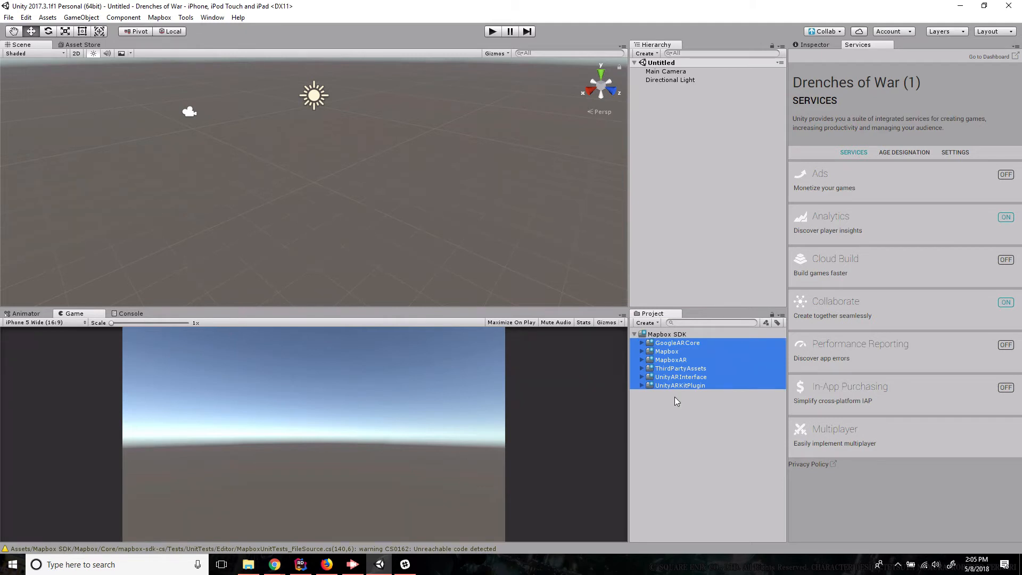
{"action": "left_click", "coordinate": [642, 359]}
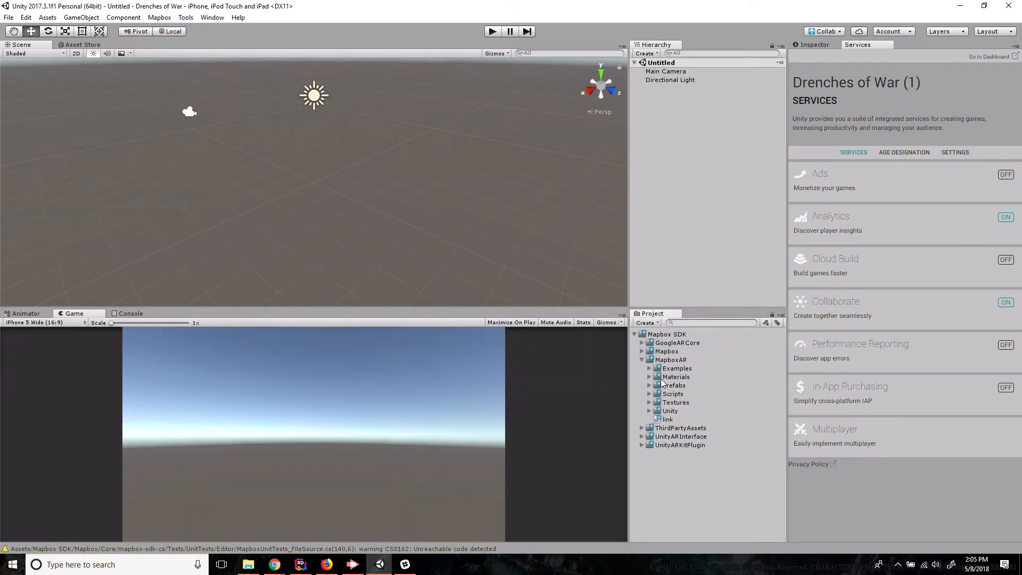
{"action": "left_click", "coordinate": [650, 385]}
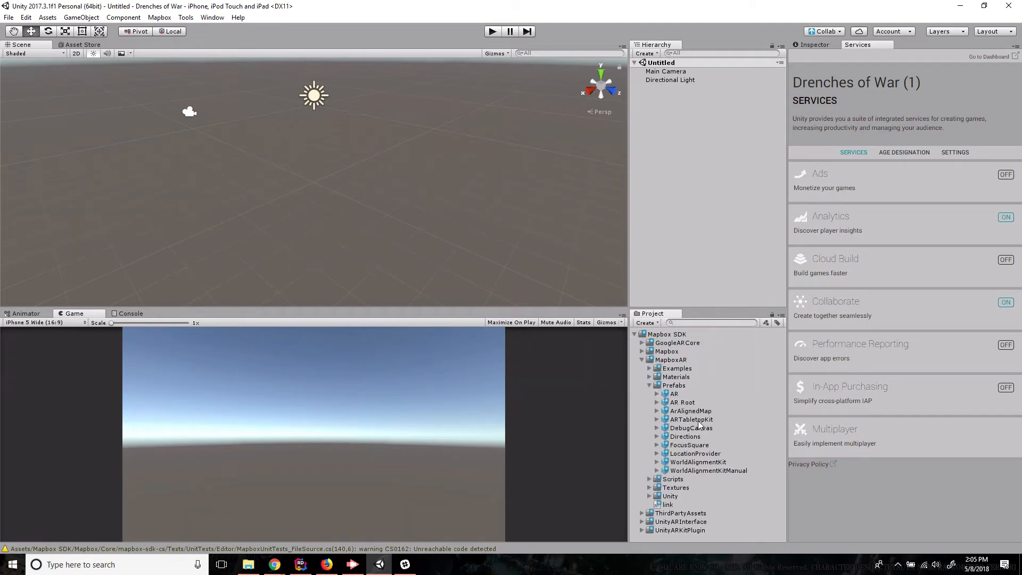
{"action": "left_click", "coordinate": [691, 419]}
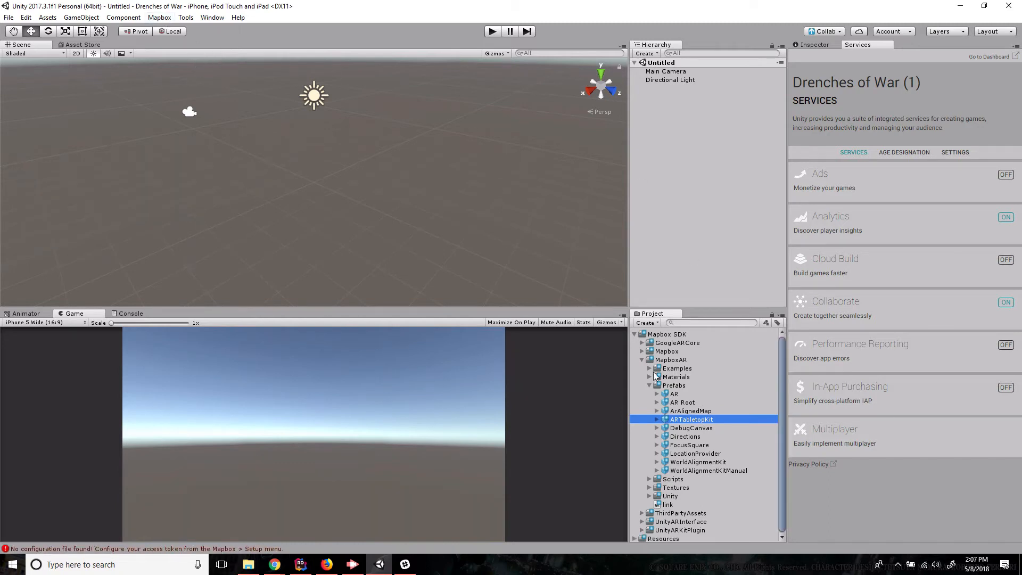
{"action": "left_click", "coordinate": [160, 17]}
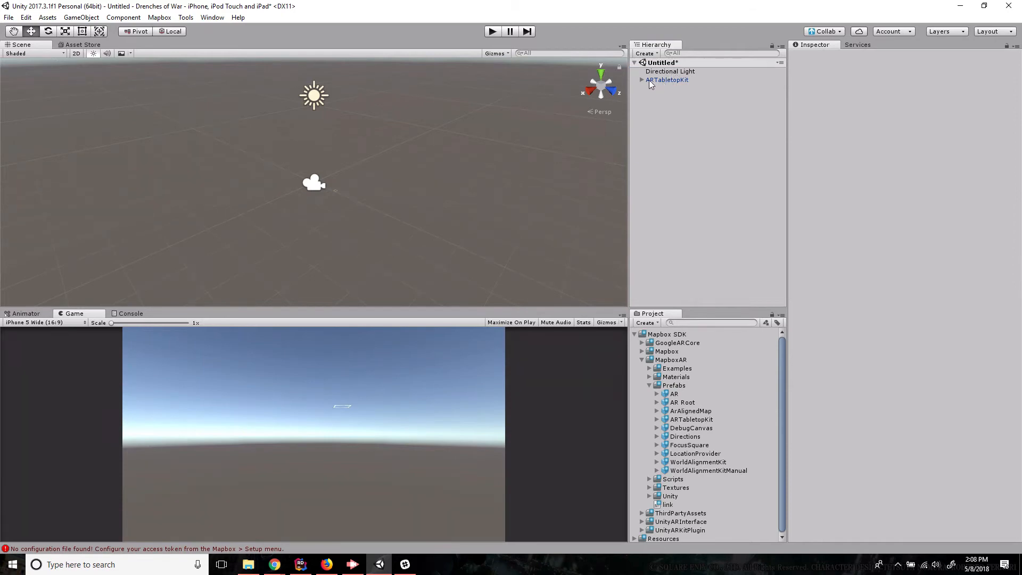
- Paste the Mapbox access token into Mapbox > Setup and submit it
{"action": "left_click", "coordinate": [159, 17]}
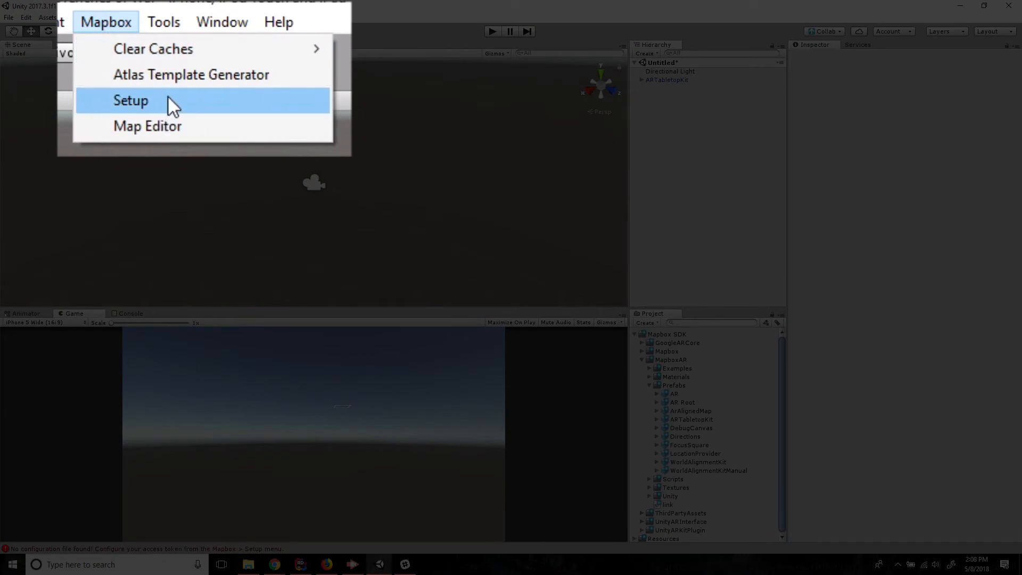
{"action": "left_click", "coordinate": [131, 100]}
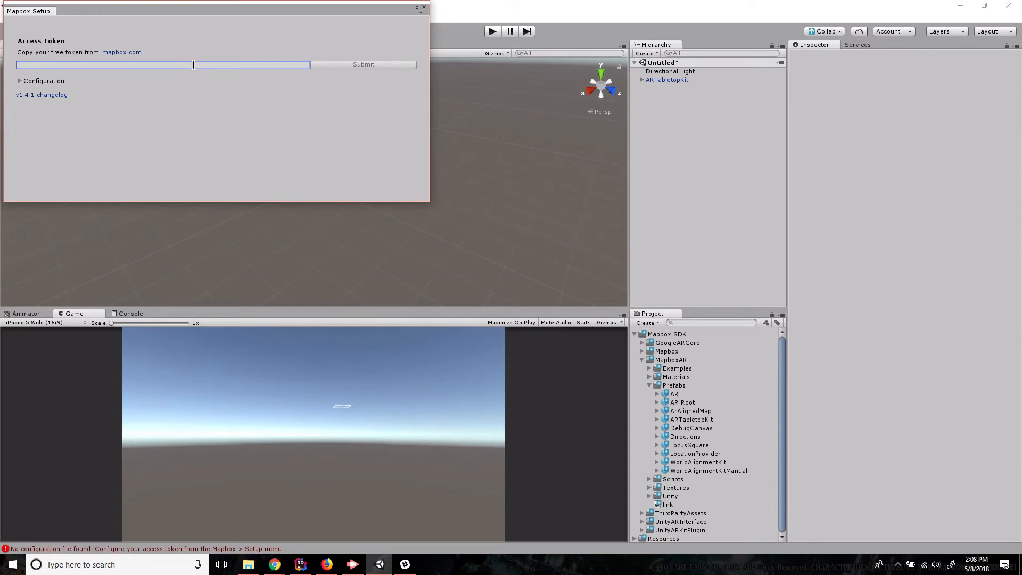
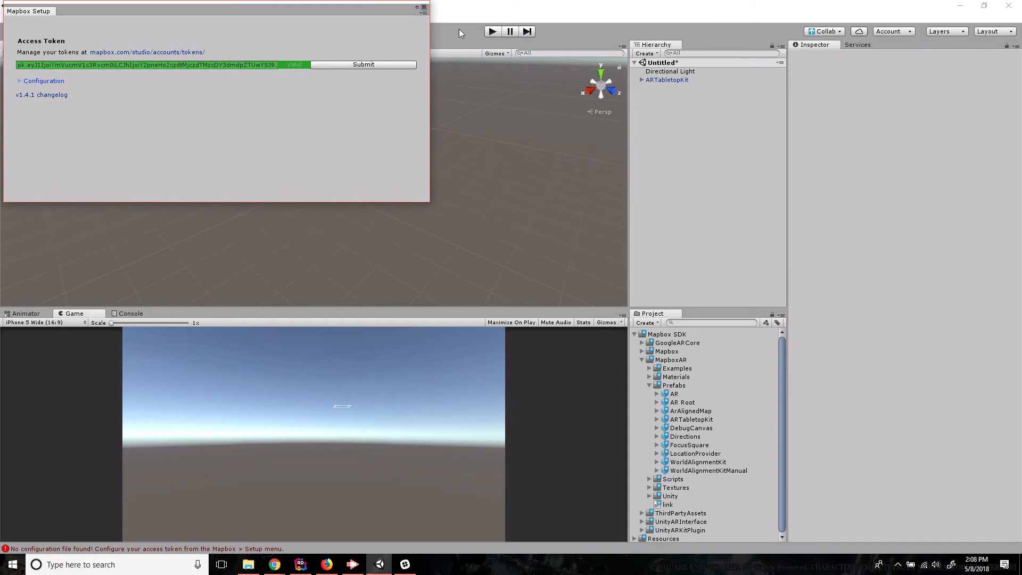
{"action": "left_click", "coordinate": [666, 80]}
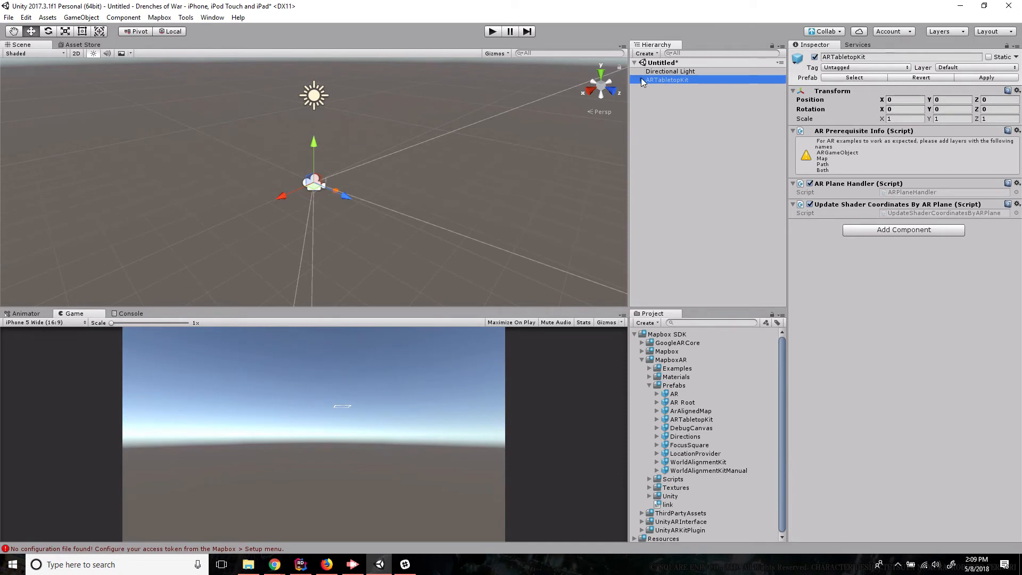
- Expand ARTabletopKit and inspect AR Root and its Main Camera, then collapse it
{"action": "left_click", "coordinate": [635, 79]}
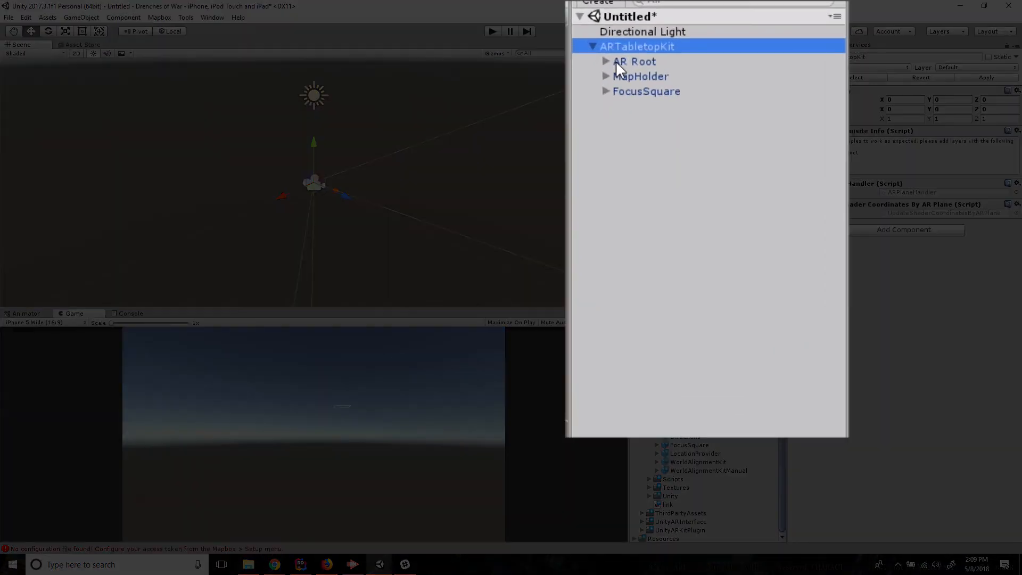
{"action": "left_click", "coordinate": [633, 62]}
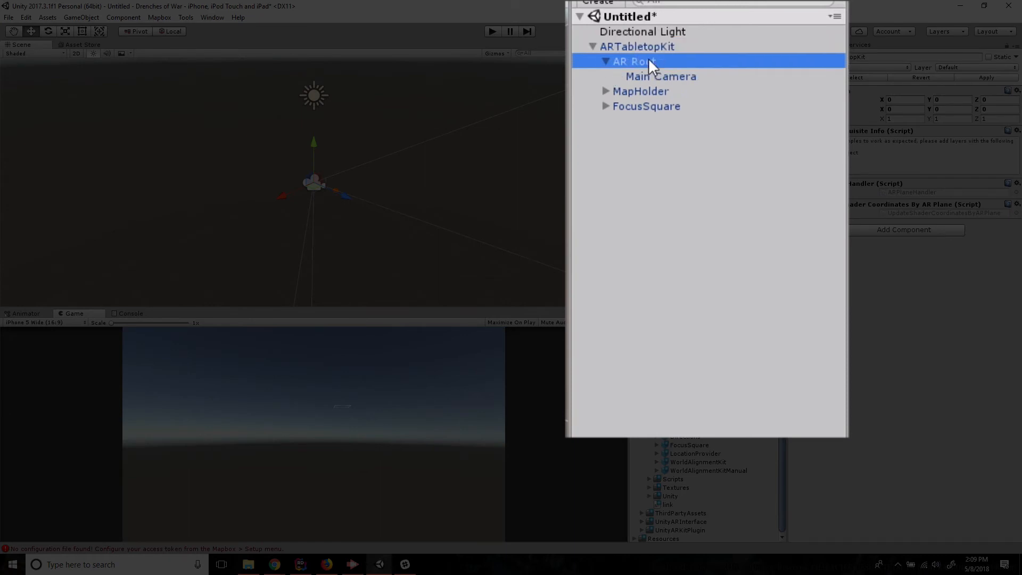
{"action": "left_click", "coordinate": [633, 61]}
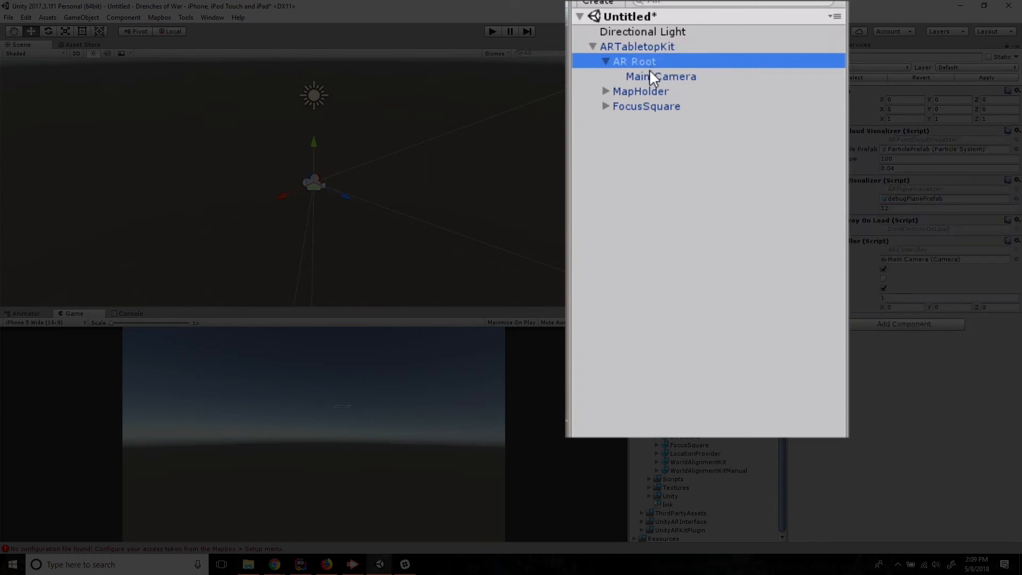
{"action": "mouse_move", "coordinate": [652, 71]}
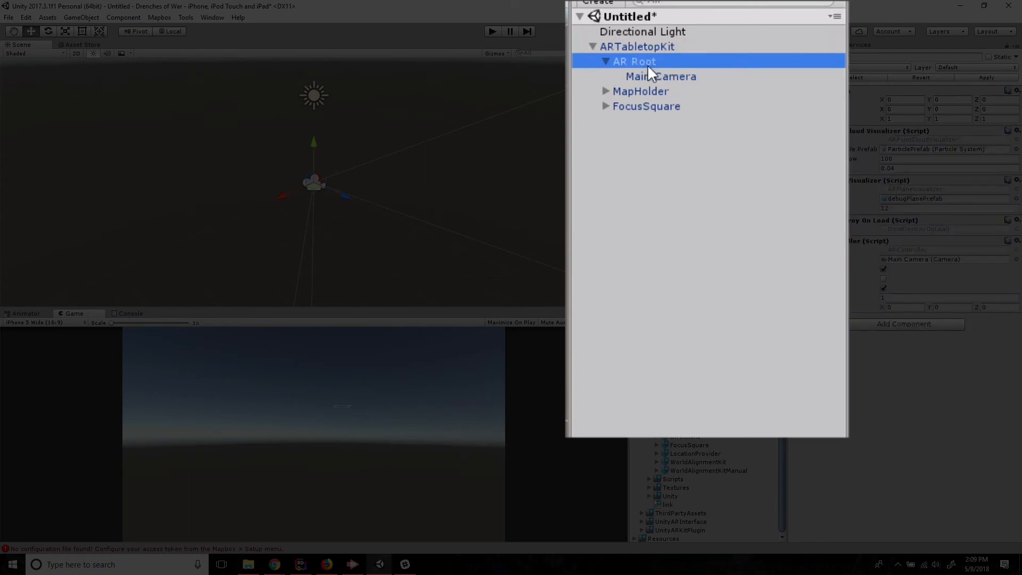
{"action": "mouse_move", "coordinate": [673, 78]}
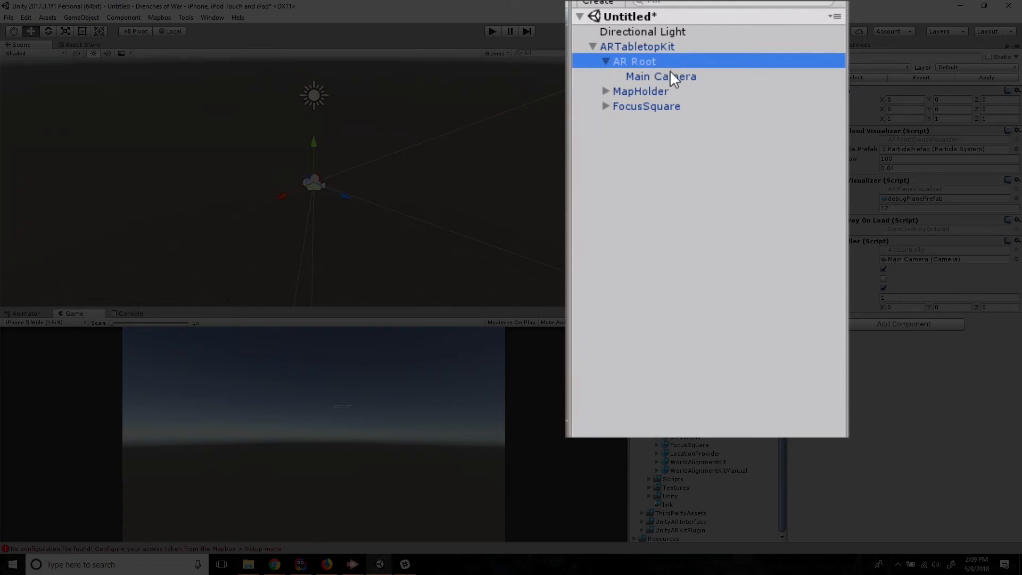
{"action": "mouse_move", "coordinate": [664, 70]}
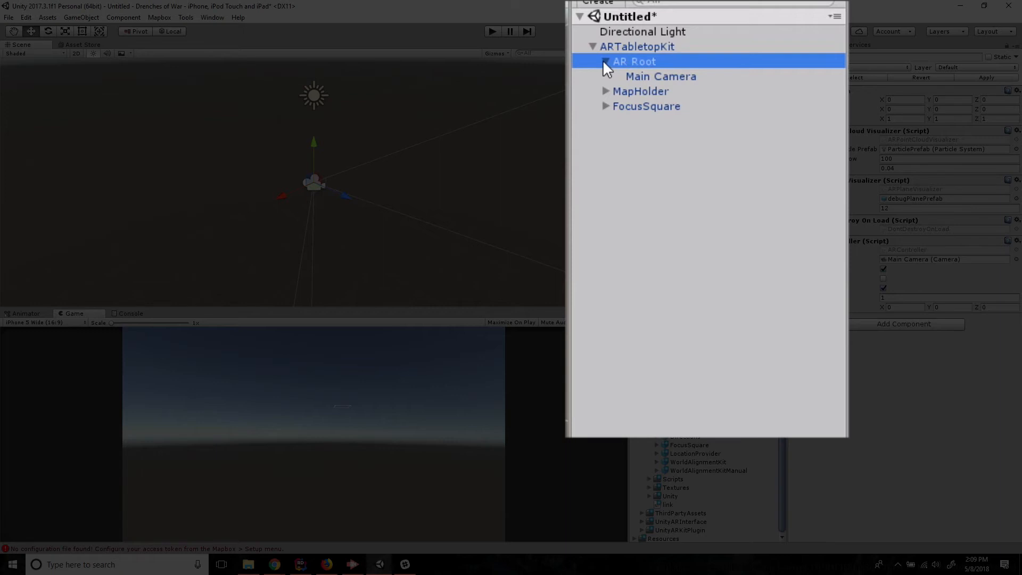
{"action": "left_click", "coordinate": [605, 60]}
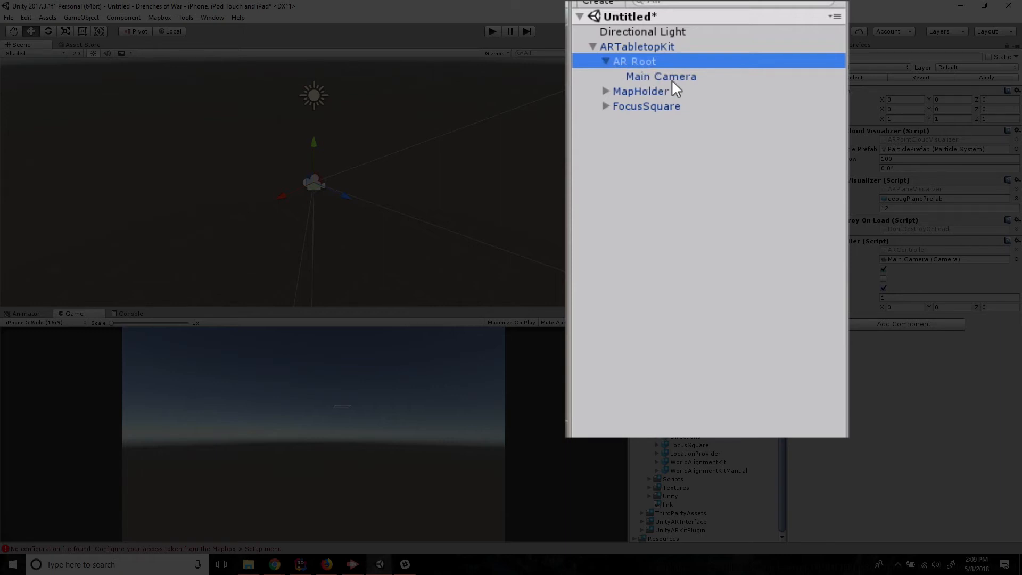
{"action": "mouse_move", "coordinate": [655, 84]}
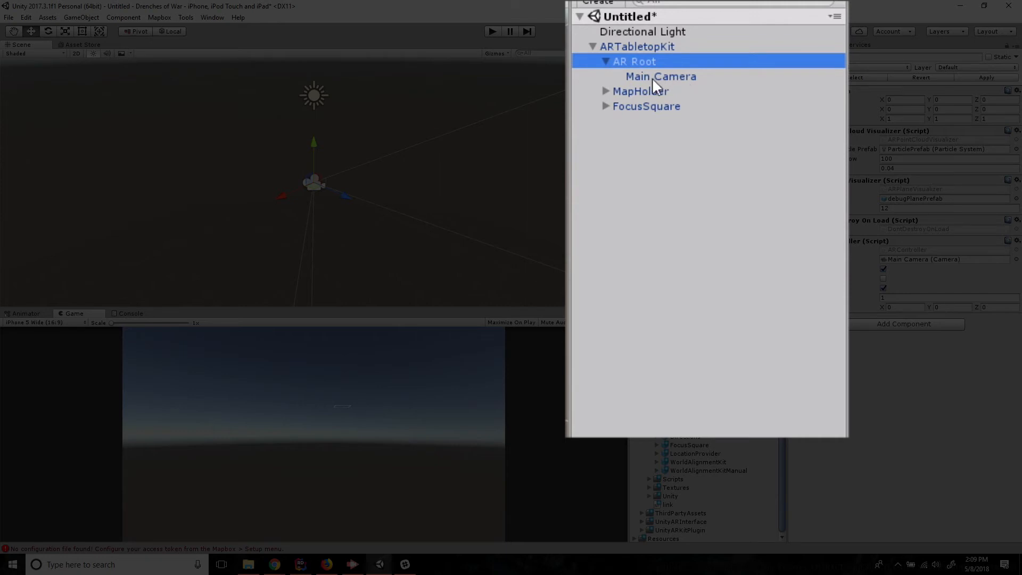
{"action": "left_click", "coordinate": [605, 76]}
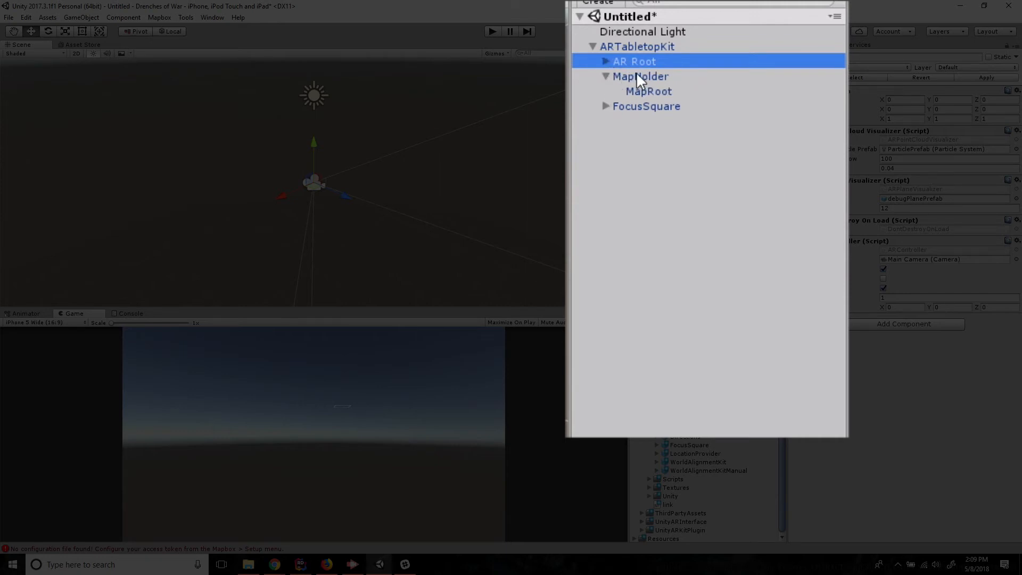
- Inspect MapHolder's MapRoot map settings and the FocusSquare components, then collapse FocusSquare
{"action": "left_click", "coordinate": [639, 76]}
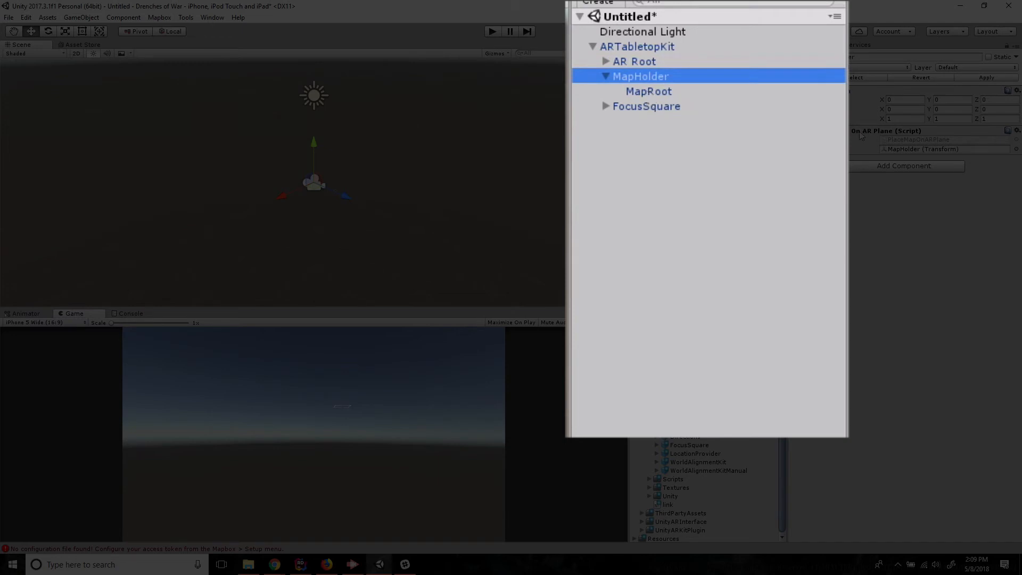
{"action": "left_click", "coordinate": [648, 91]}
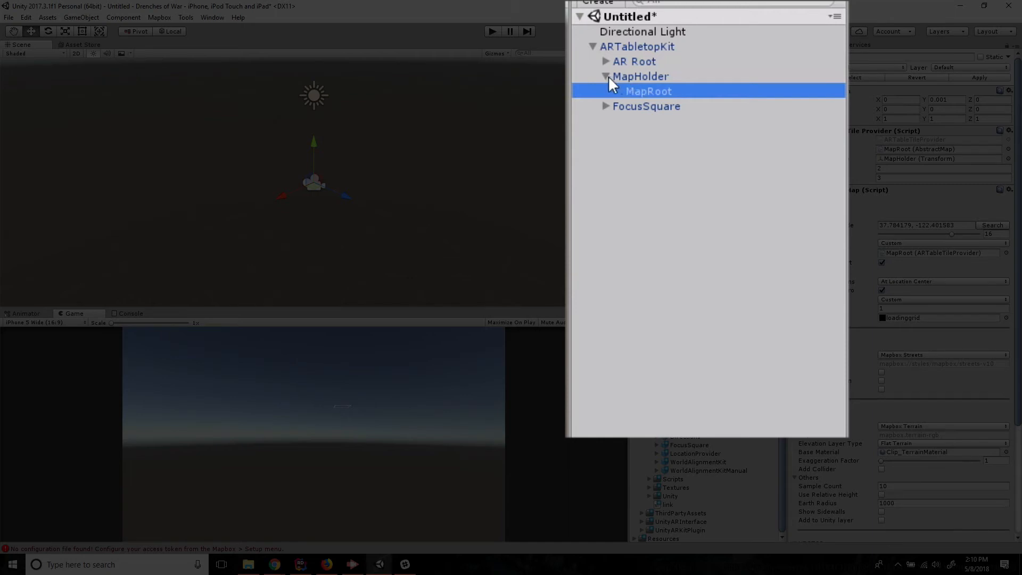
{"action": "left_click", "coordinate": [604, 90]}
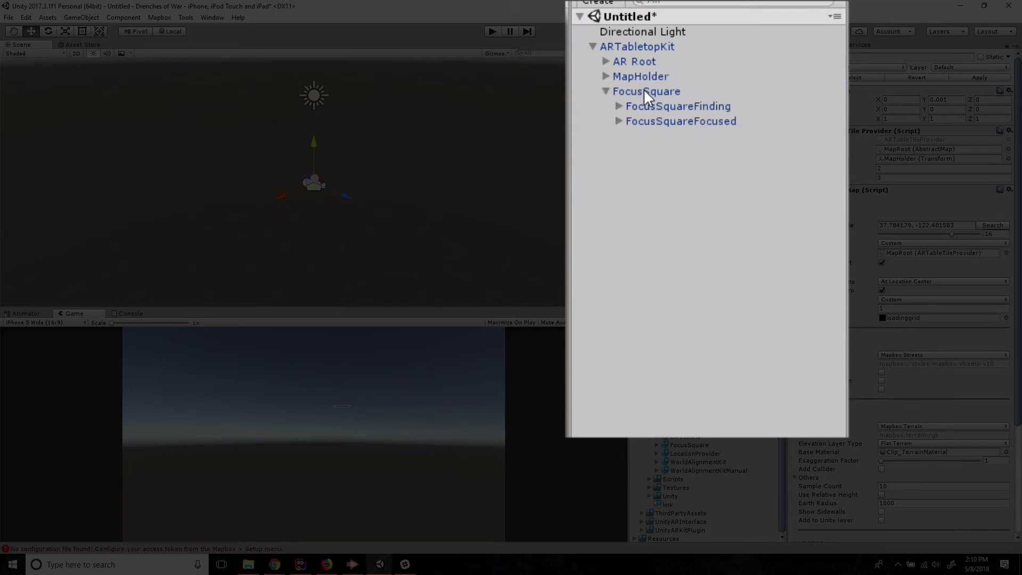
{"action": "left_click", "coordinate": [645, 91]}
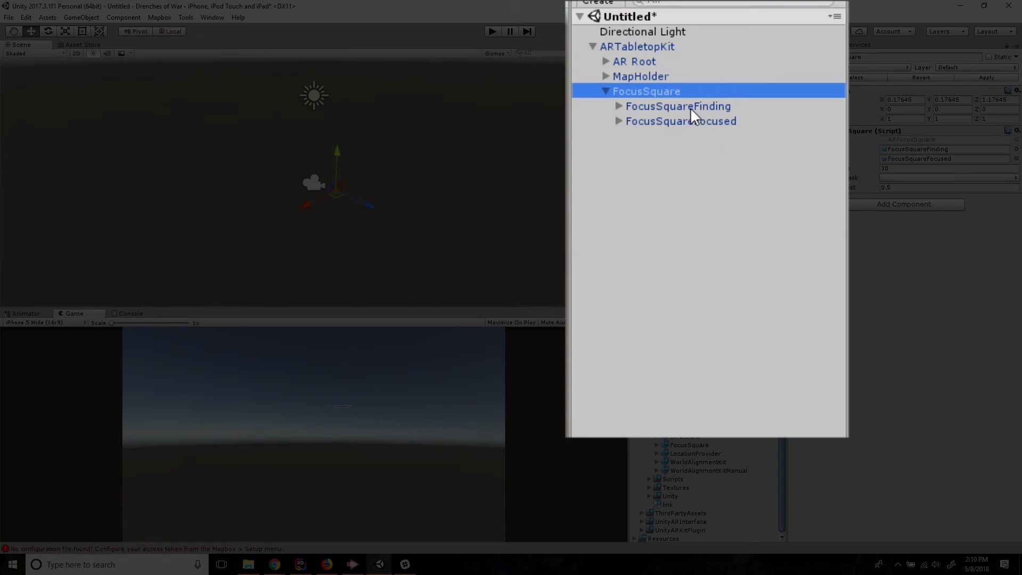
{"action": "mouse_move", "coordinate": [691, 139]}
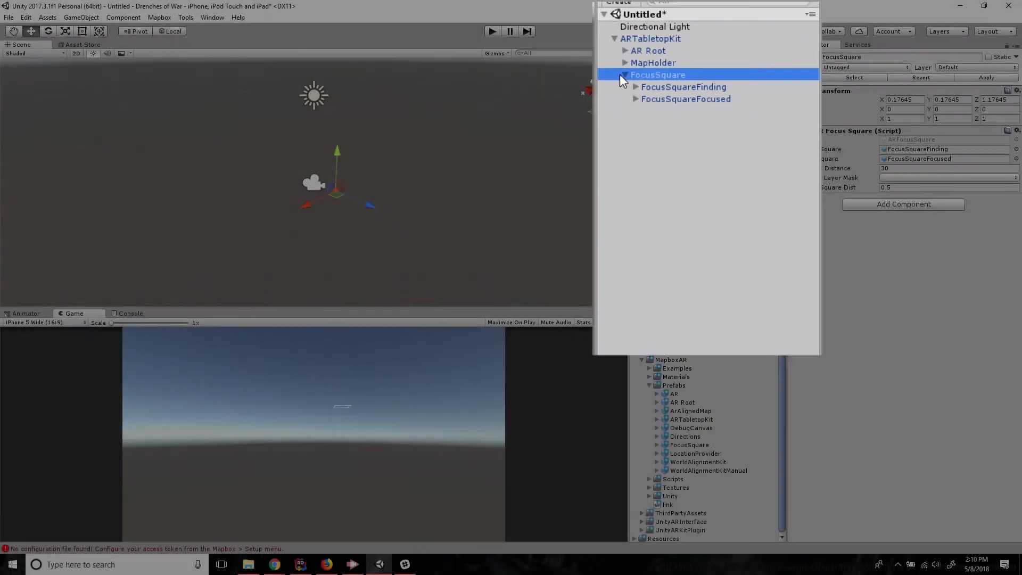
{"action": "left_click", "coordinate": [624, 75]}
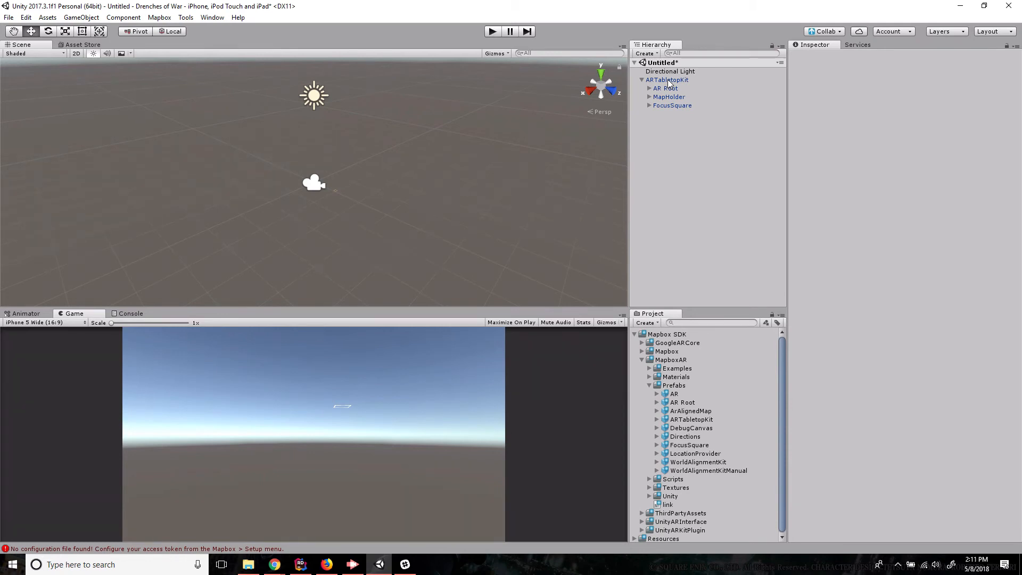
- Enter user layers ARGameObject, Map, Path and Both in Tags & Layers, then reselect ARTabletopKit
{"action": "left_click", "coordinate": [668, 80]}
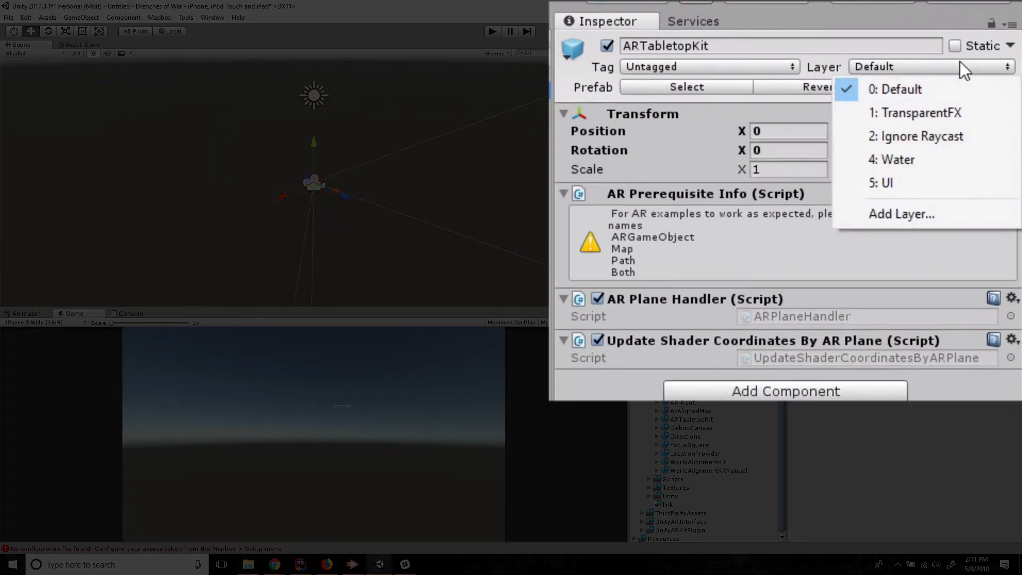
{"action": "mouse_move", "coordinate": [901, 214]}
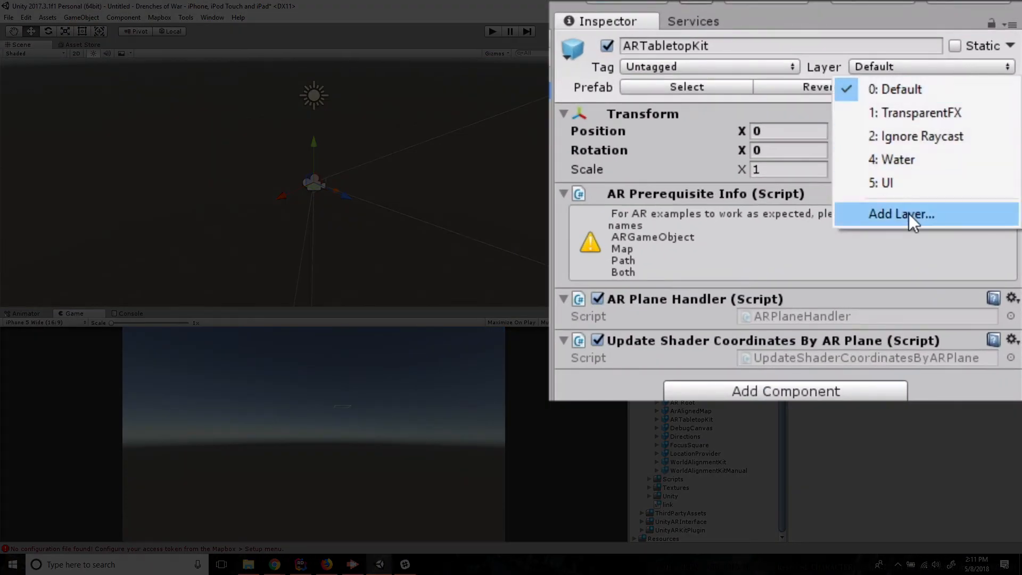
{"action": "left_click", "coordinate": [902, 214]}
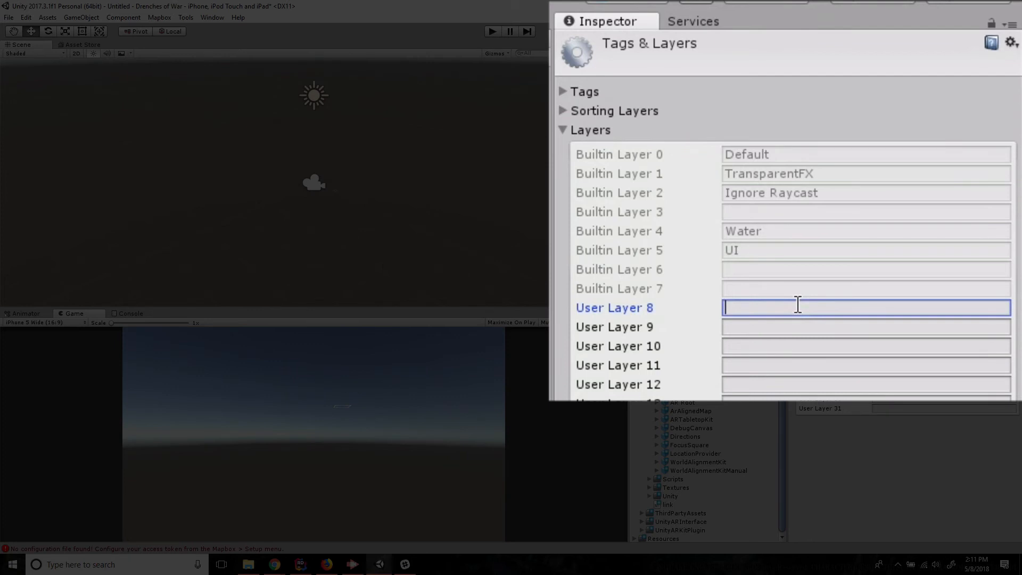
{"action": "type", "text": "ARGar"}
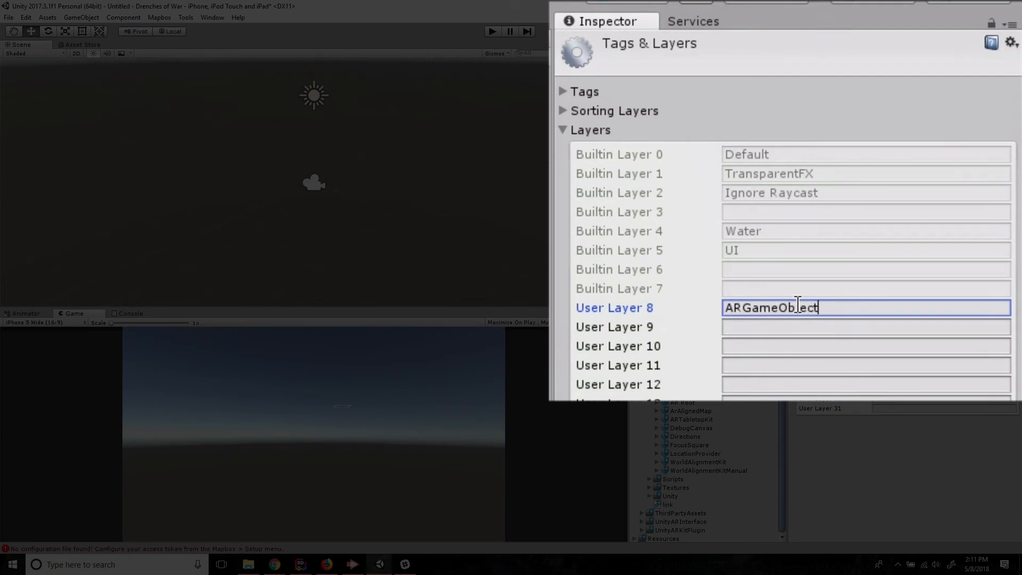
{"action": "type", "text": "Map"}
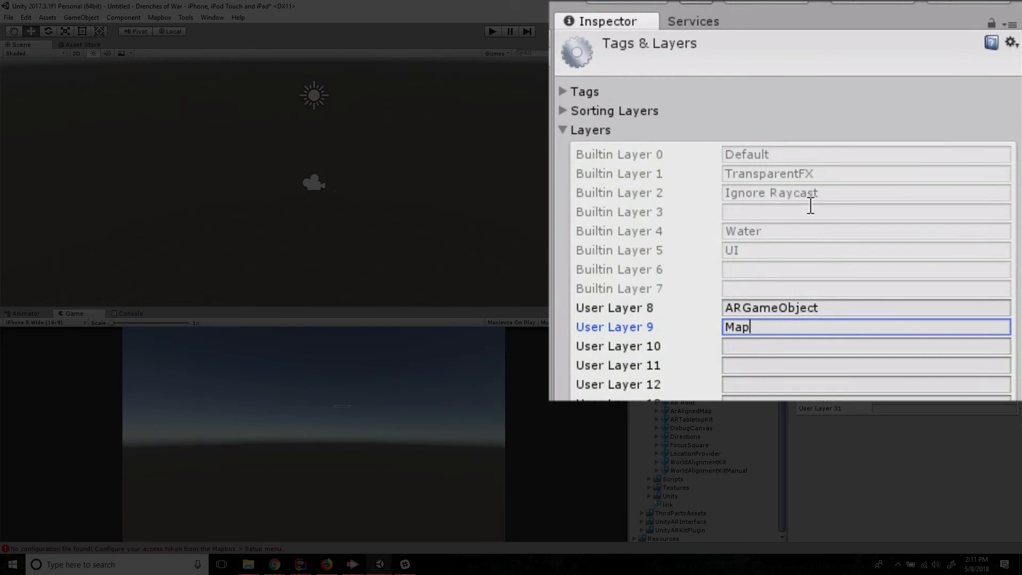
{"action": "type", "text": "Path"}
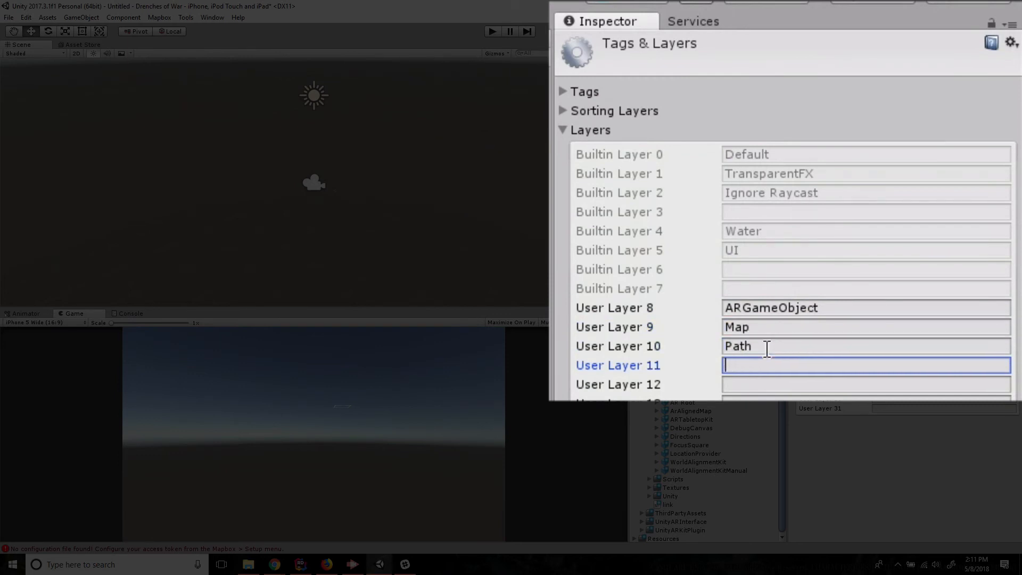
{"action": "type", "text": "Bothc"}
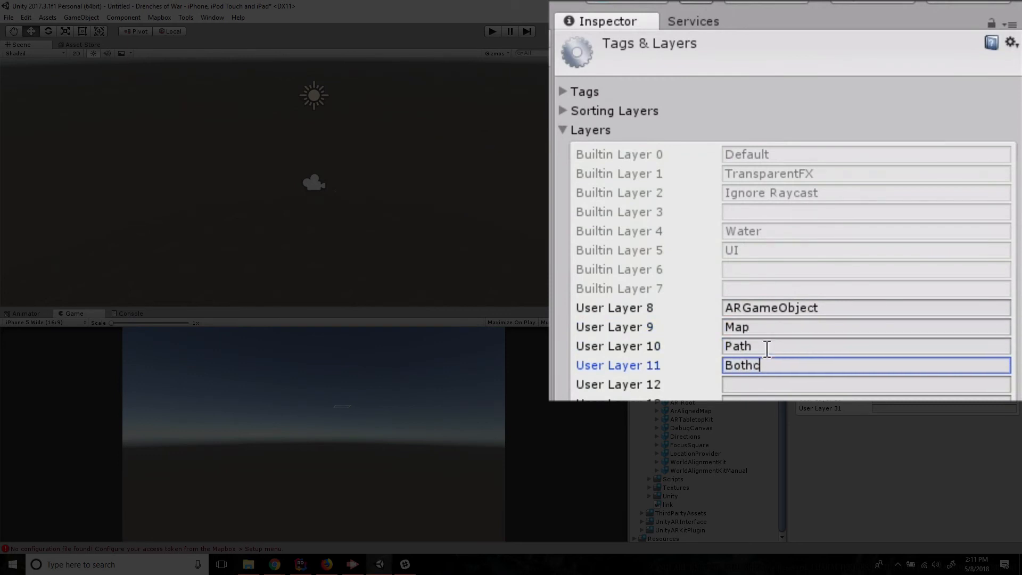
{"action": "left_click", "coordinate": [668, 79]}
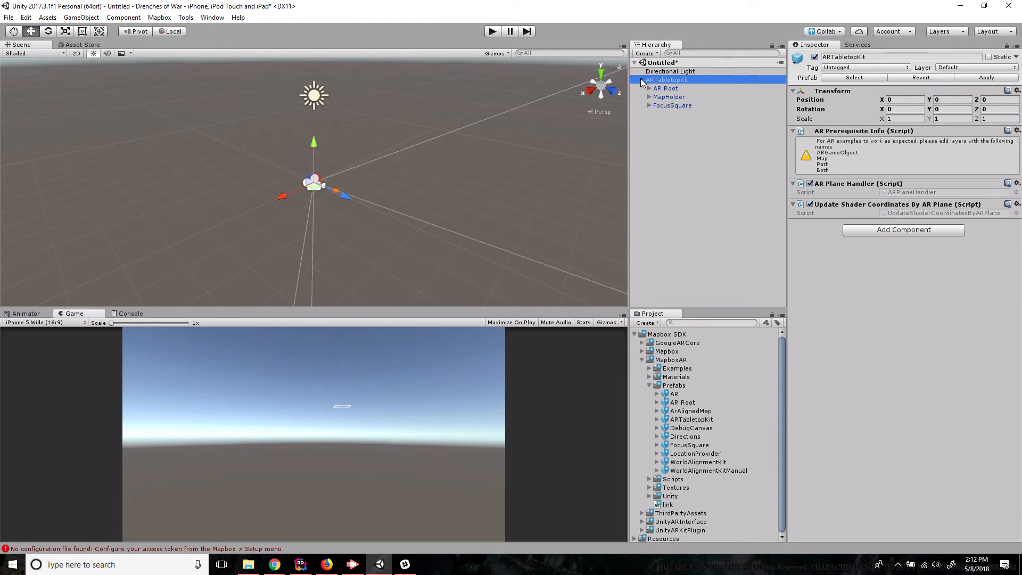
- Collapse ARTabletopKit, play the scene until the 3D city map loads, then stop playback
{"action": "left_click", "coordinate": [642, 79]}
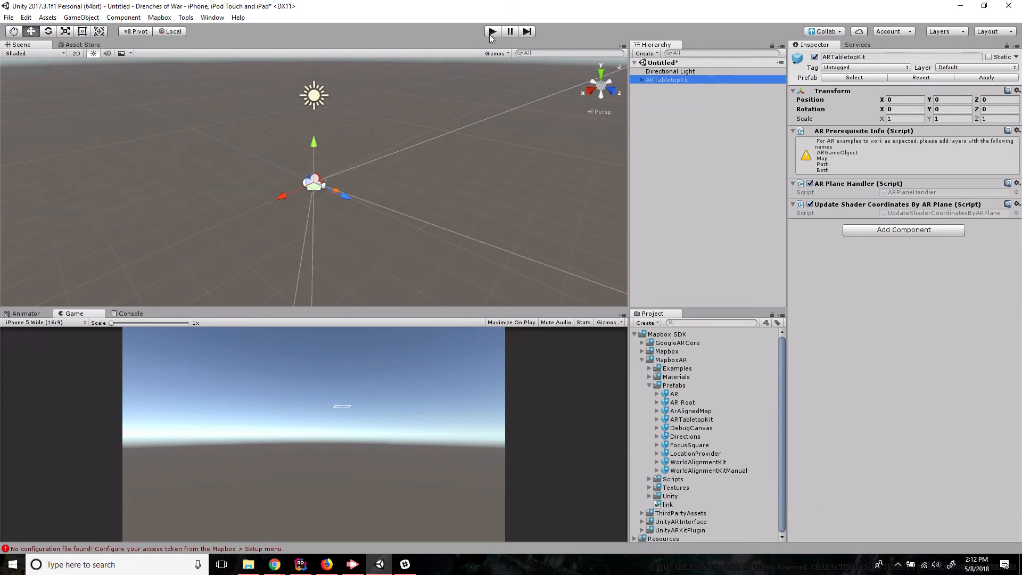
{"action": "mouse_move", "coordinate": [367, 334]}
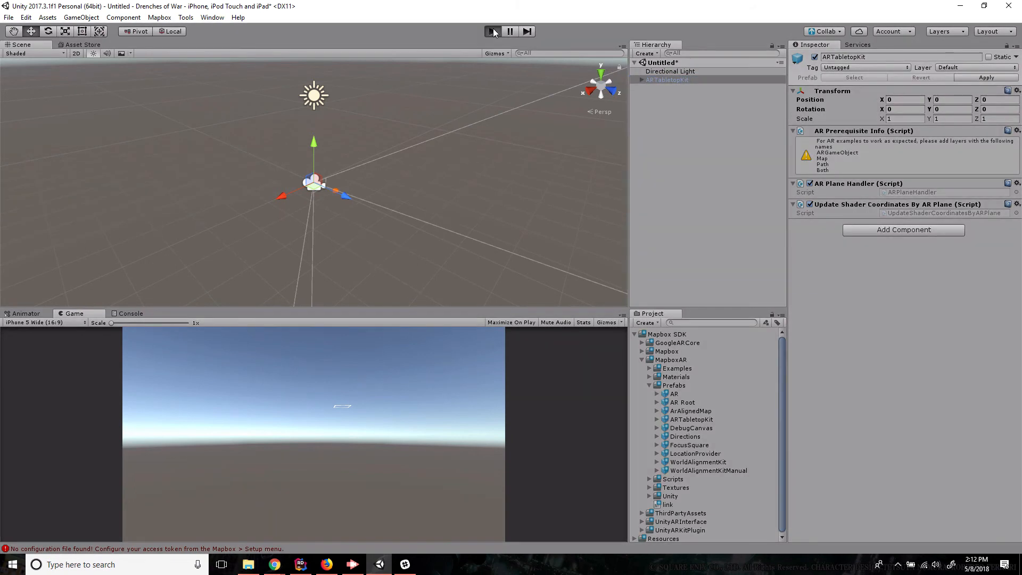
{"action": "left_click", "coordinate": [492, 30]}
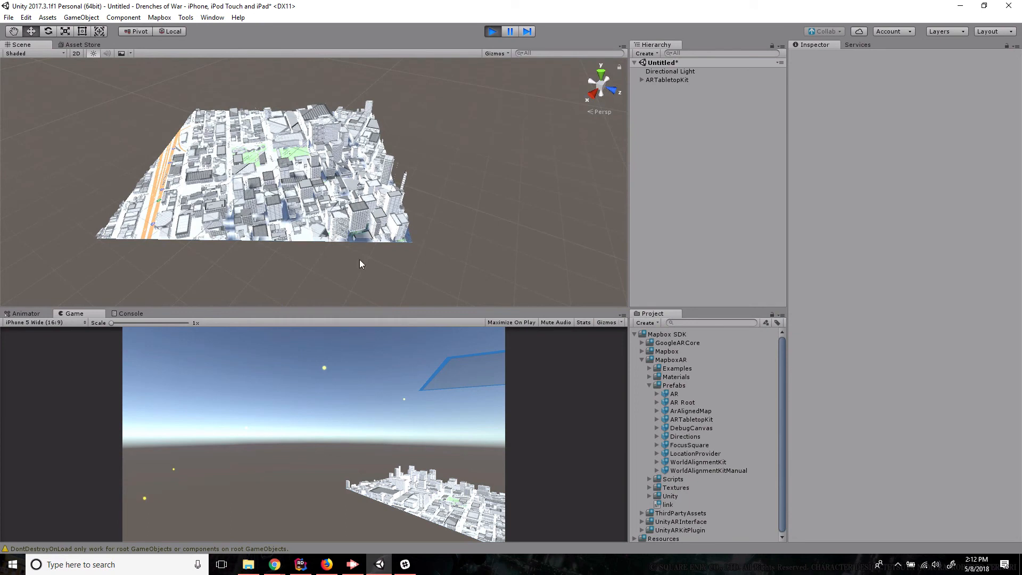
{"action": "mouse_move", "coordinate": [453, 255]}
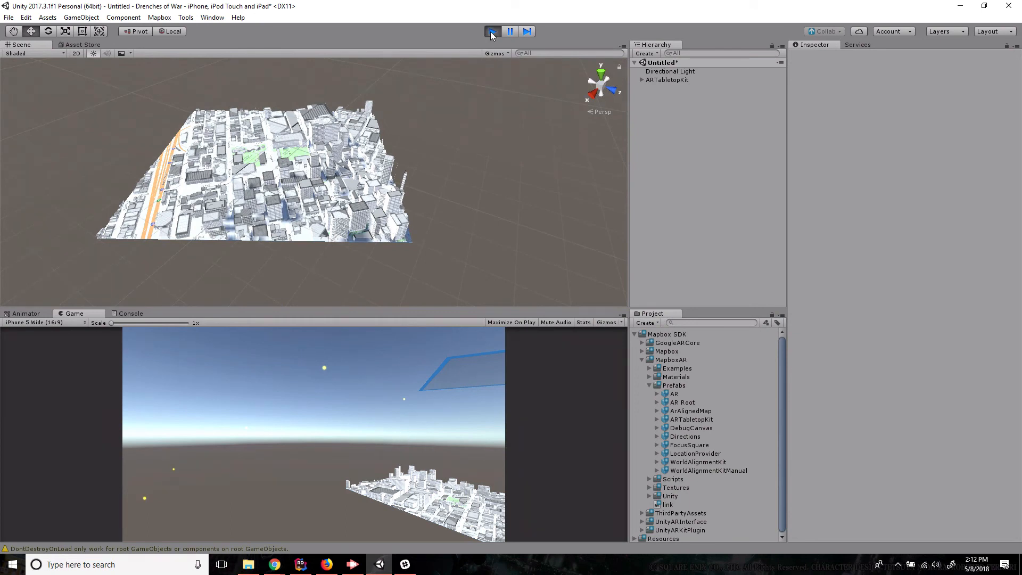
{"action": "left_click", "coordinate": [492, 31]}
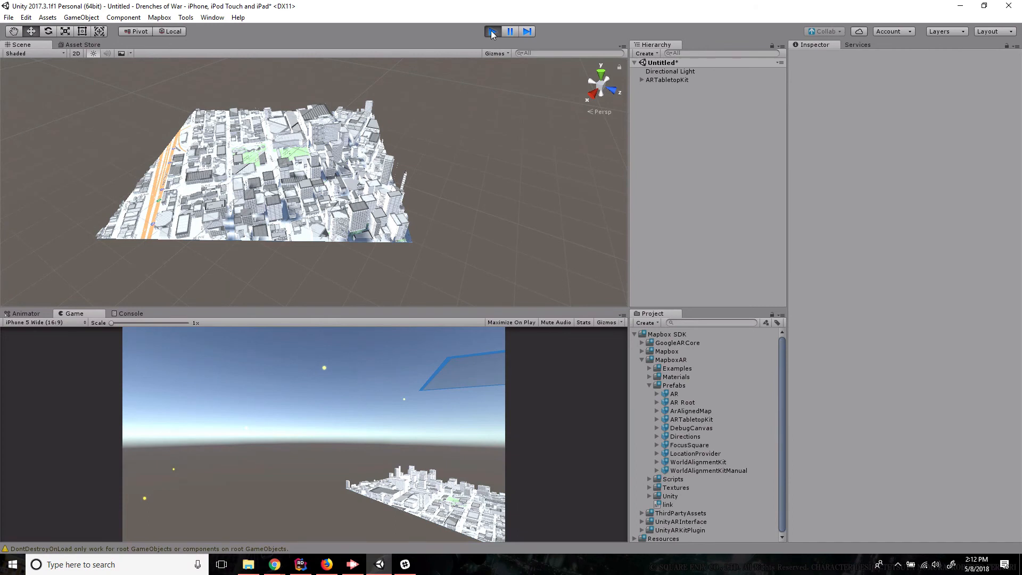
{"action": "left_click", "coordinate": [492, 32]}
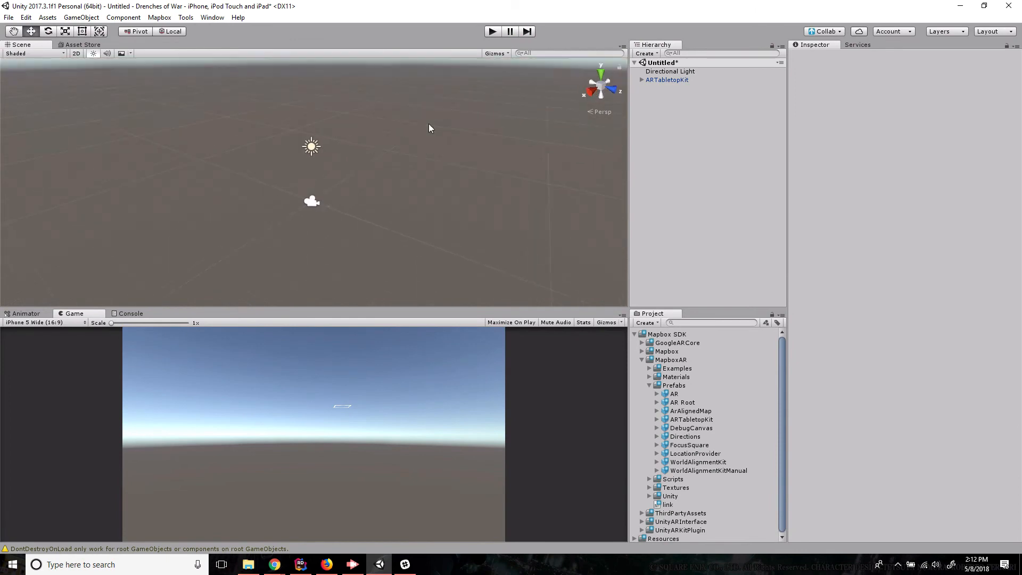
{"action": "mouse_move", "coordinate": [504, 135]}
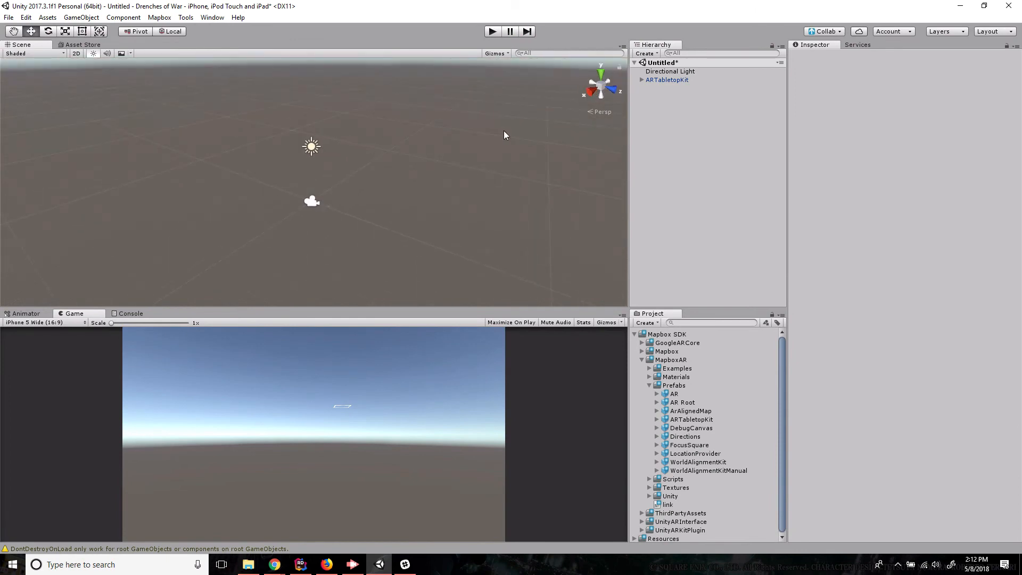
{"action": "mouse_move", "coordinate": [709, 166]}
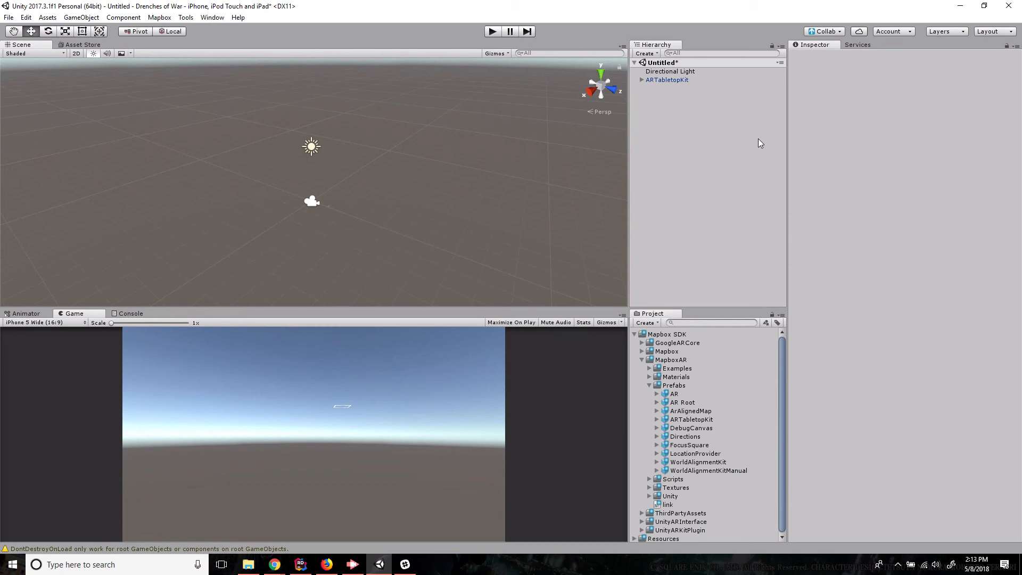
{"action": "mouse_move", "coordinate": [733, 131]}
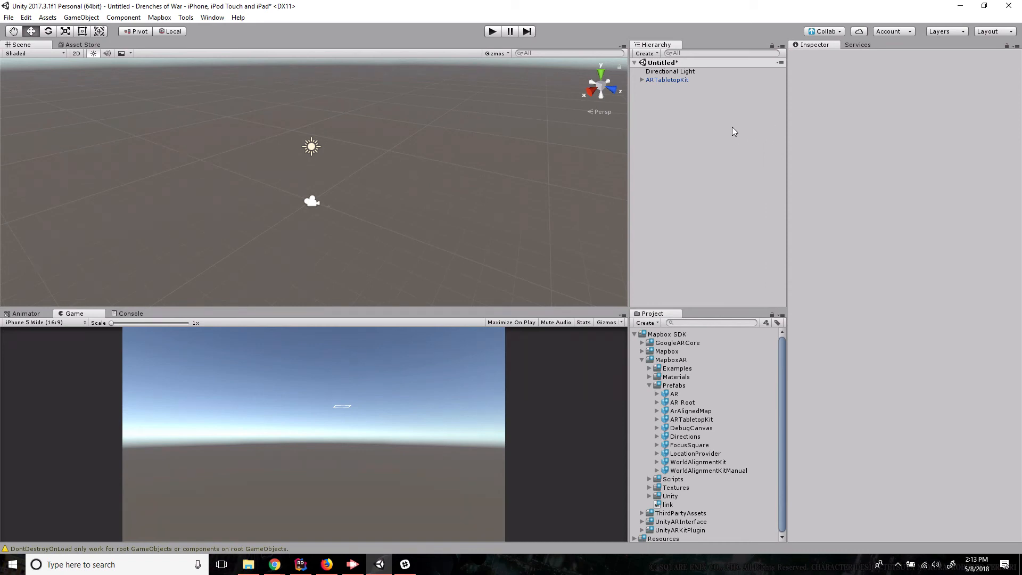
{"action": "mouse_move", "coordinate": [636, 338]}
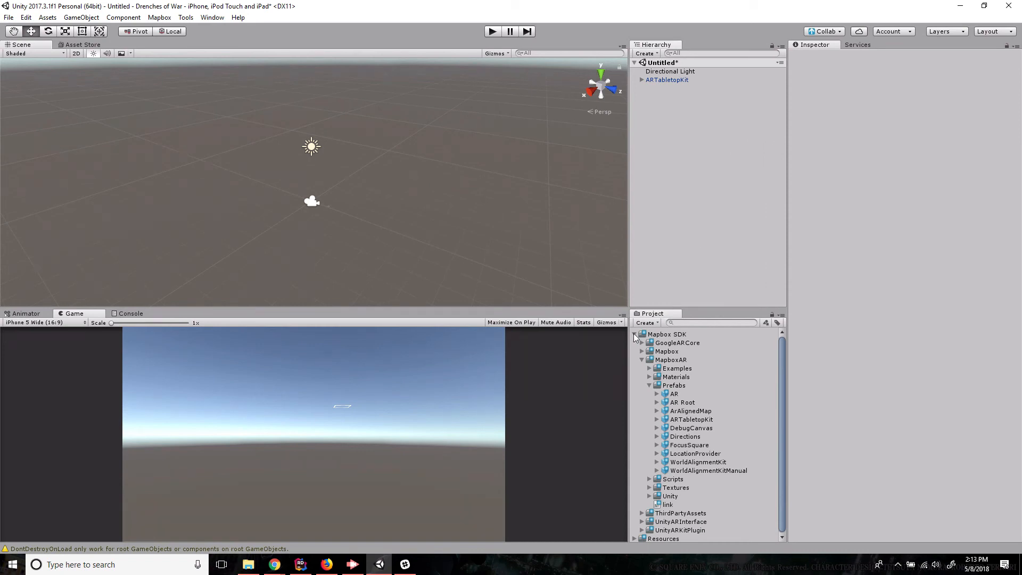
- Collapse Mapbox SDK and create a Scenes folder in the project assets
{"action": "left_click", "coordinate": [635, 334]}
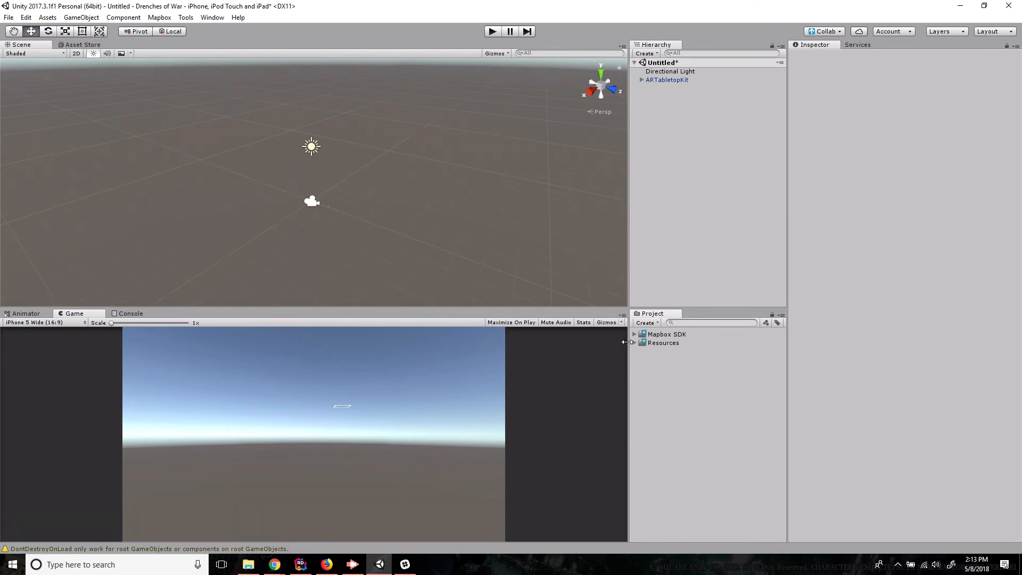
{"action": "mouse_move", "coordinate": [631, 347]}
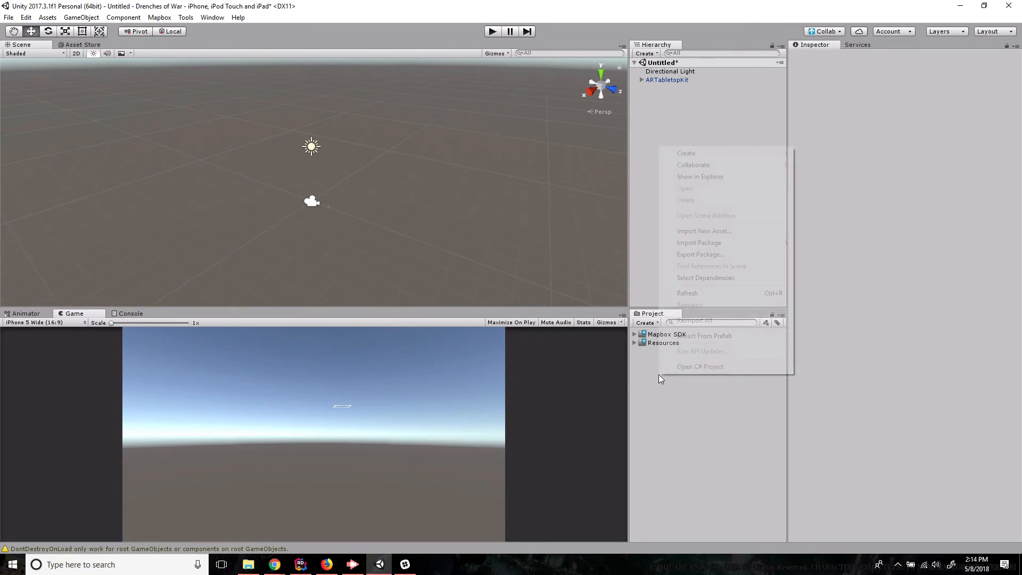
{"action": "mouse_move", "coordinate": [686, 153]}
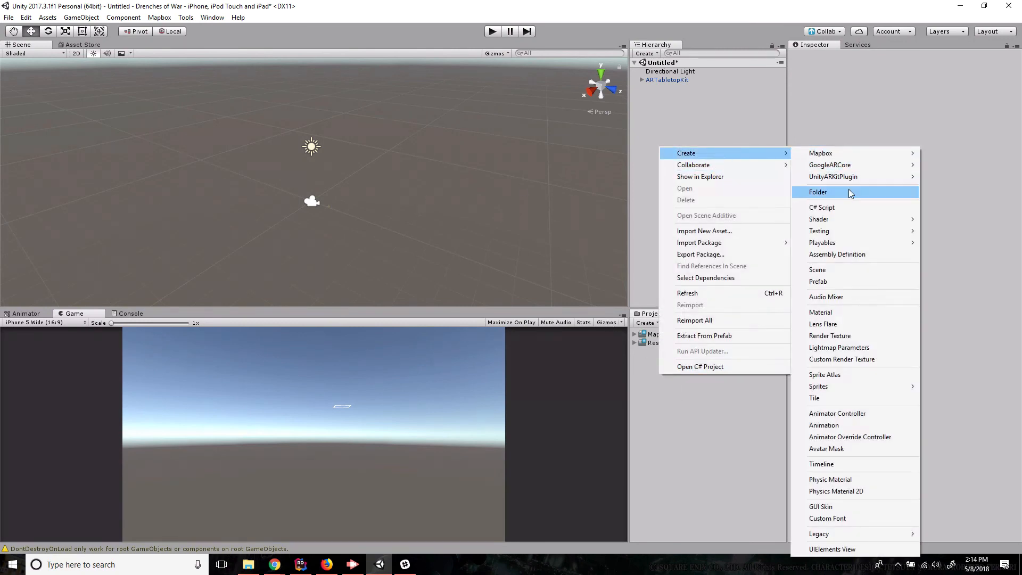
{"action": "left_click", "coordinate": [818, 192]}
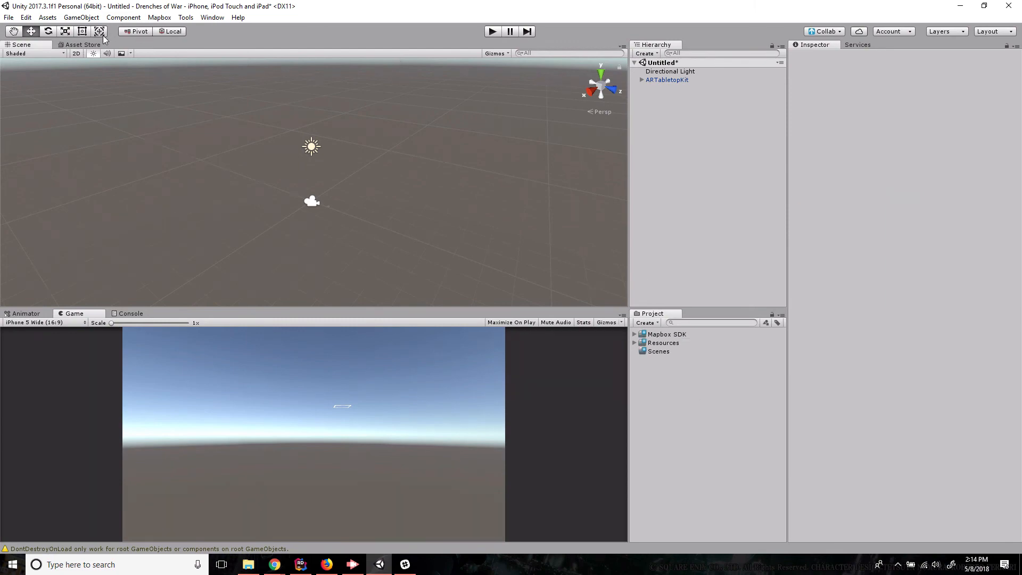
{"action": "left_click", "coordinate": [8, 17]}
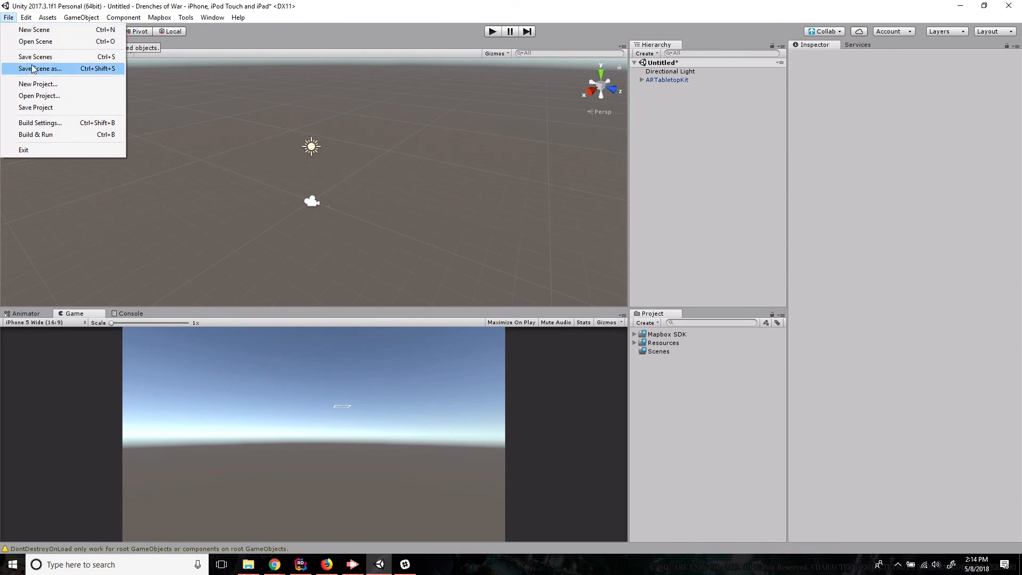
- Use Save Scene as to store the scene as 'MainGame' in the Scenes folder
{"action": "left_click", "coordinate": [40, 69]}
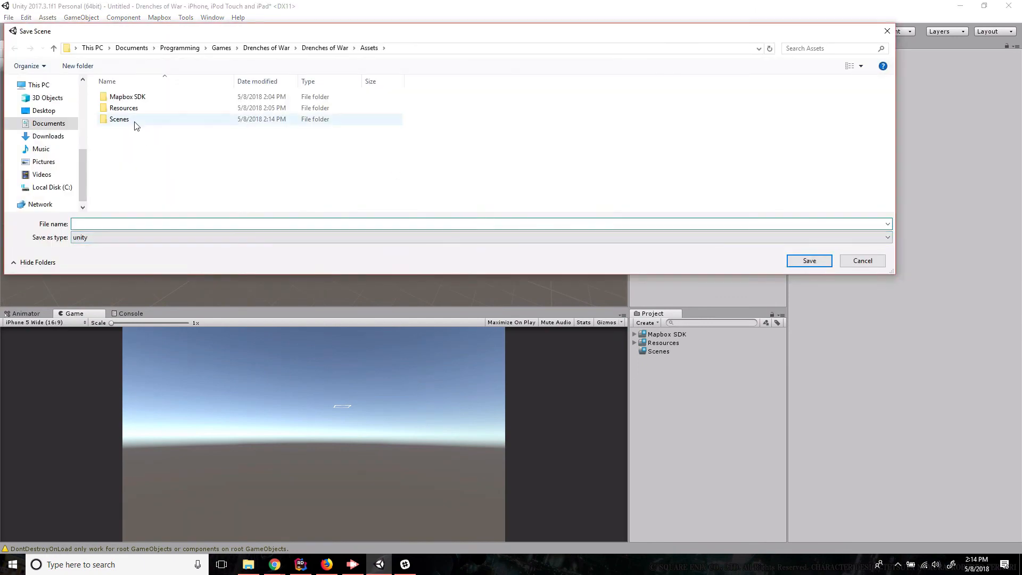
{"action": "double_click", "coordinate": [119, 119]}
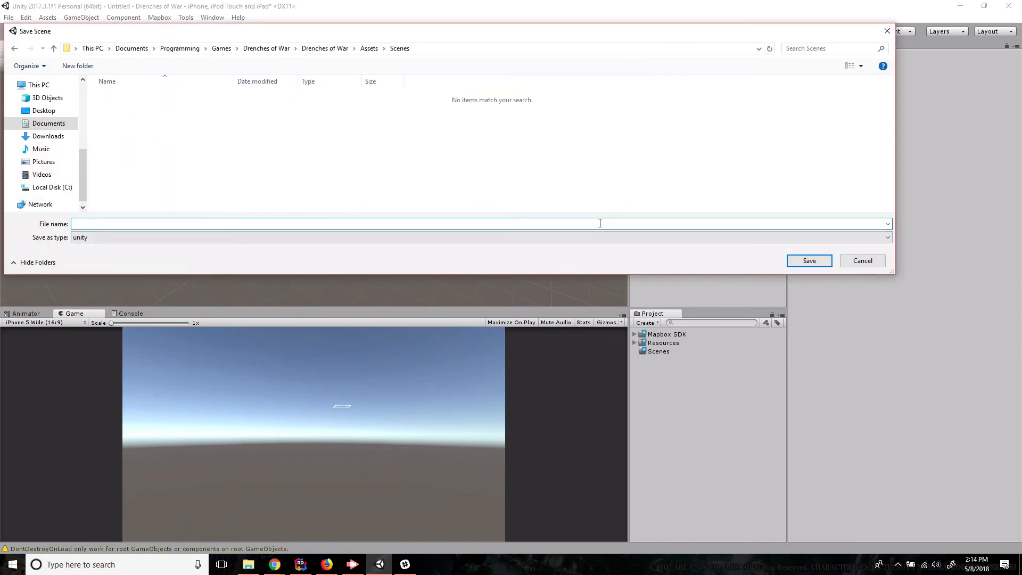
{"action": "type", "text": "MainGame"}
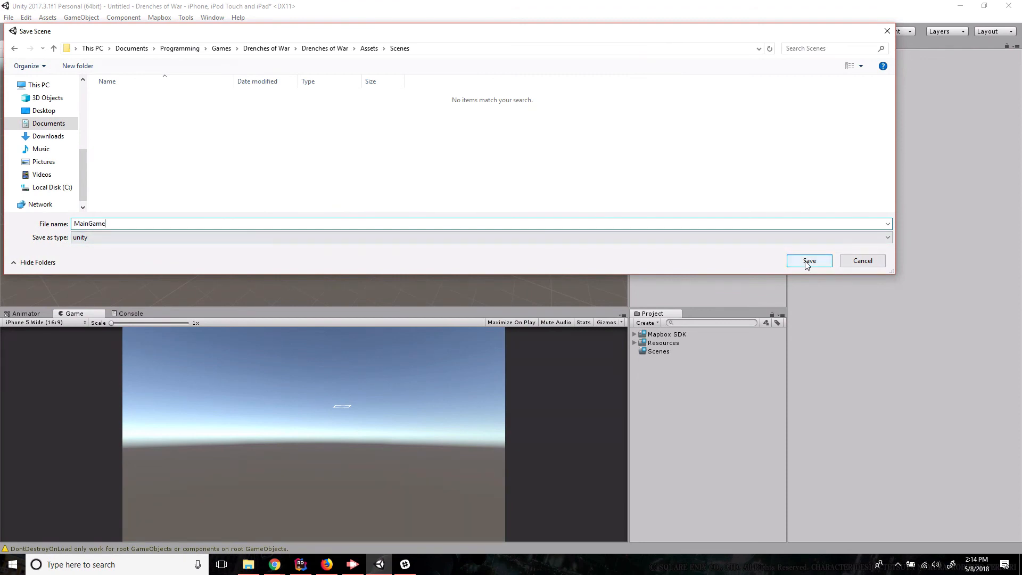
{"action": "left_click", "coordinate": [809, 261]}
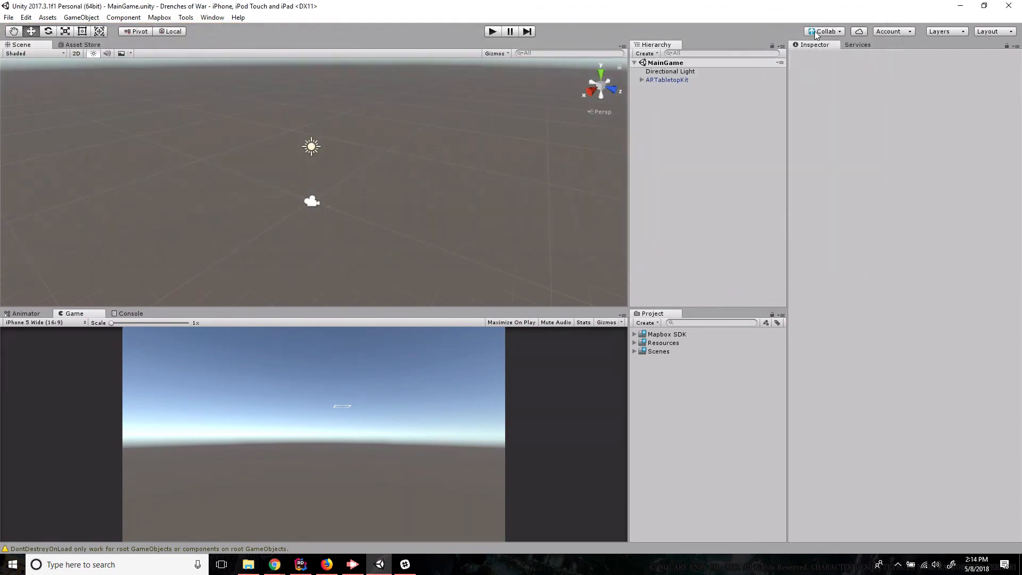
- Publish the pending changes to Collab with a description about initializing the project
{"action": "left_click", "coordinate": [824, 32]}
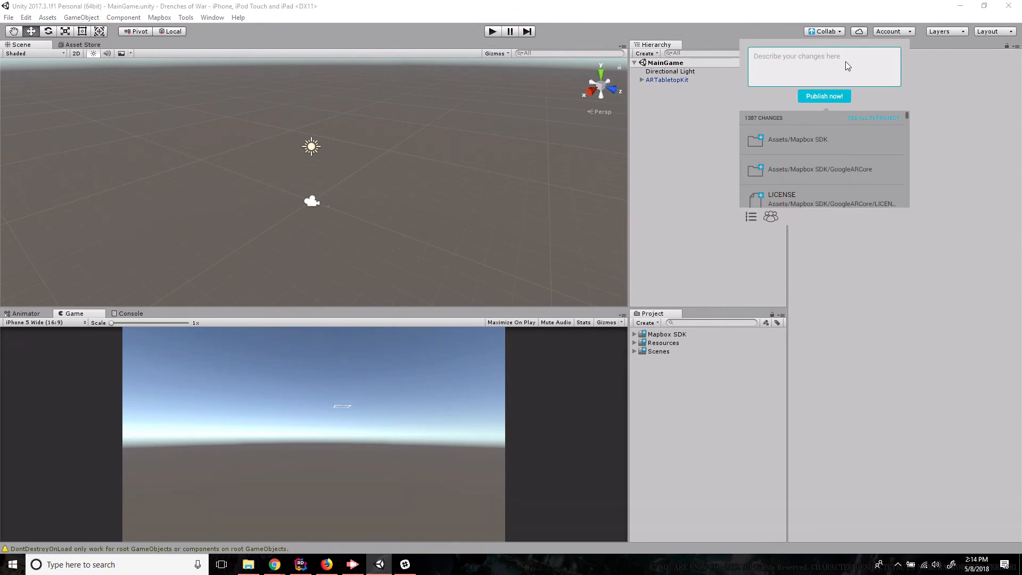
{"action": "type", "text": "Initialized P"}
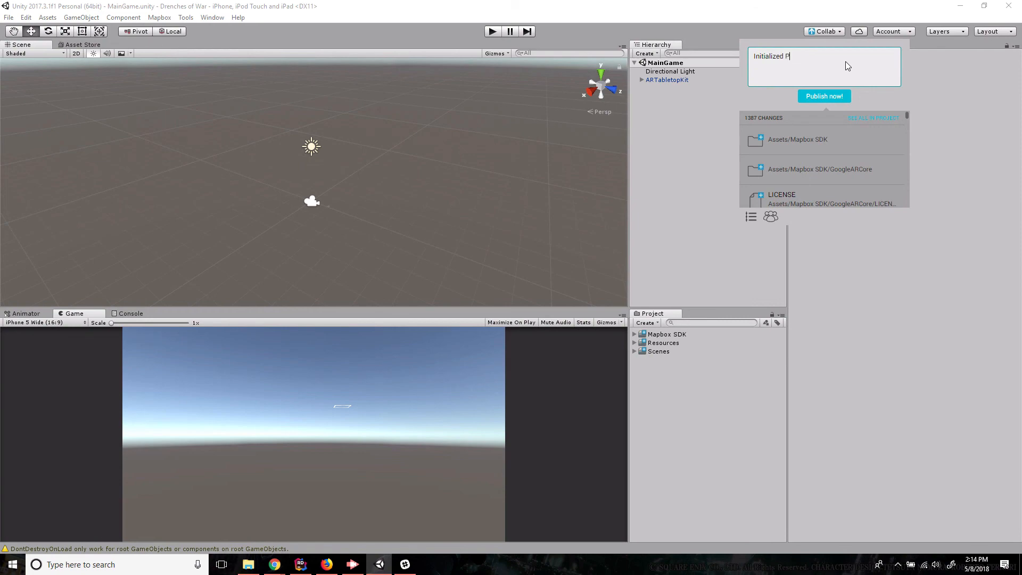
{"action": "type", "text": "roject, Ad"}
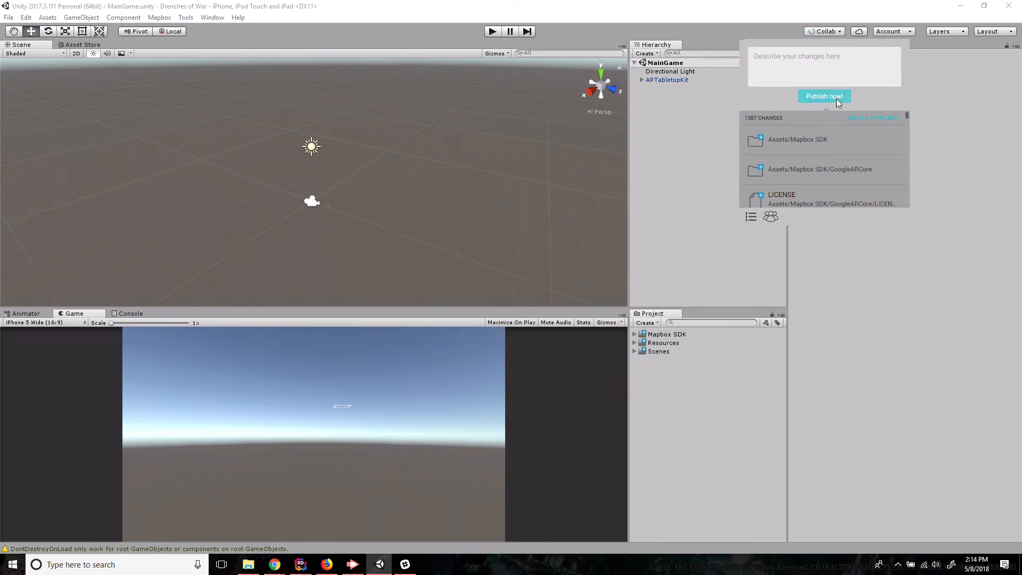
{"action": "left_click", "coordinate": [824, 95]}
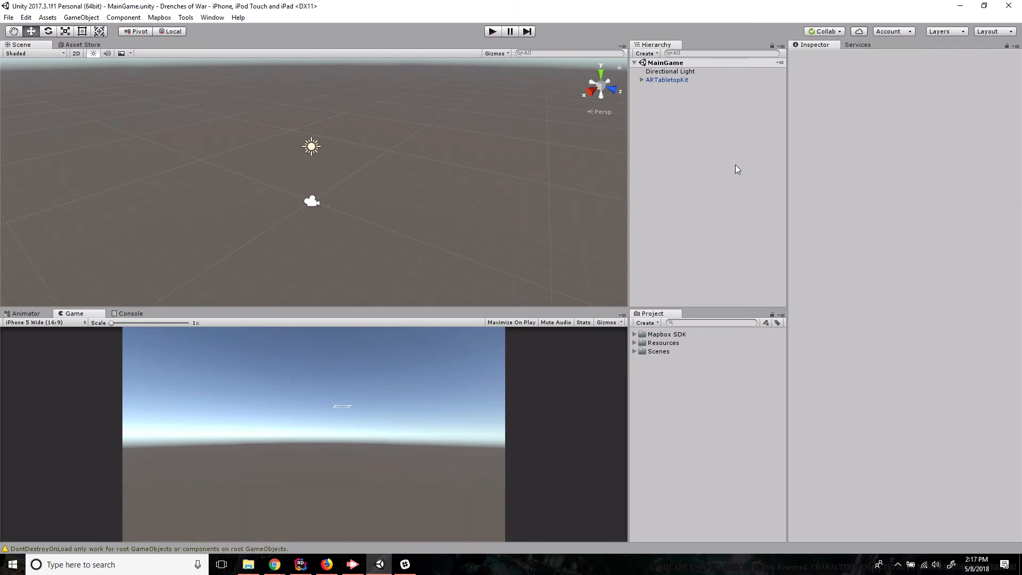
{"action": "mouse_move", "coordinate": [710, 165]}
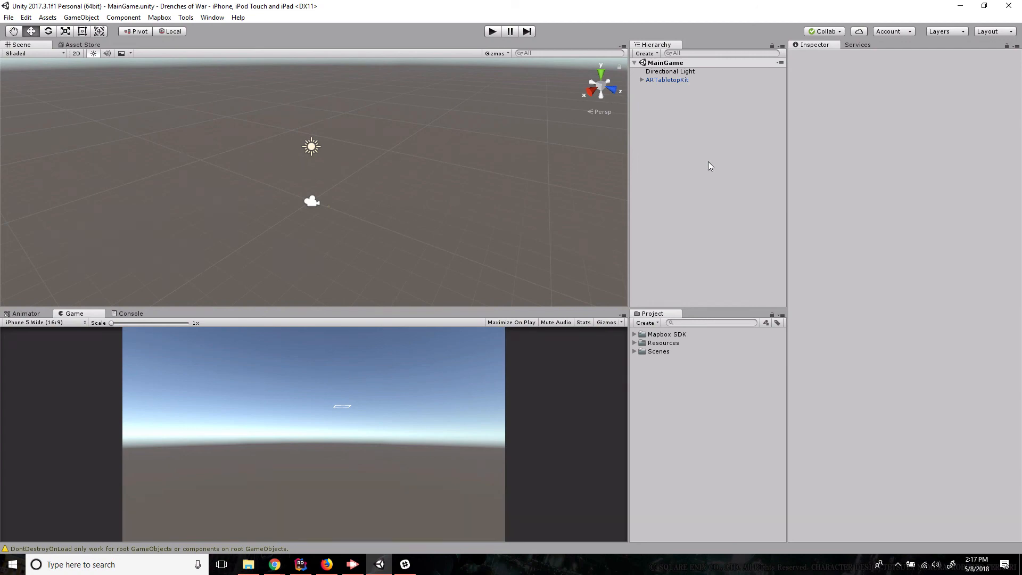
{"action": "mouse_move", "coordinate": [727, 133]}
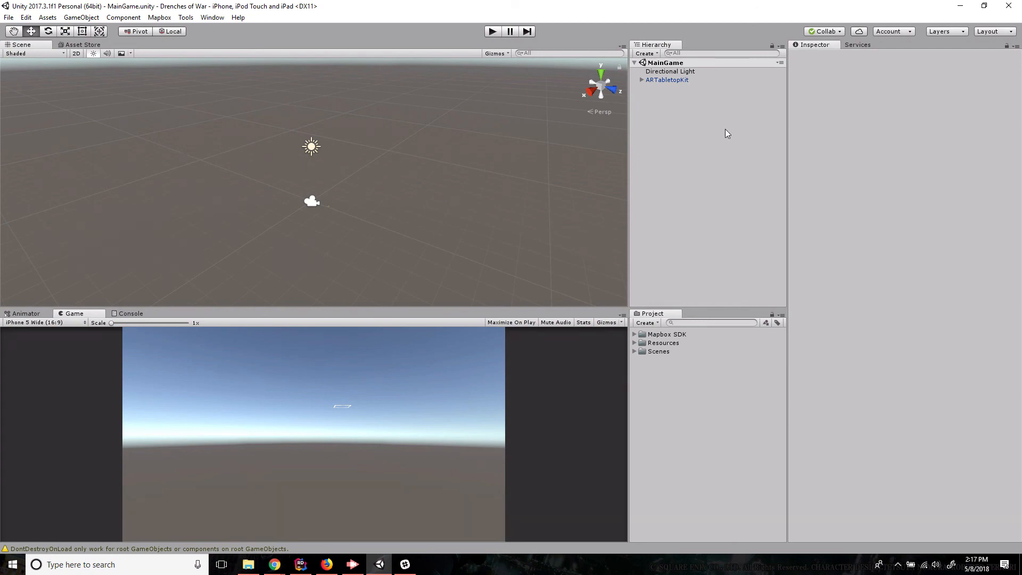
{"action": "mouse_move", "coordinate": [686, 124]}
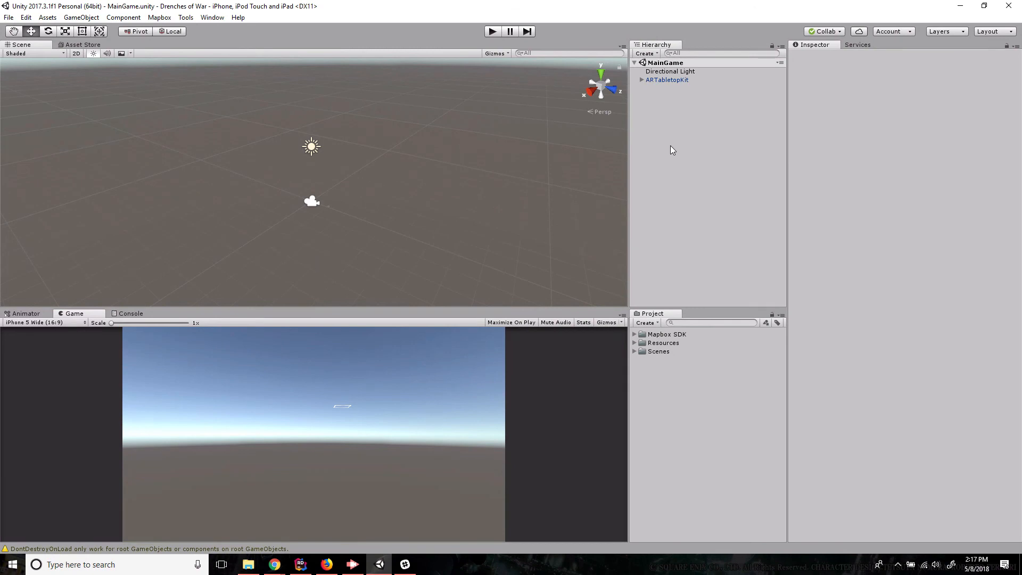
{"action": "mouse_move", "coordinate": [674, 156]}
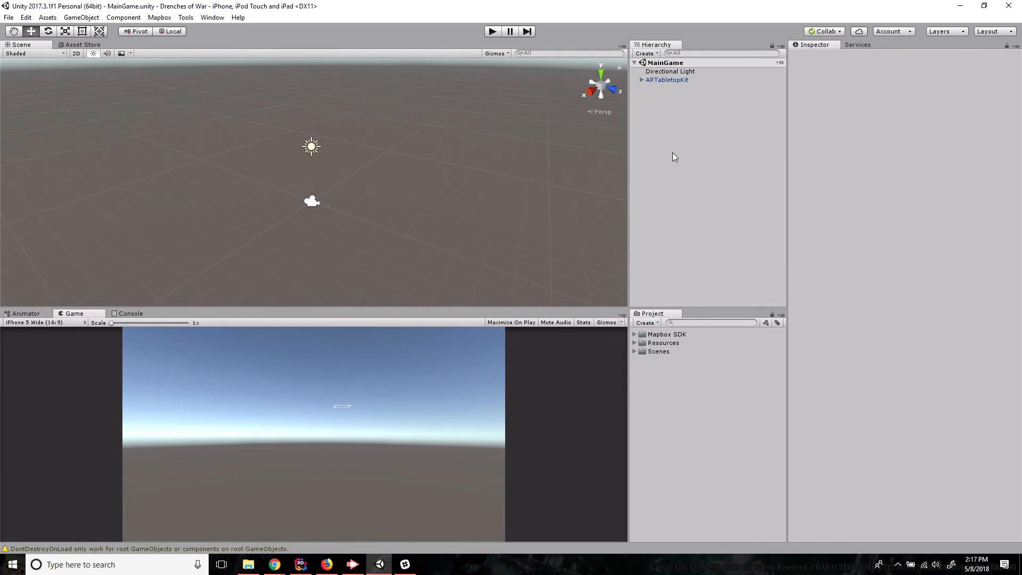